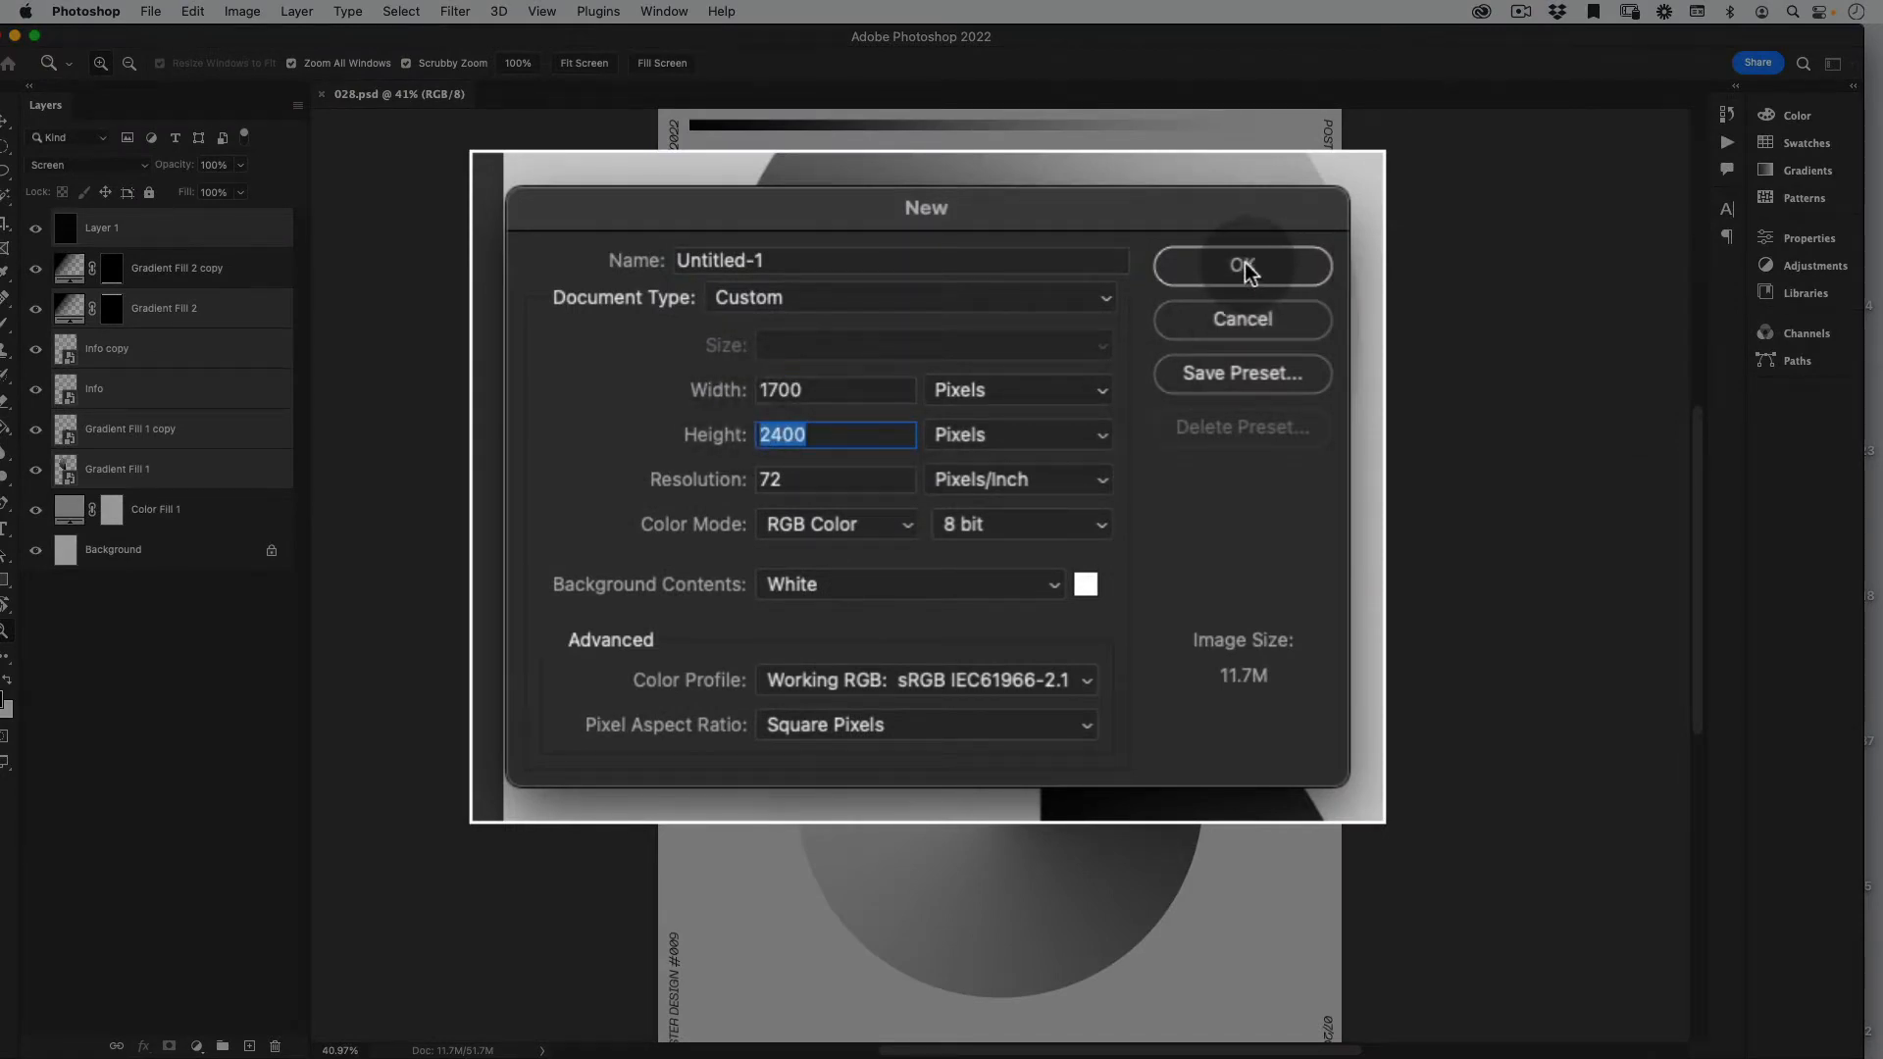
- Create the 1700×2400 px document and switch to the Elliptical Marquee Tool for a circle
click(1241, 266)
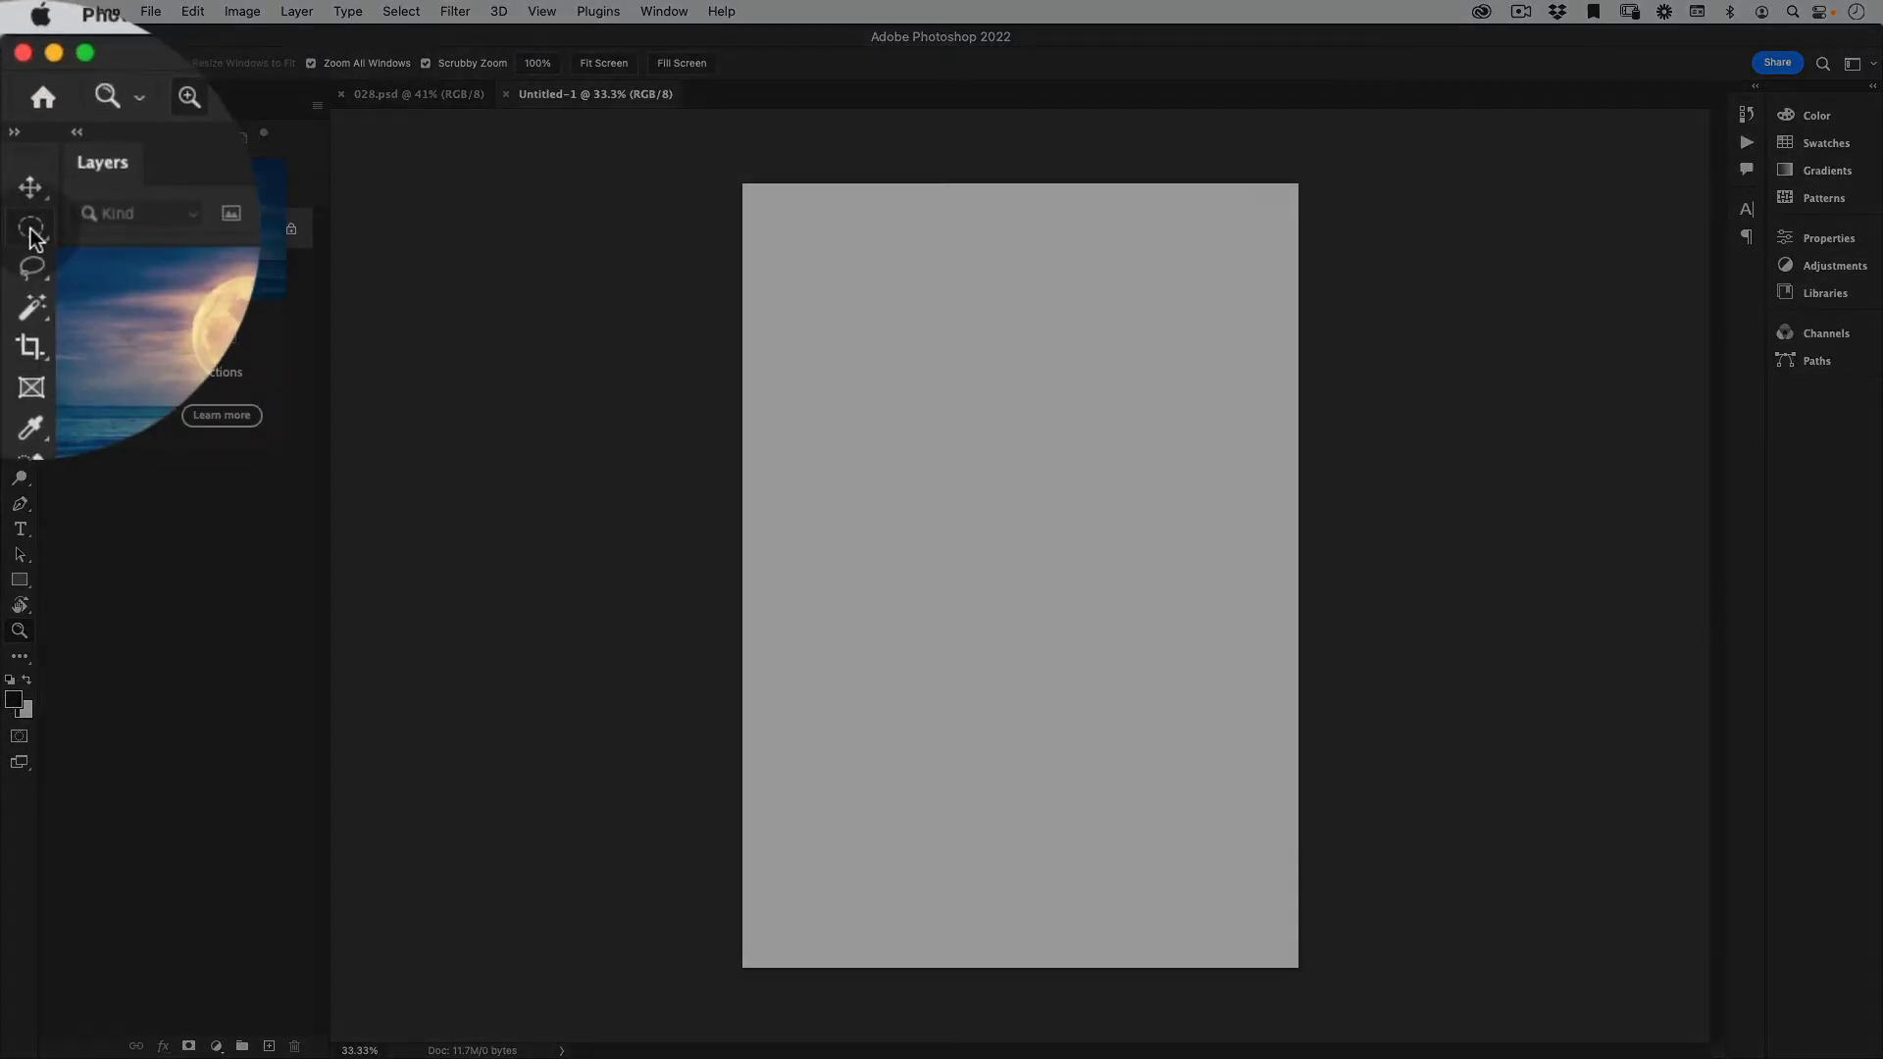
click(31, 200)
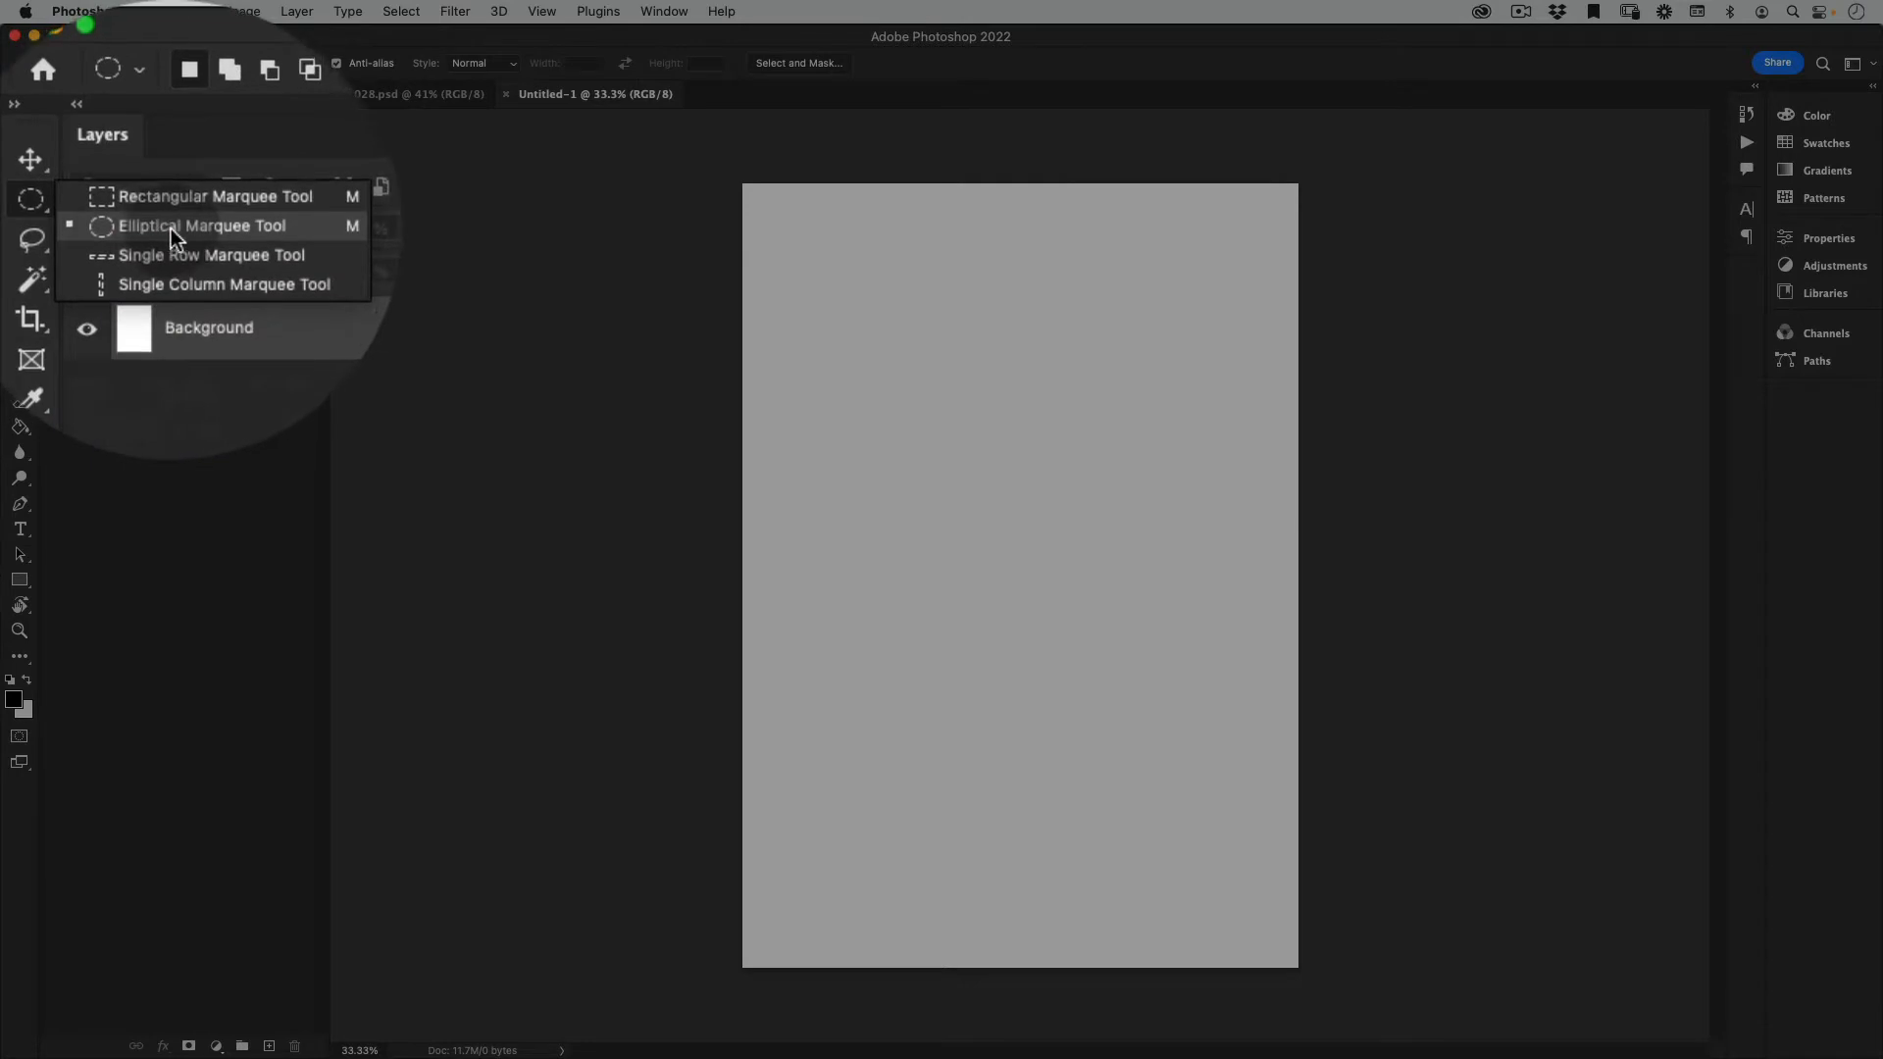
click(202, 226)
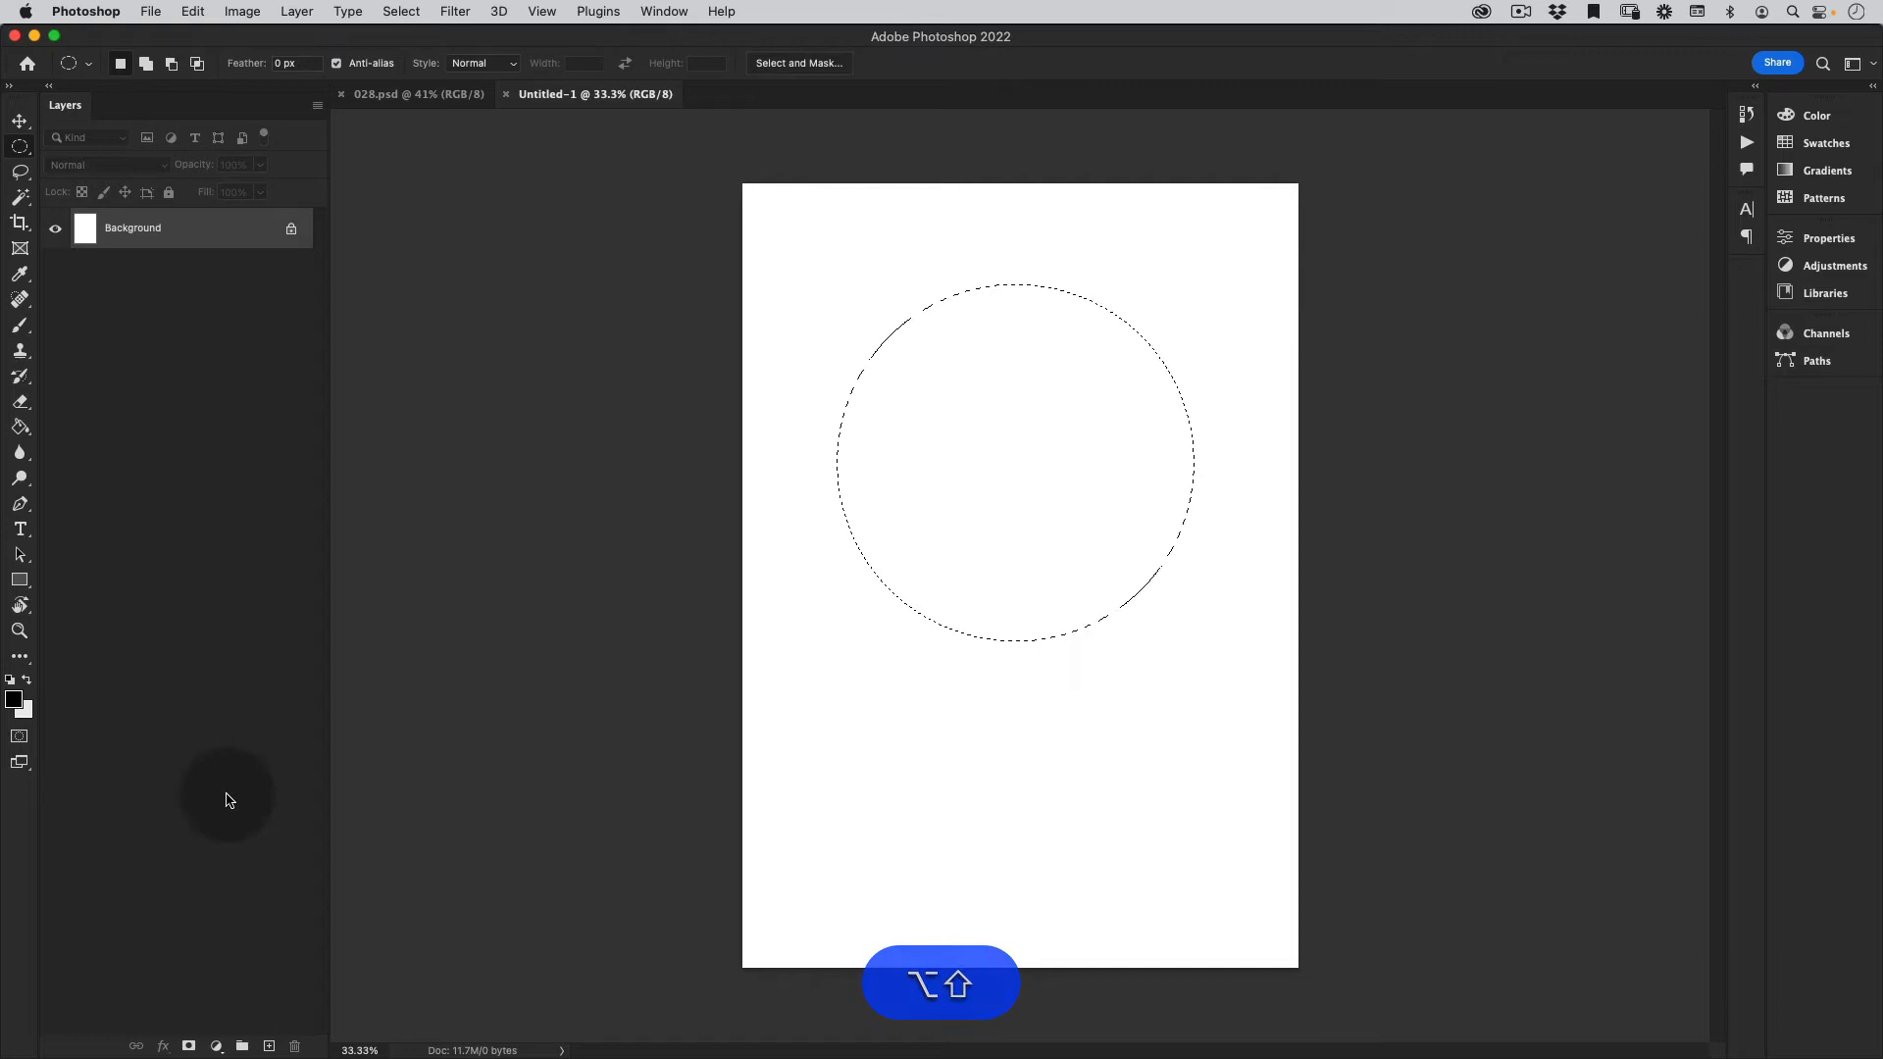
- Fill the circle with a Gradient Fill layer using the Angle style
click(229, 1039)
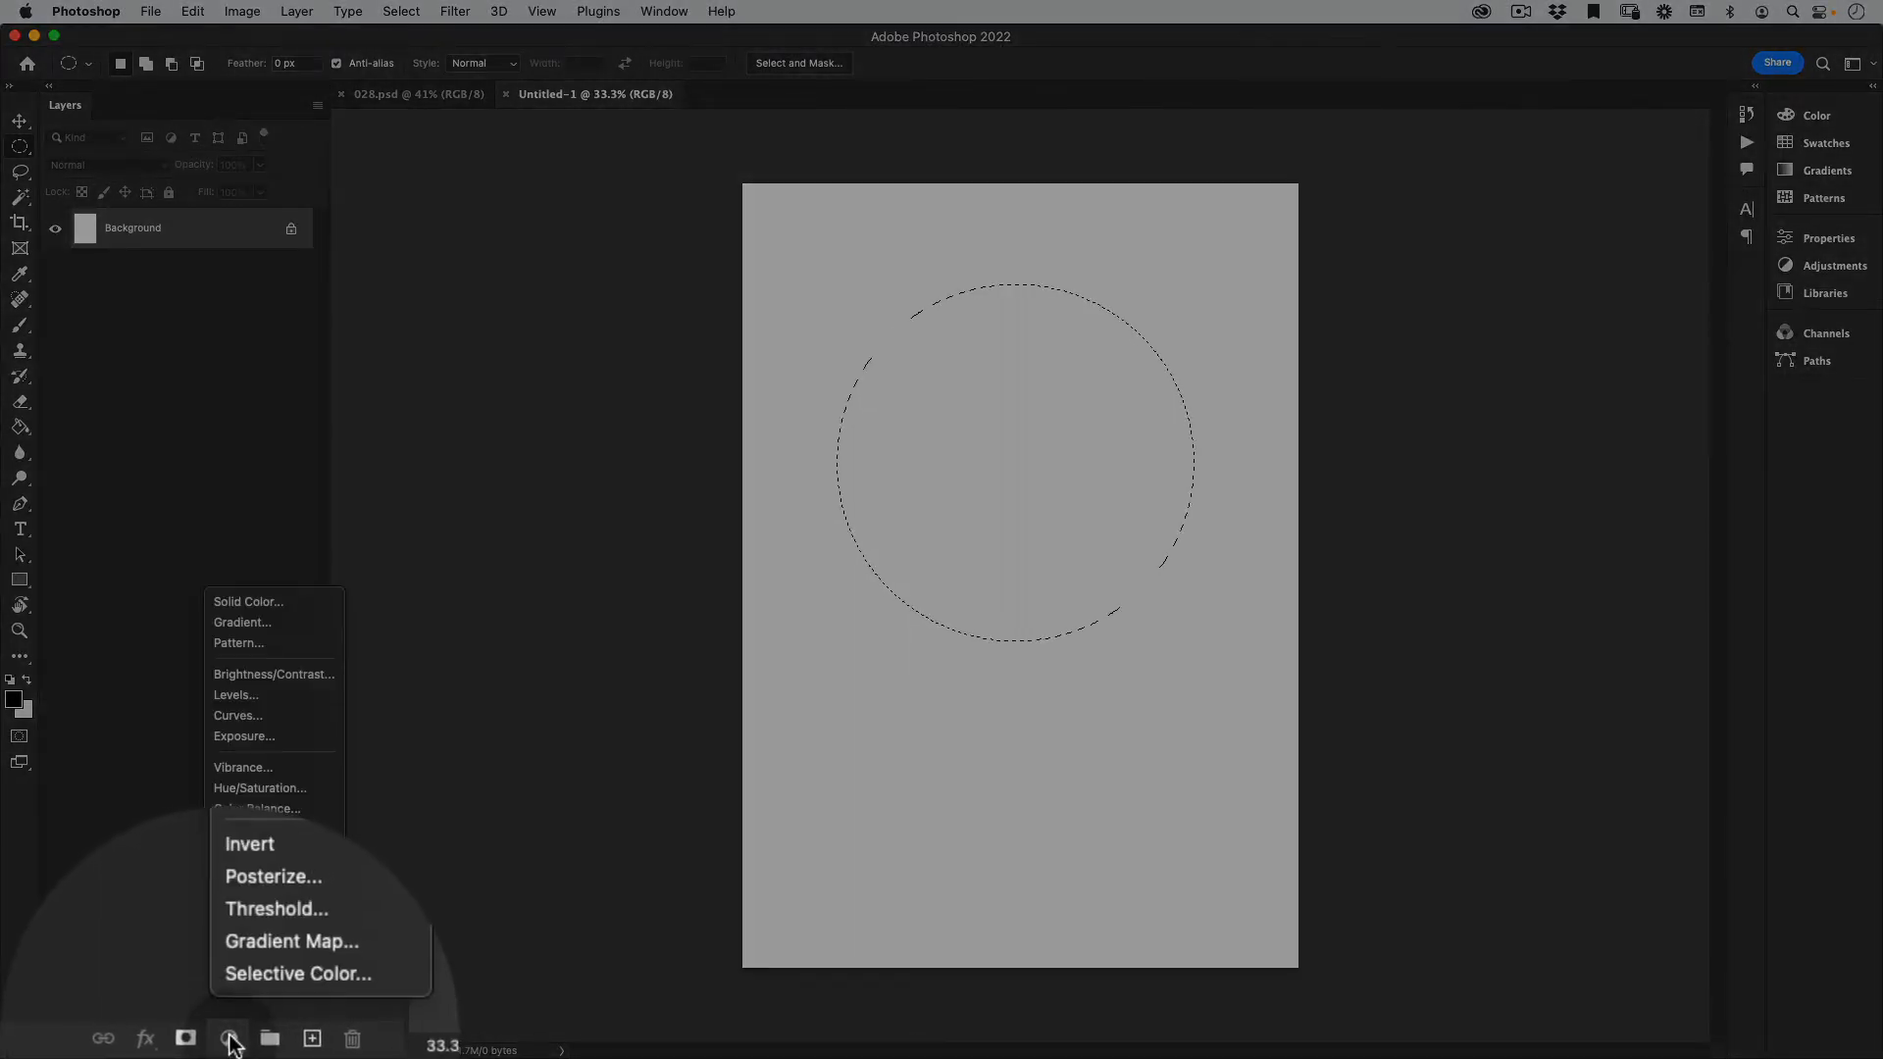
mouse_move(271, 633)
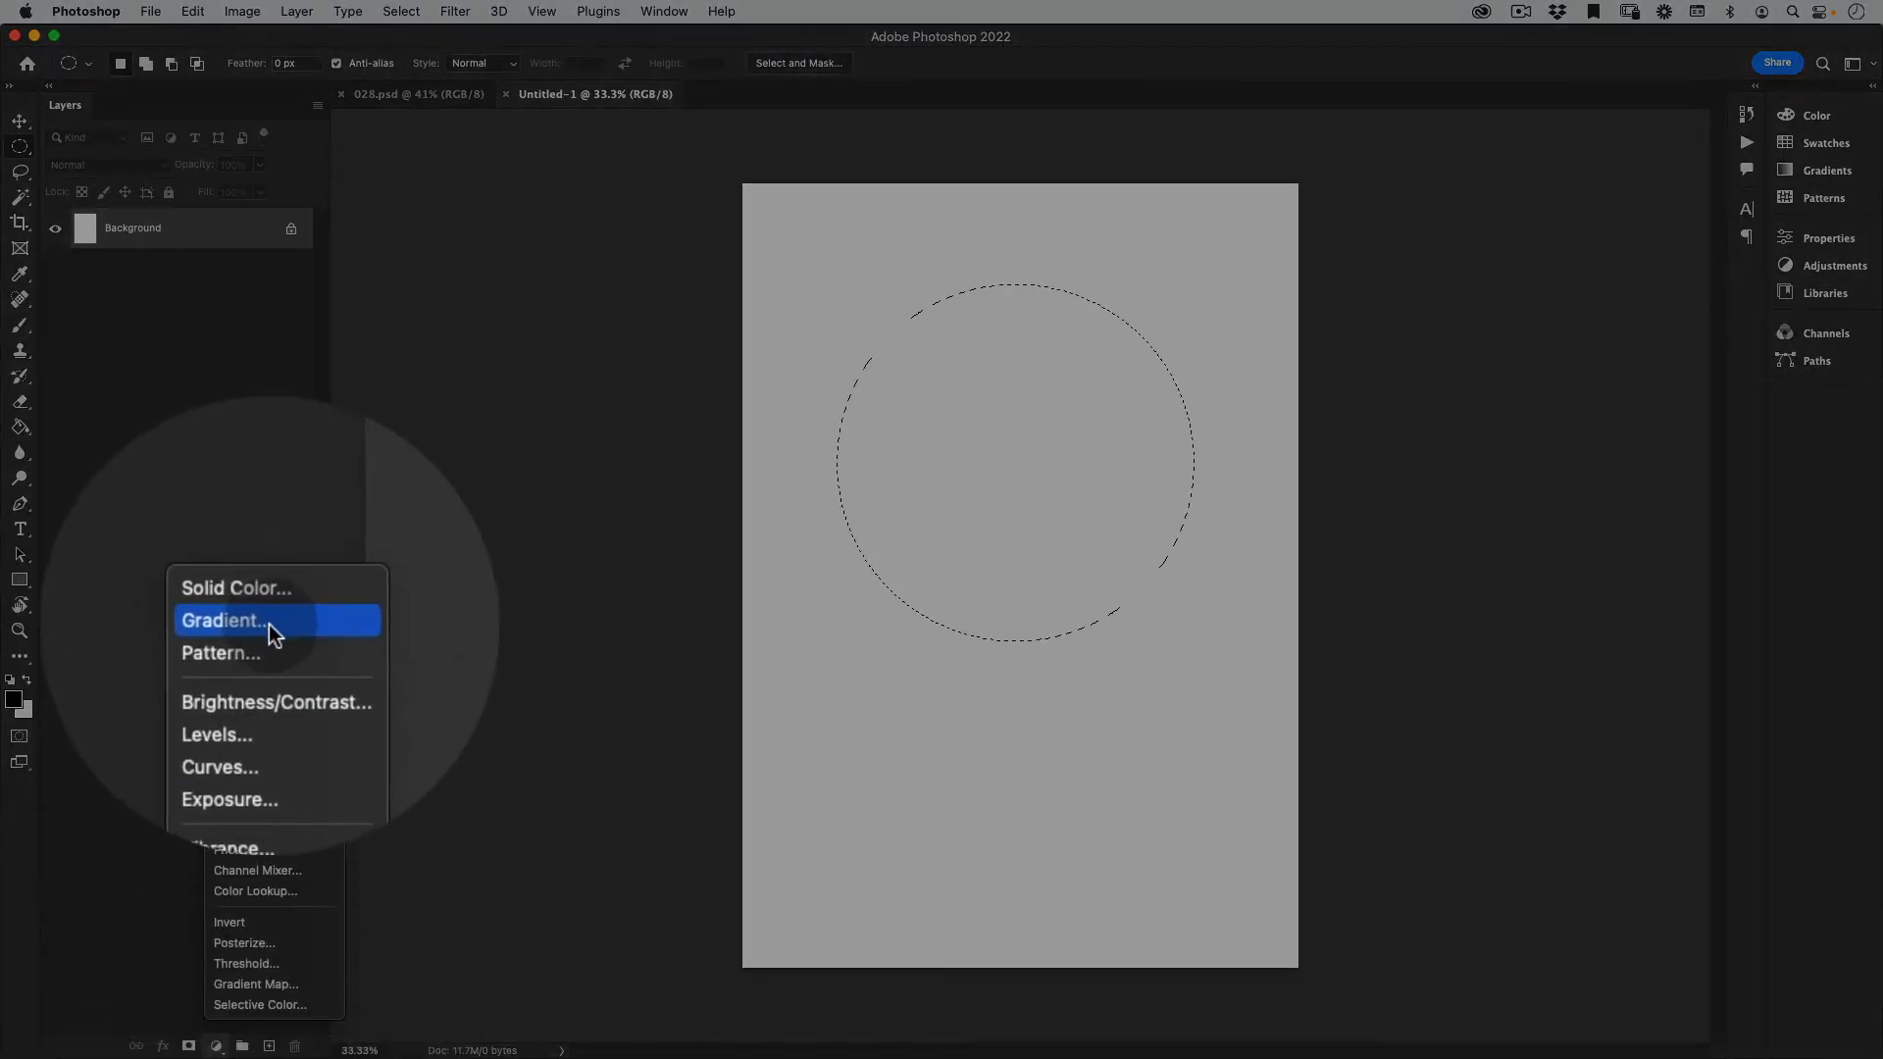
click(225, 620)
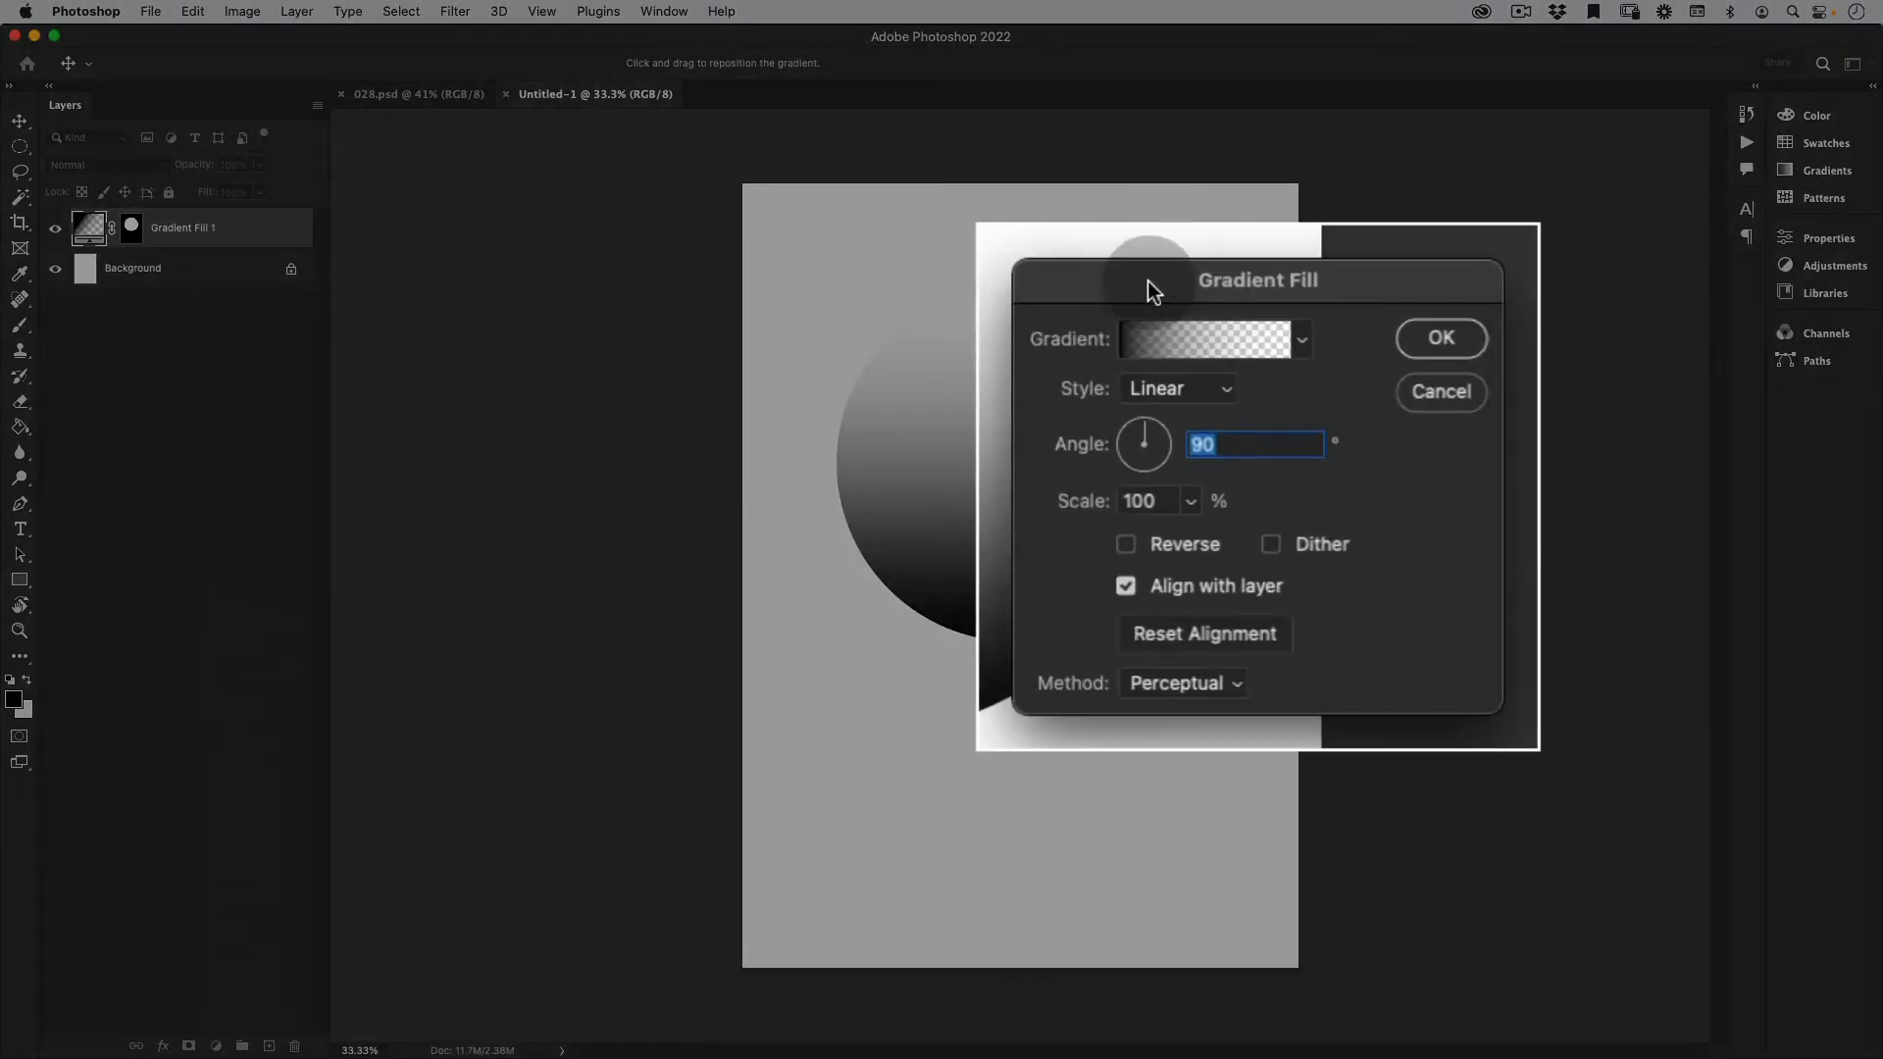
click(1177, 389)
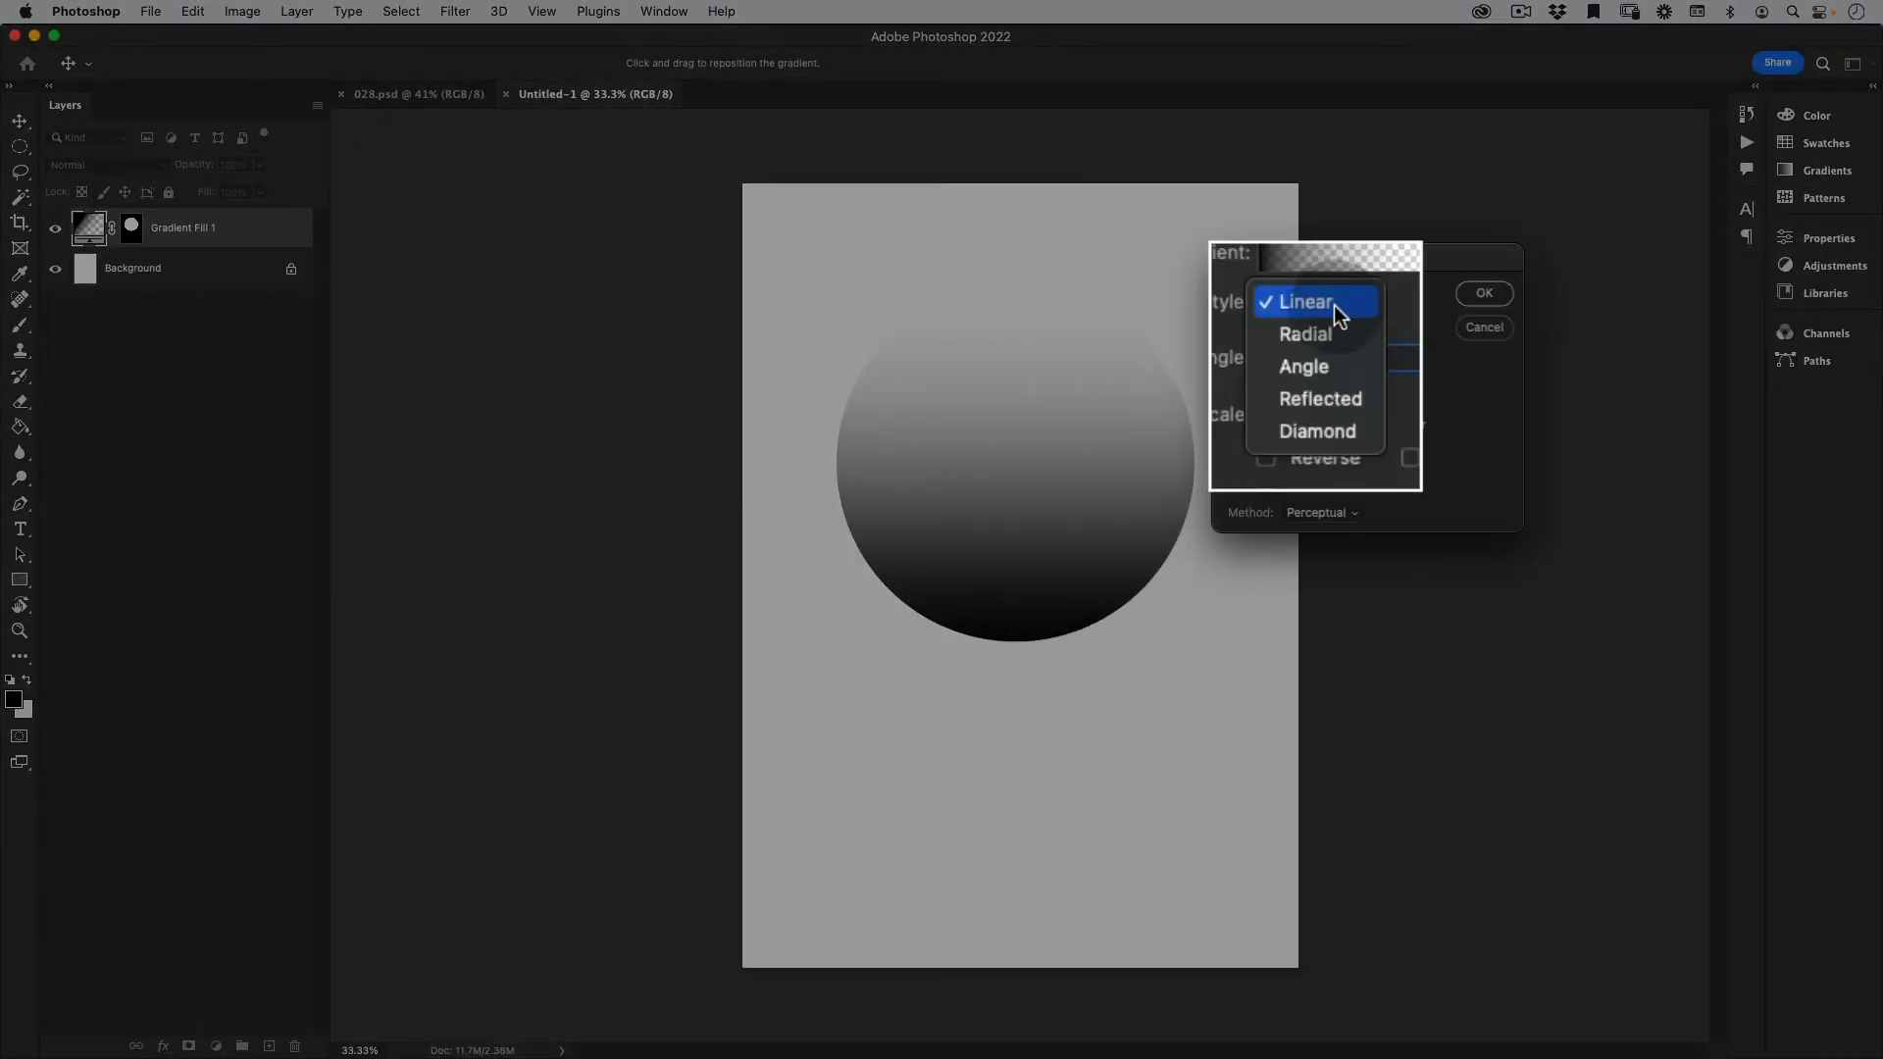
click(1303, 366)
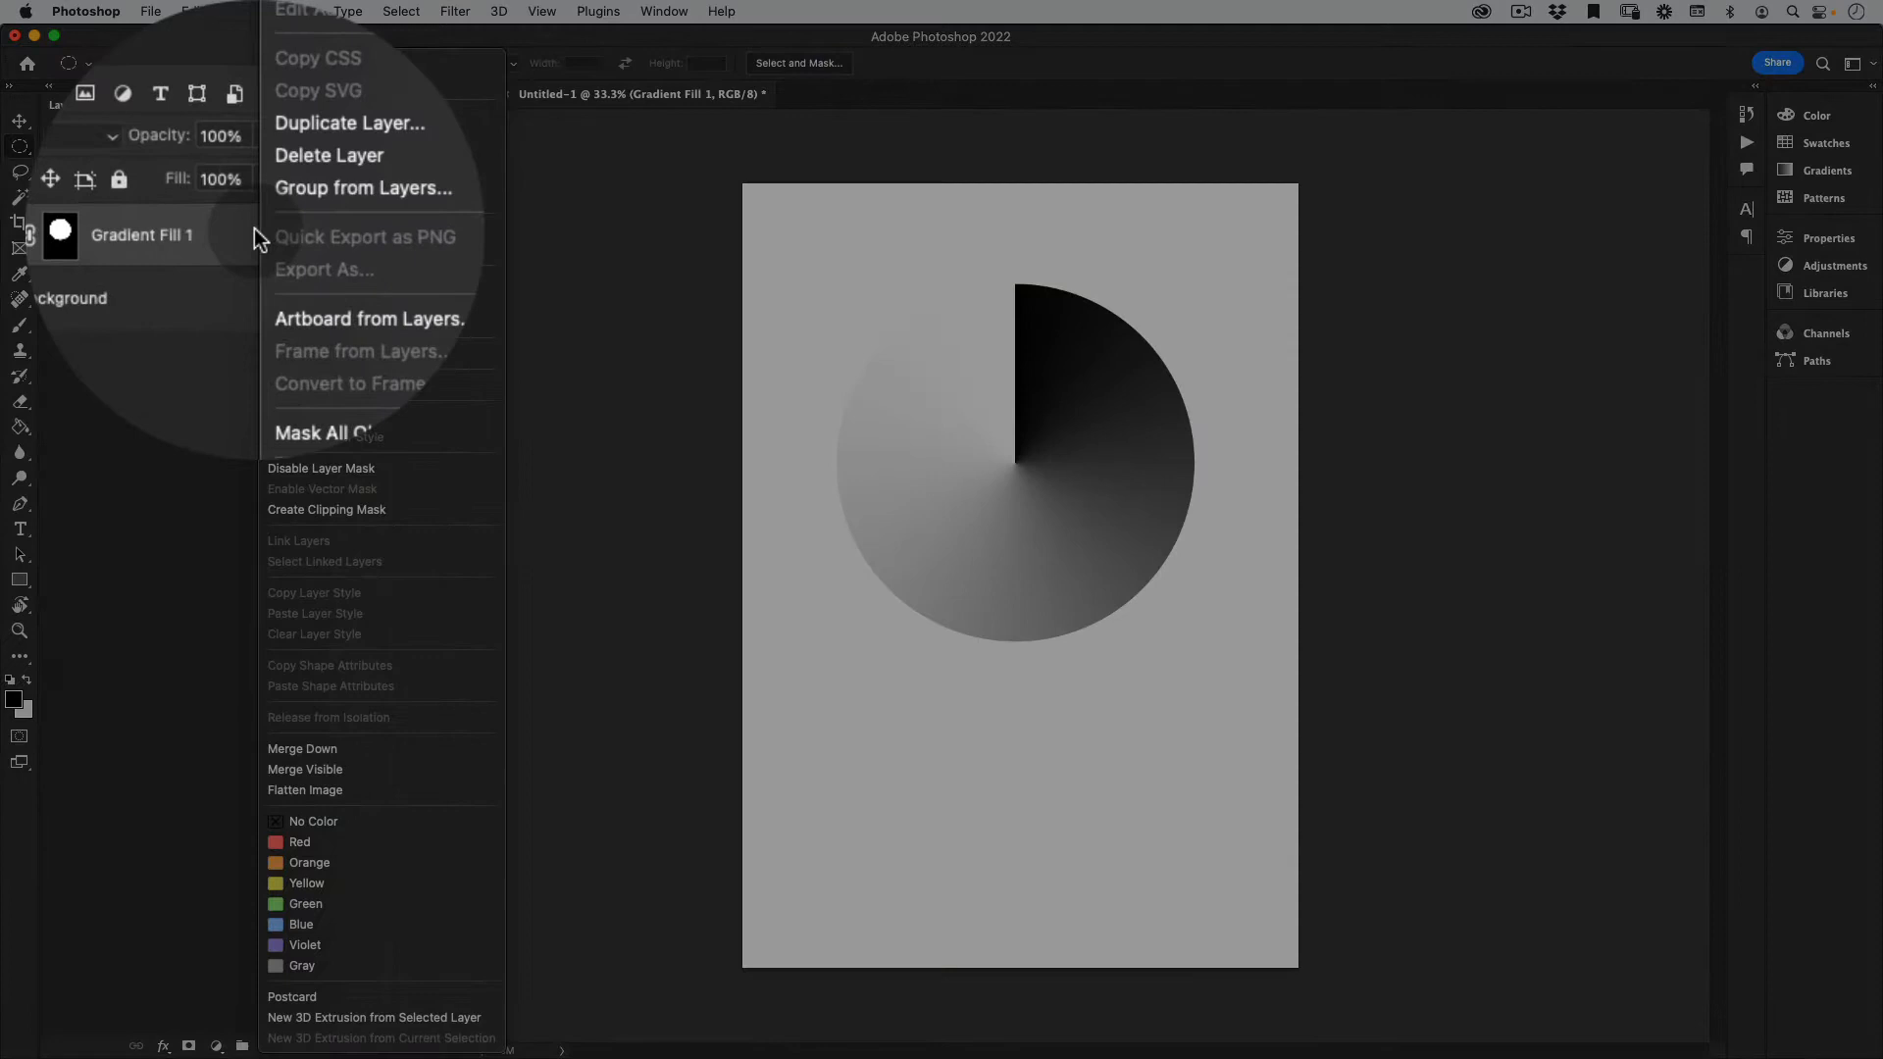
mouse_move(379, 385)
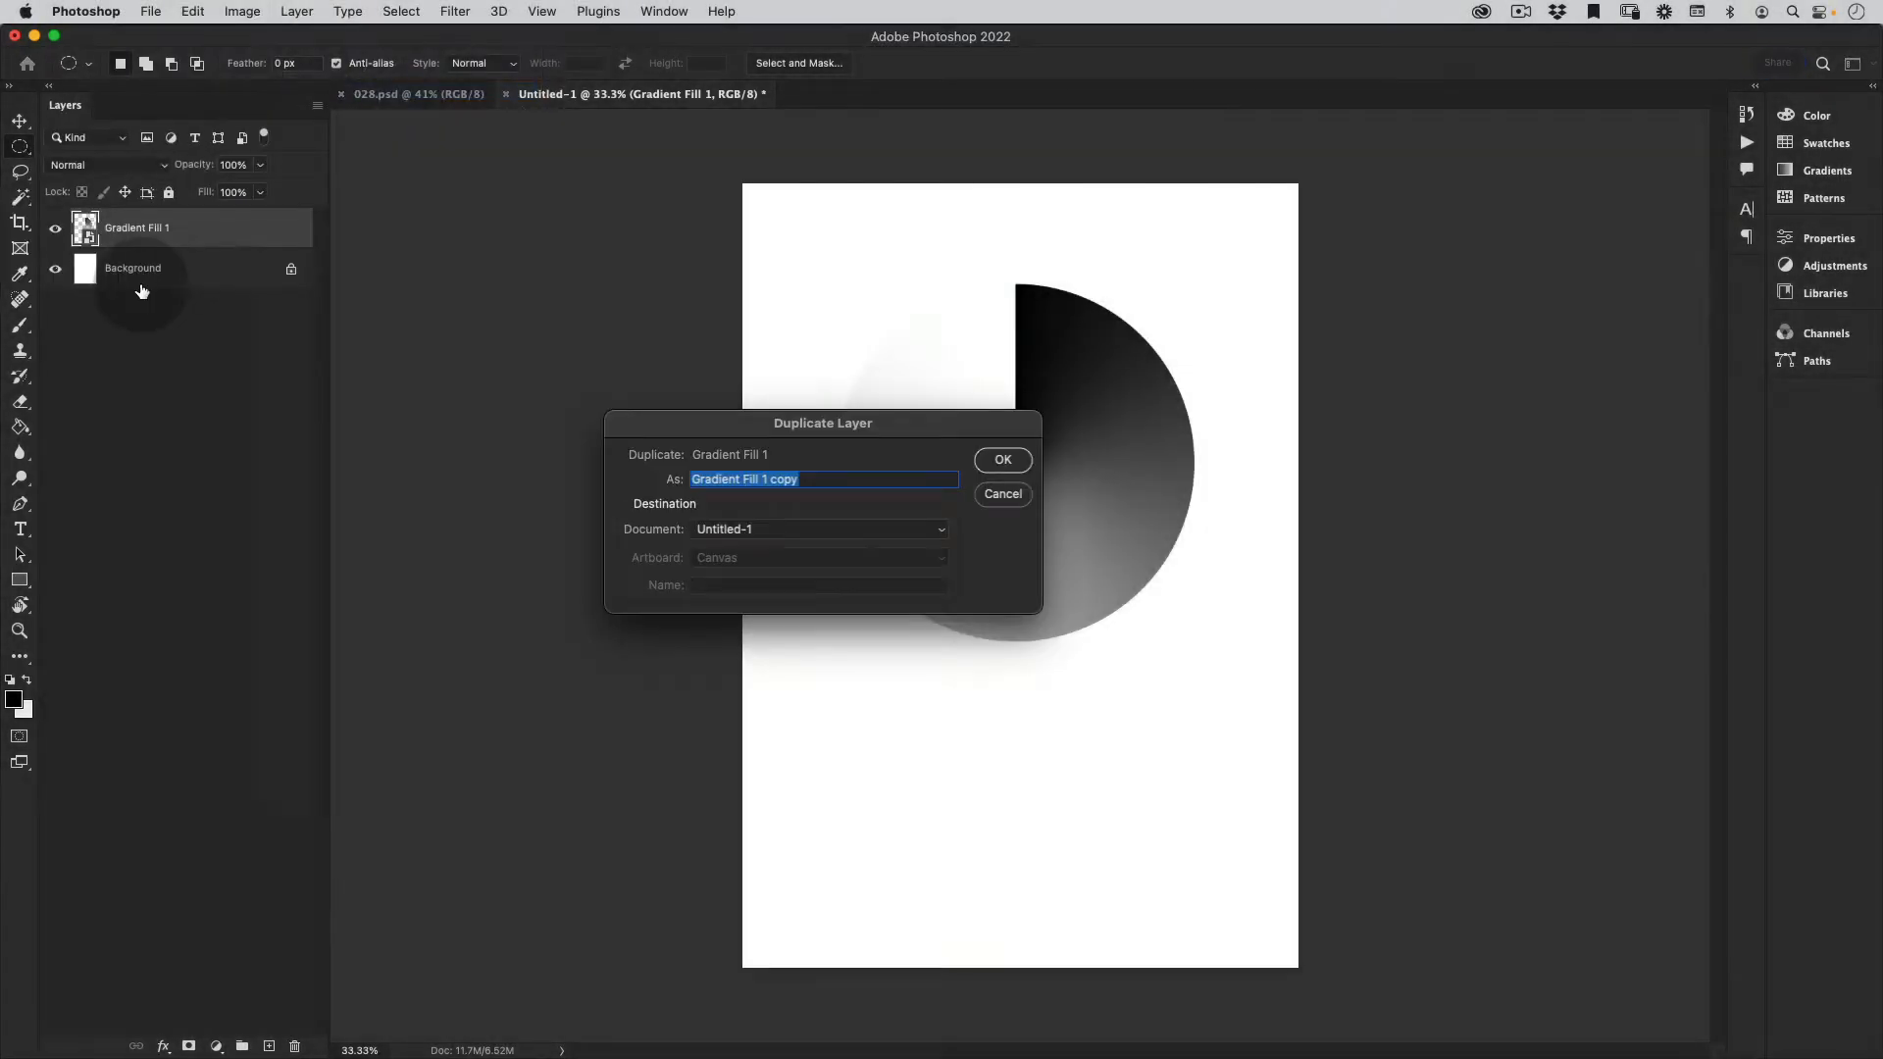
- Duplicate the gradient circle layer and flip the copy horizontally with Free Transform
click(1002, 459)
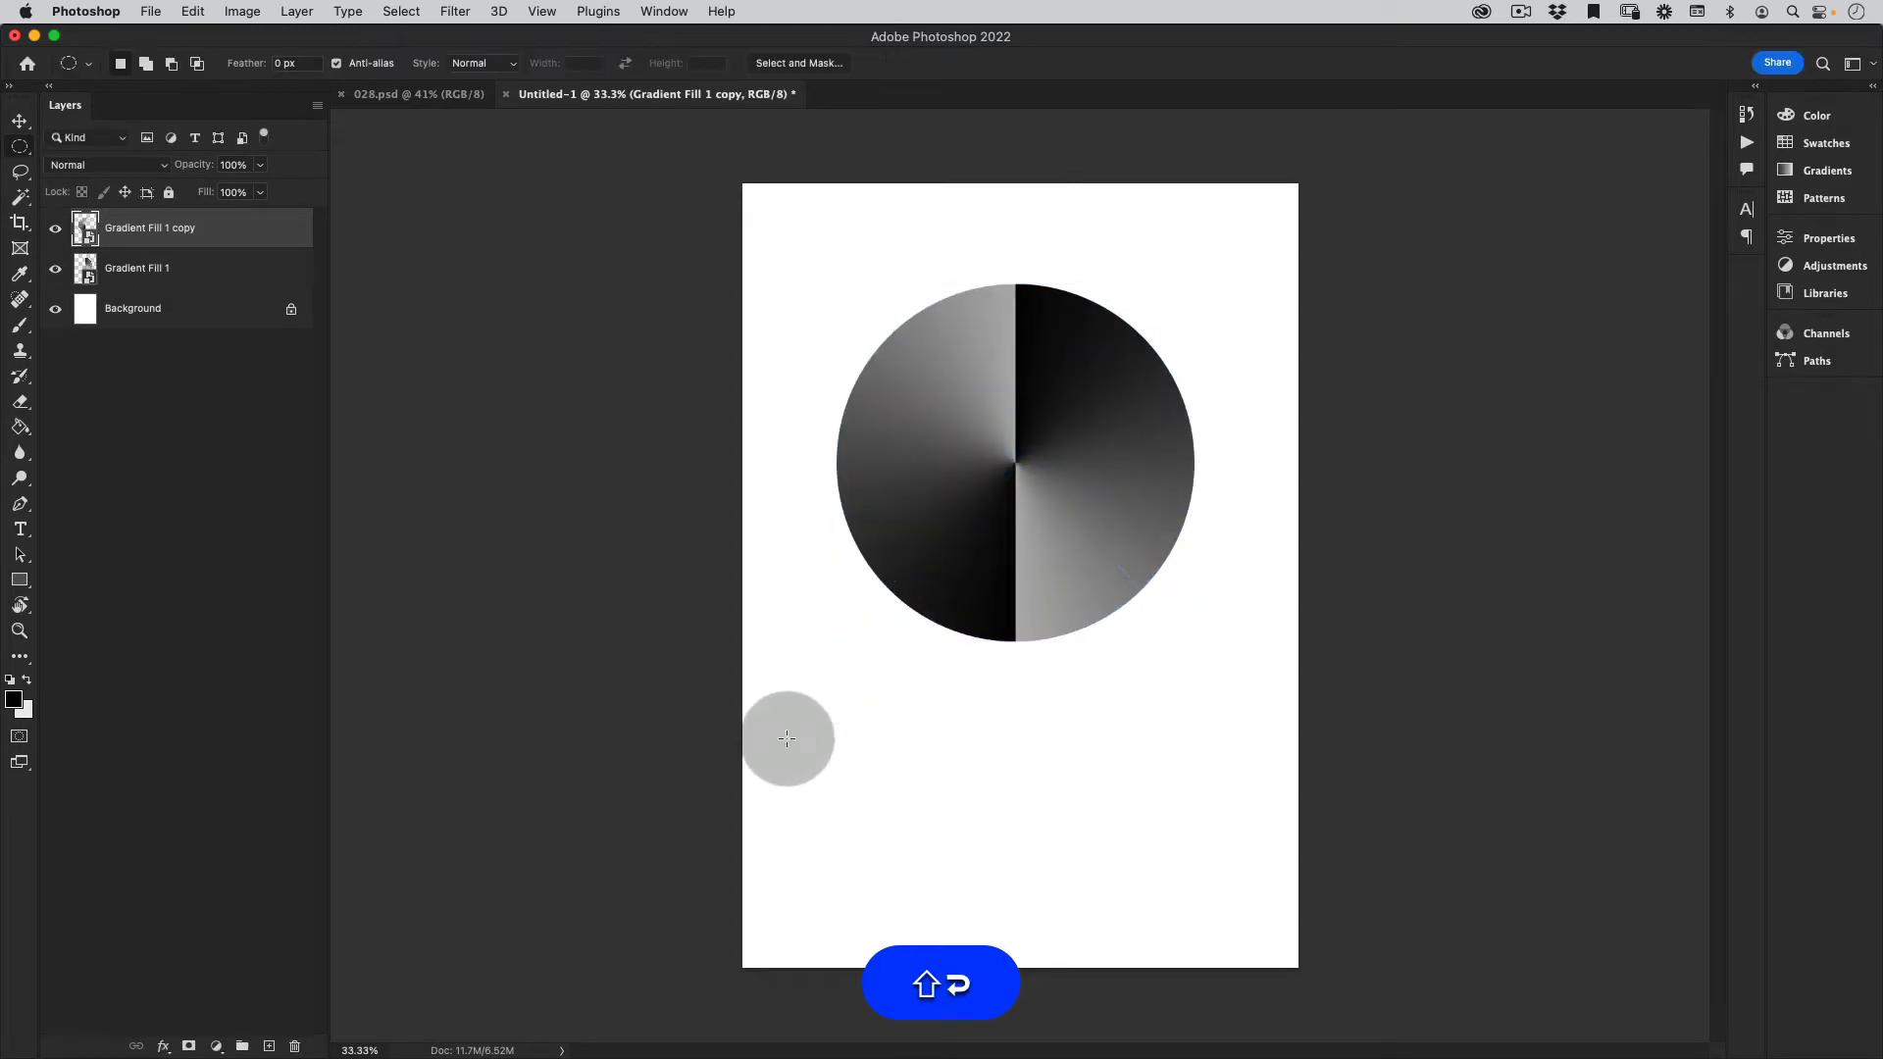
key(cmd+t)
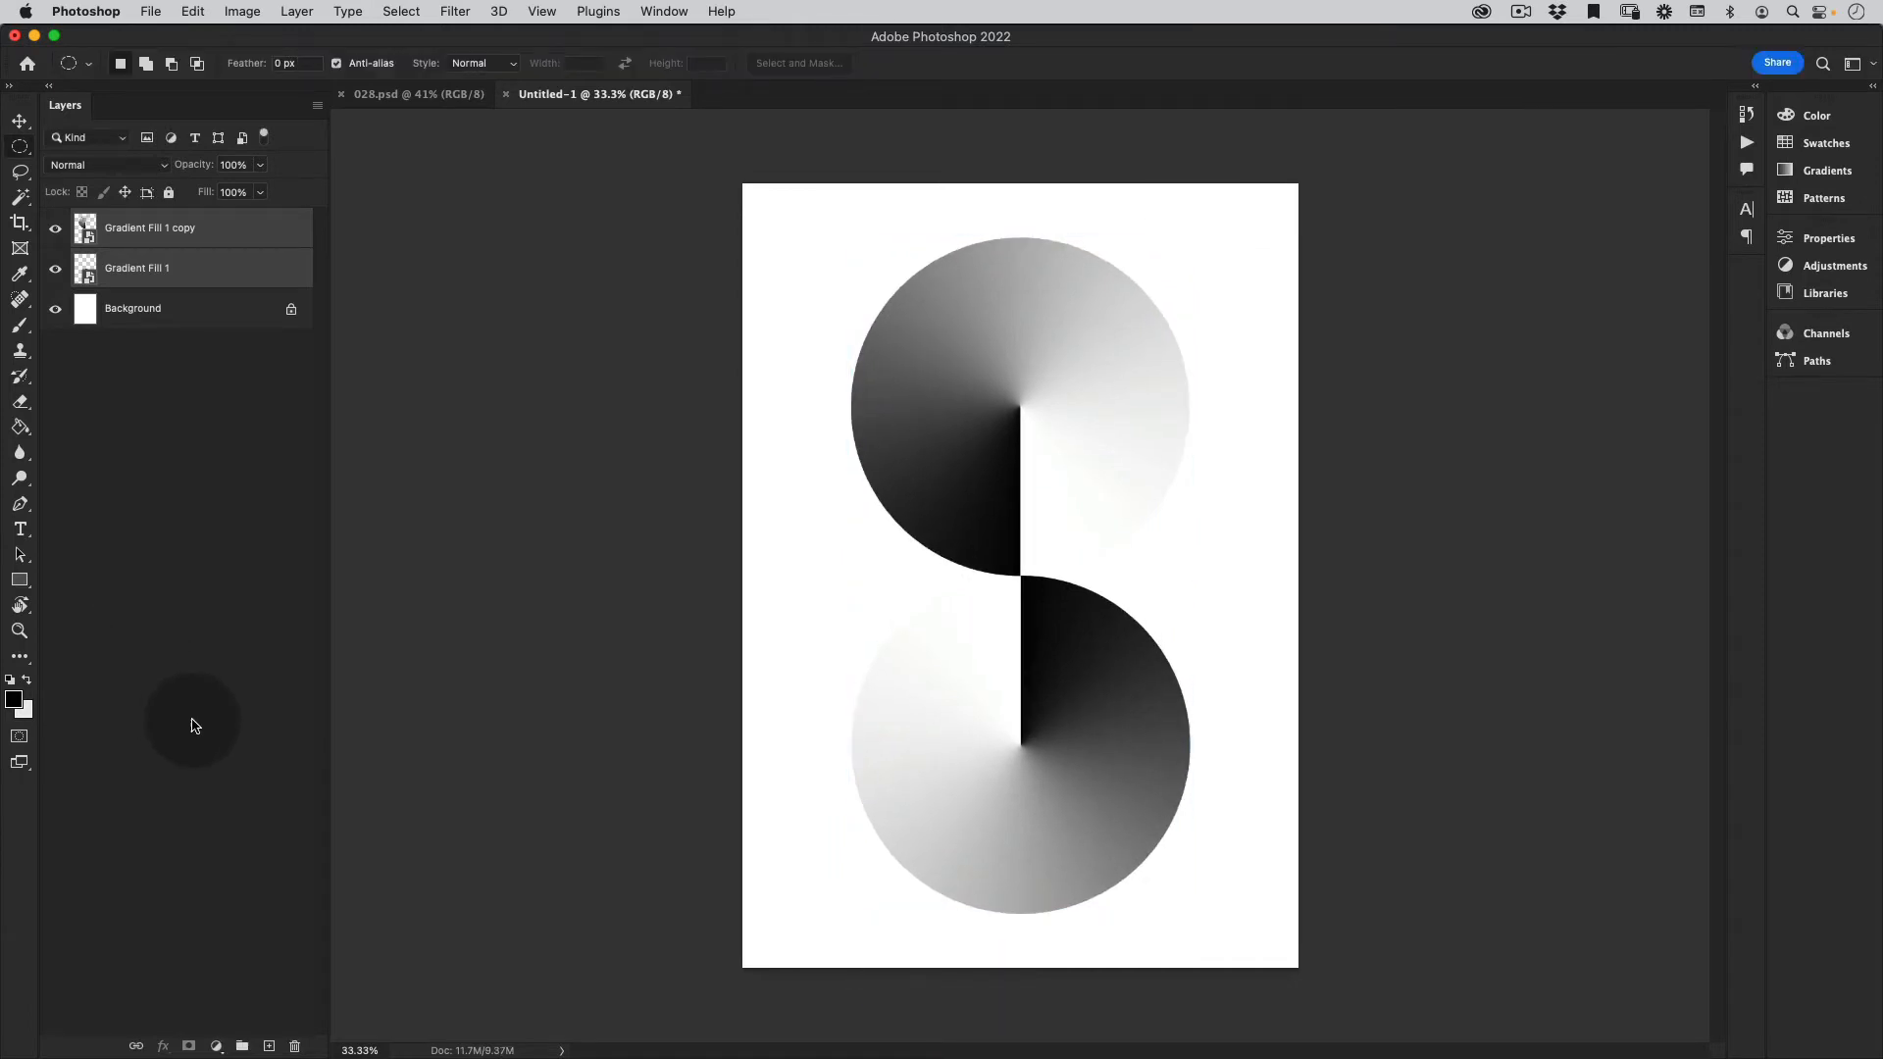
- Add a light gray (#eeeeee) Solid Color fill layer, then lighten it slightly
click(229, 1039)
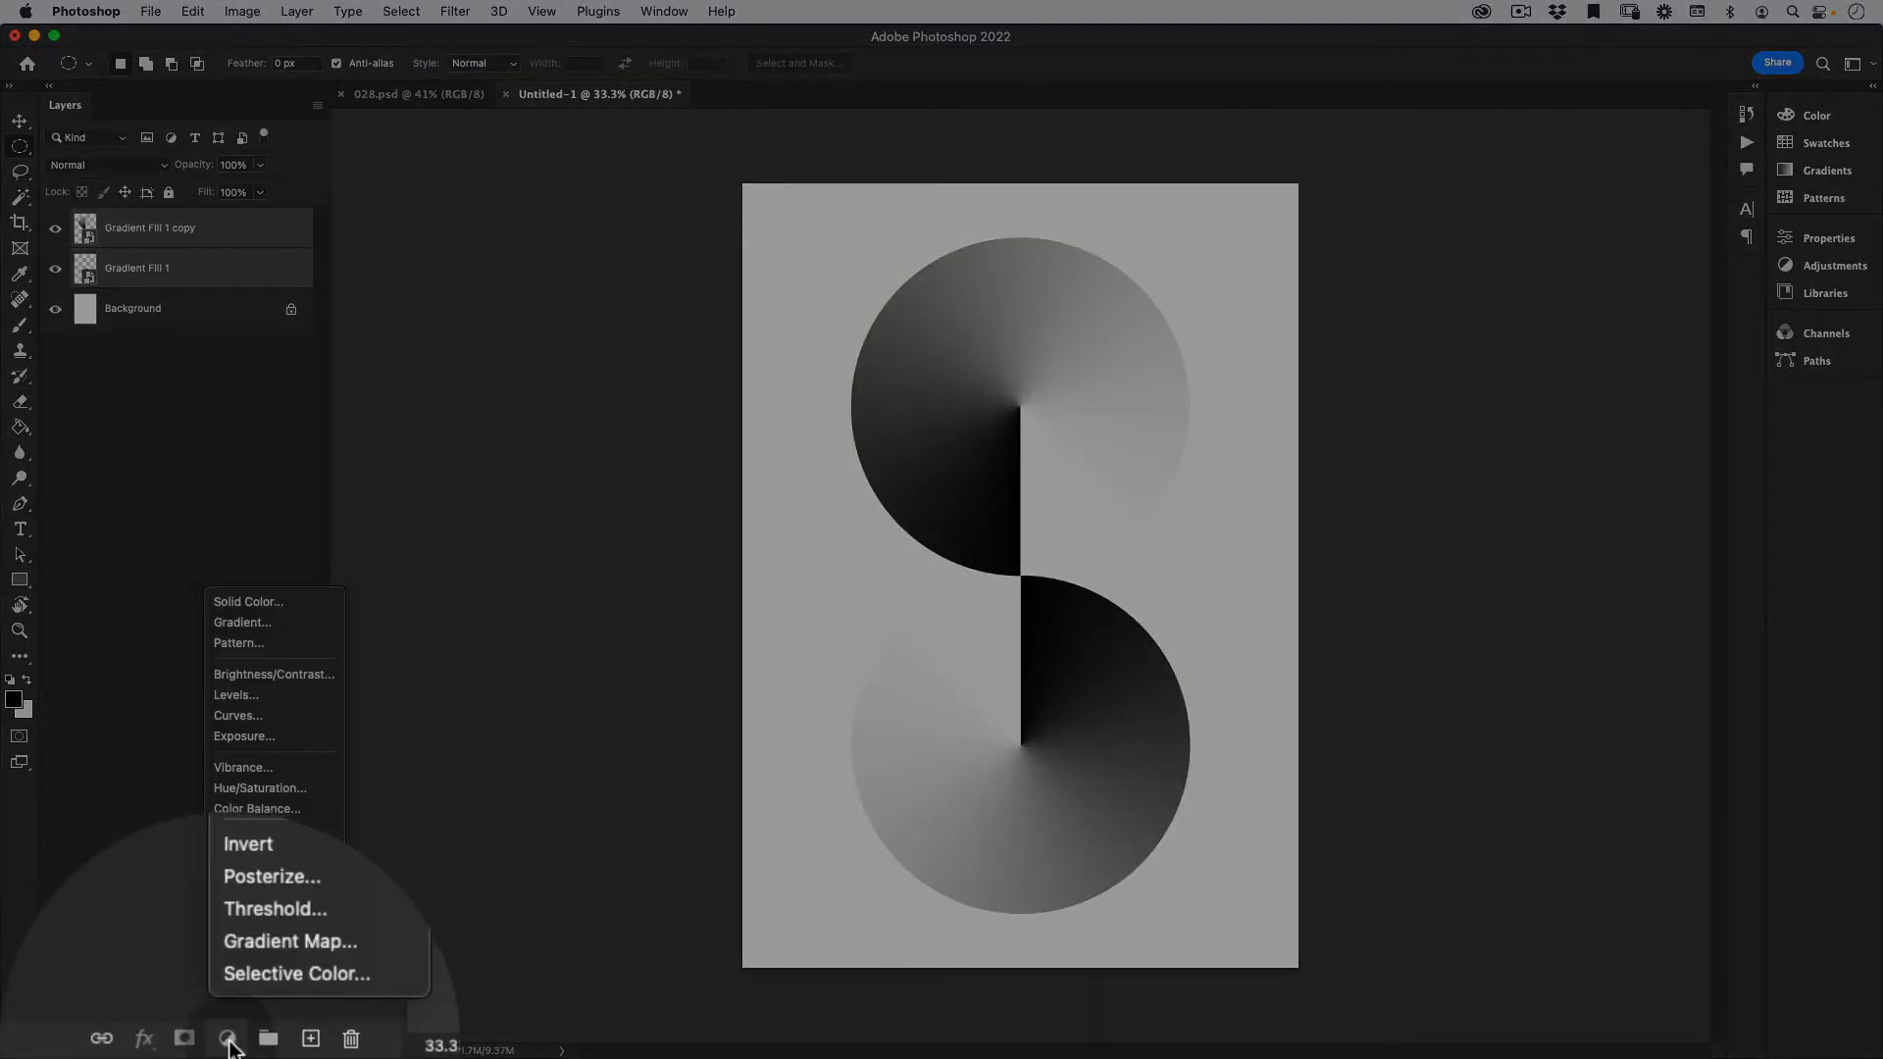
click(248, 601)
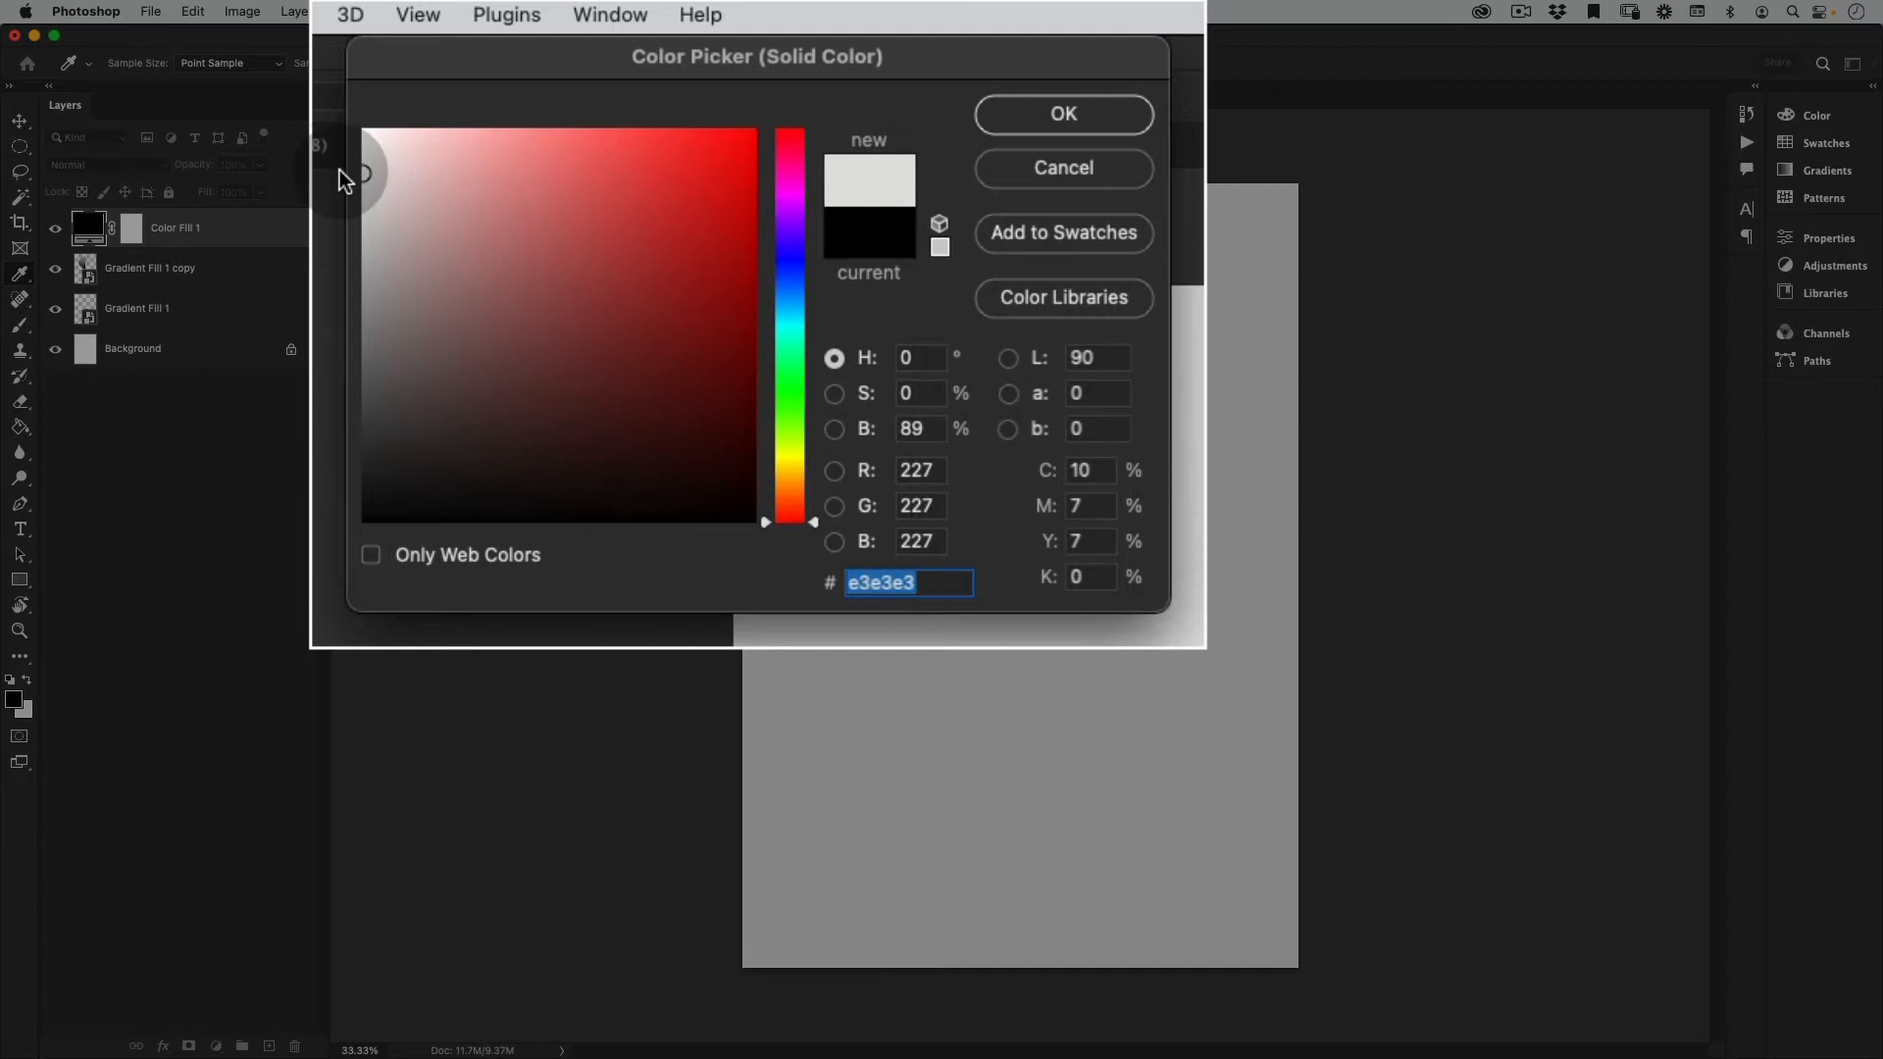
click(1061, 113)
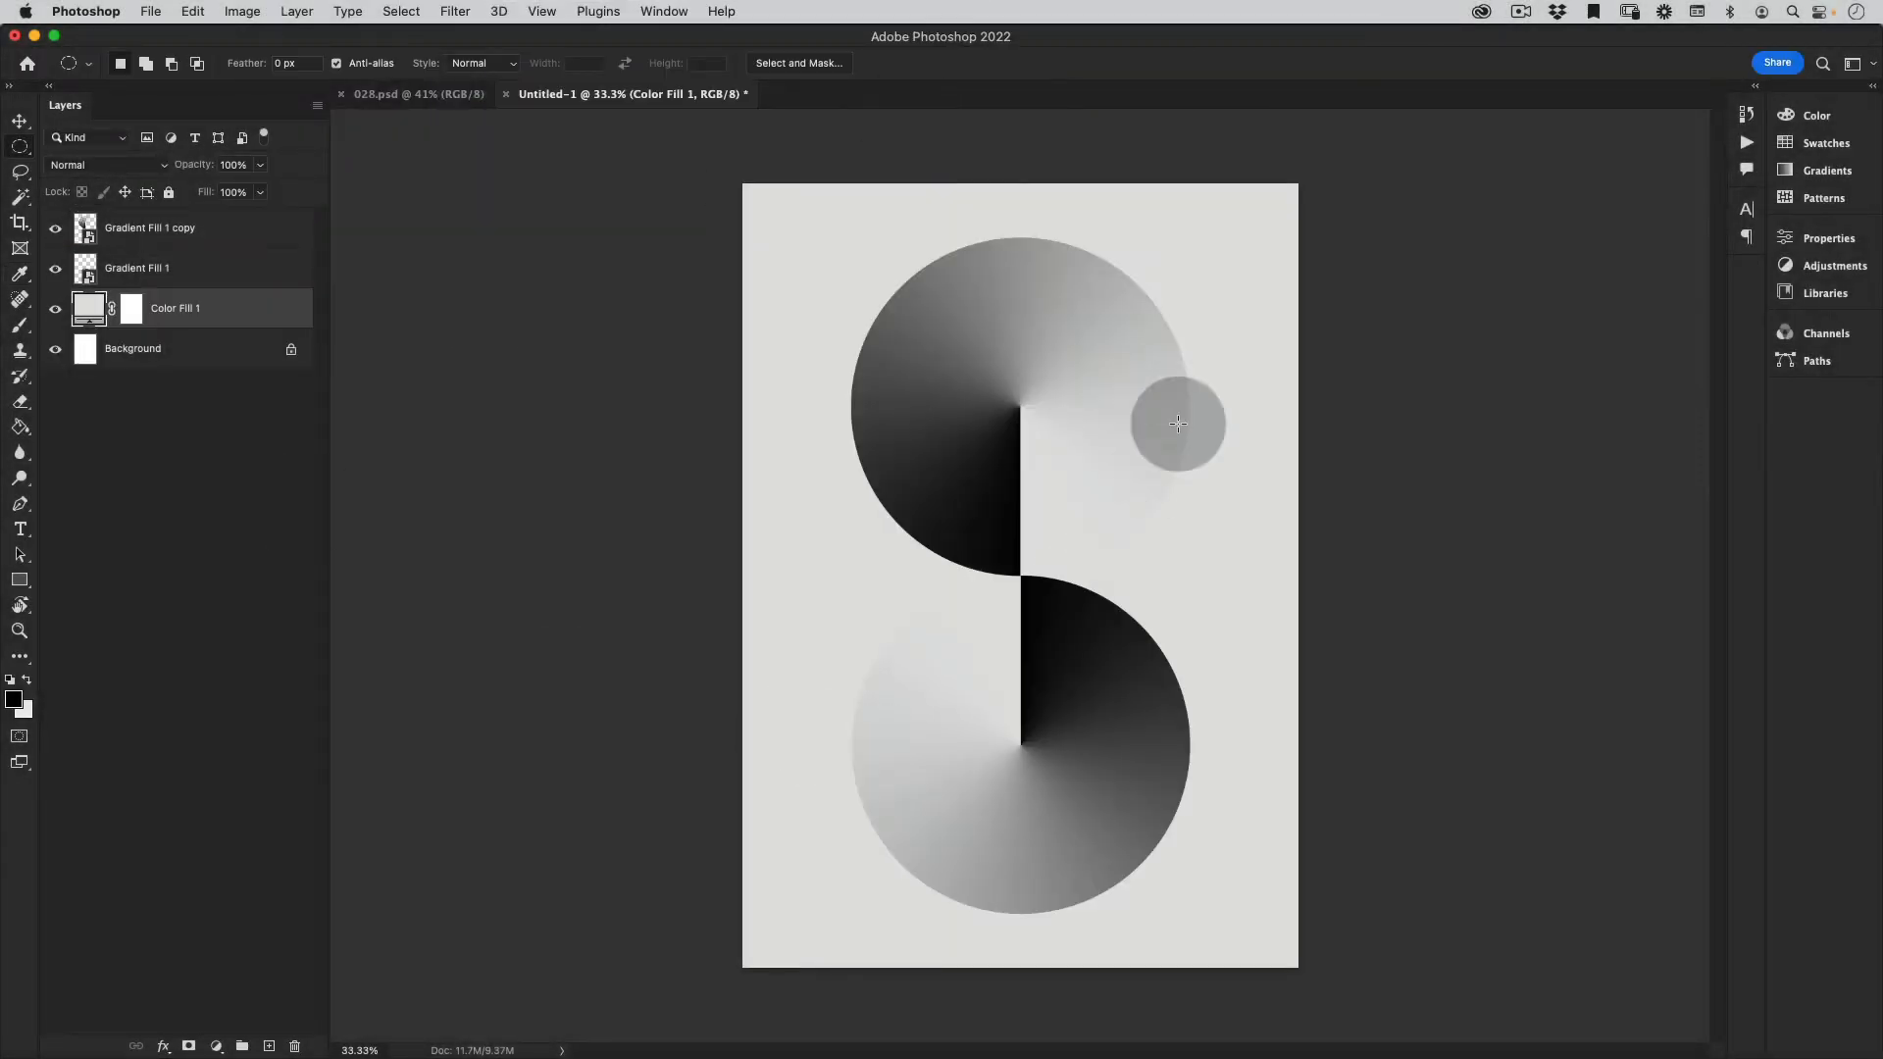
double_click(86, 307)
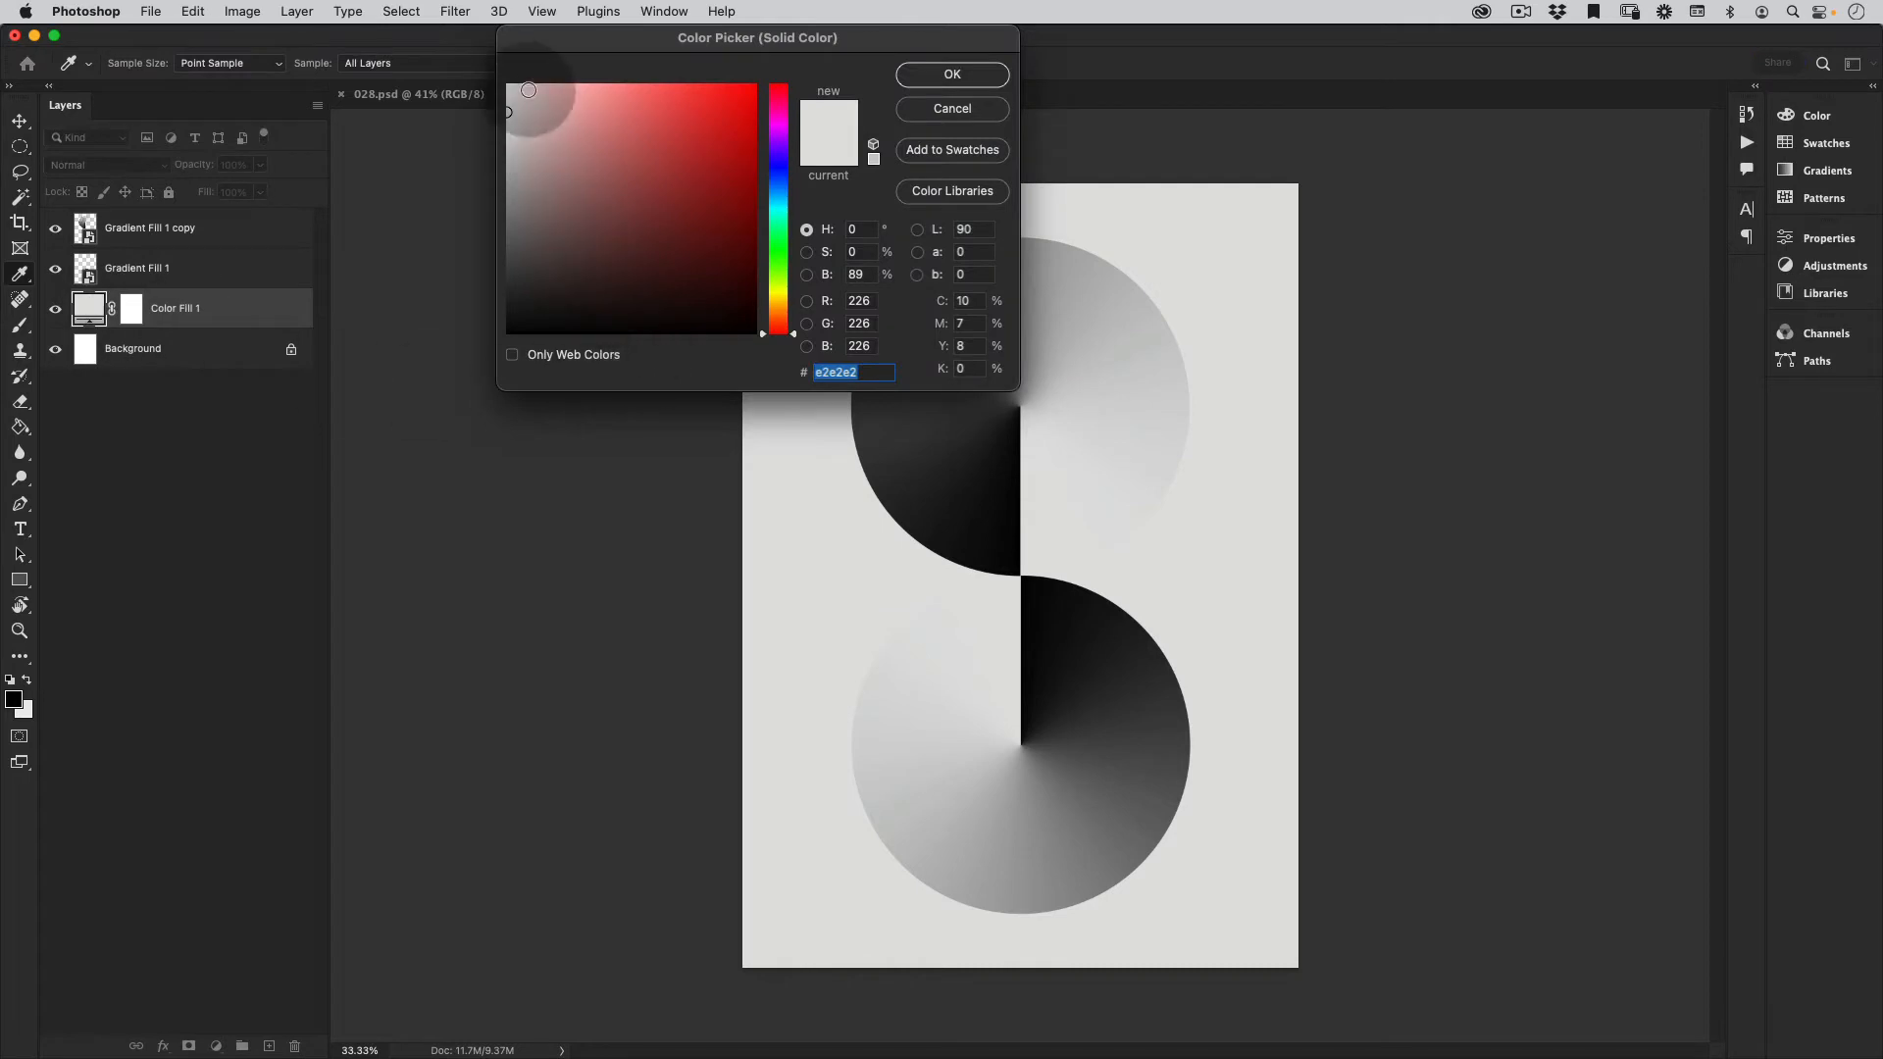
click(509, 98)
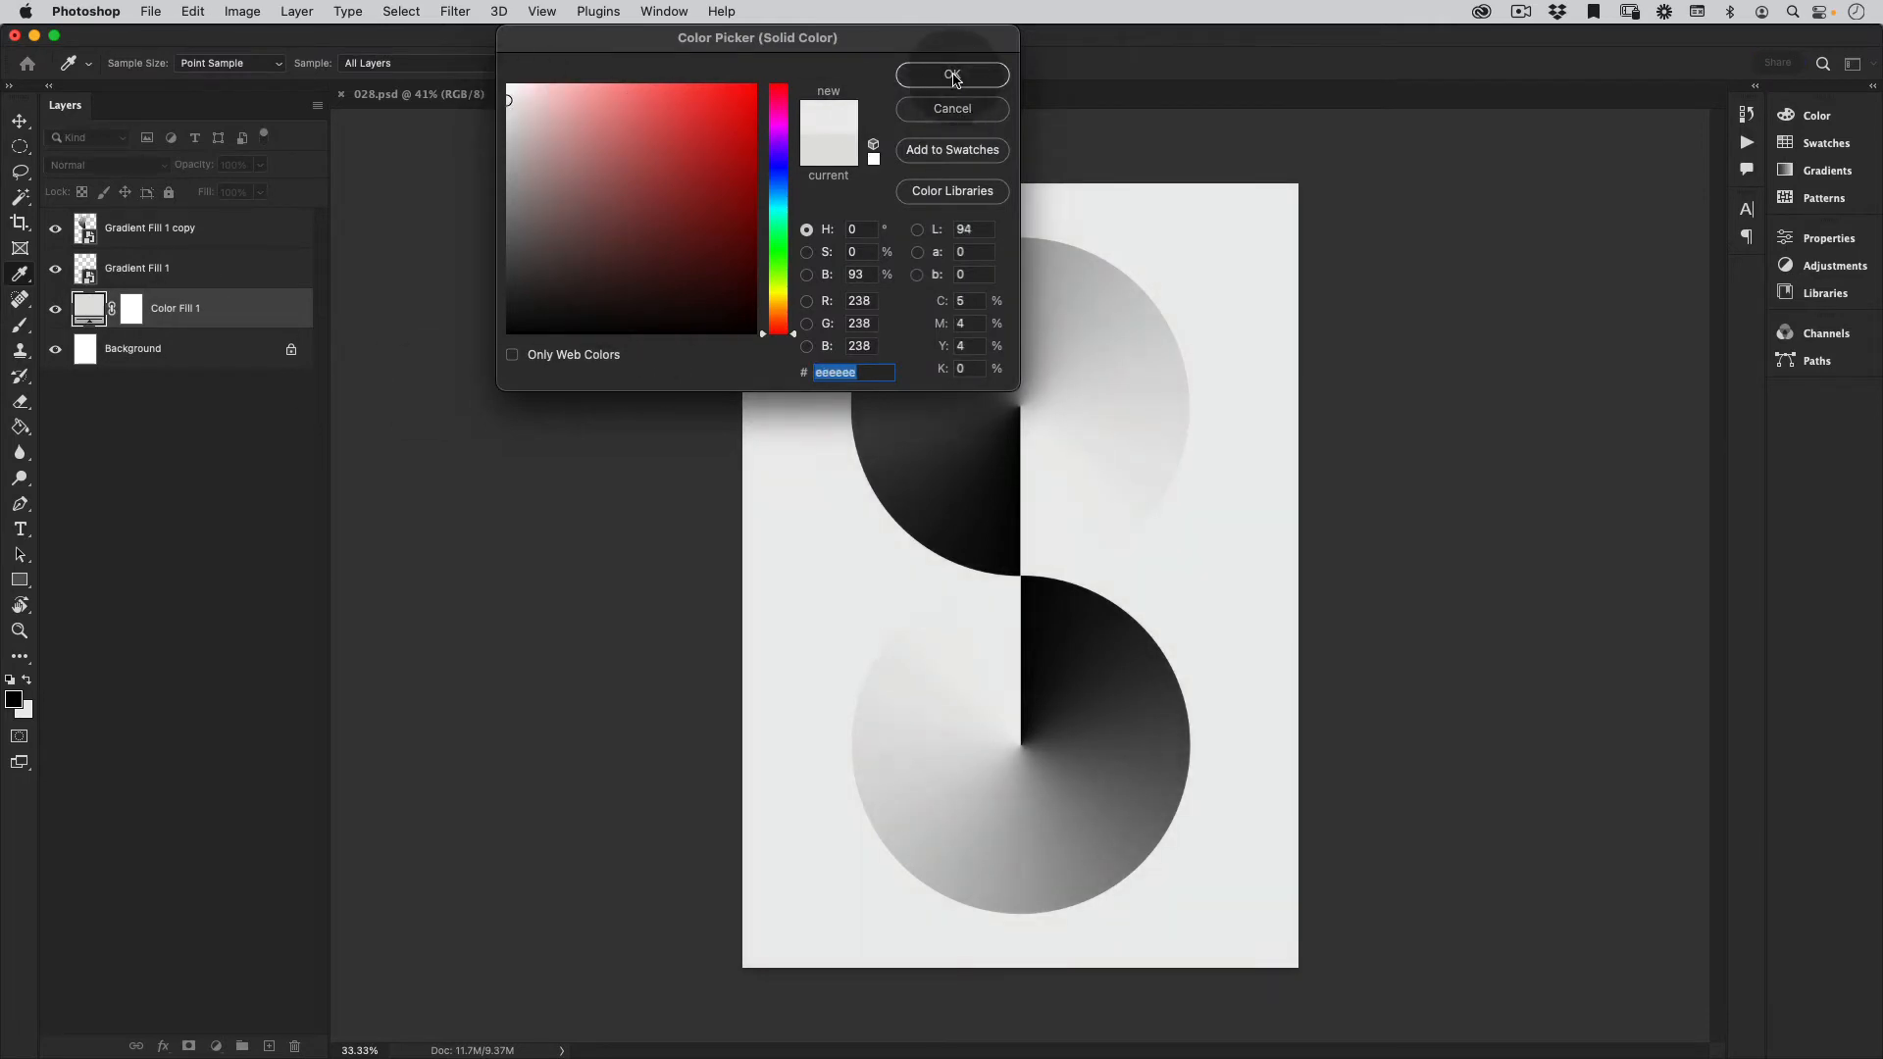
click(951, 74)
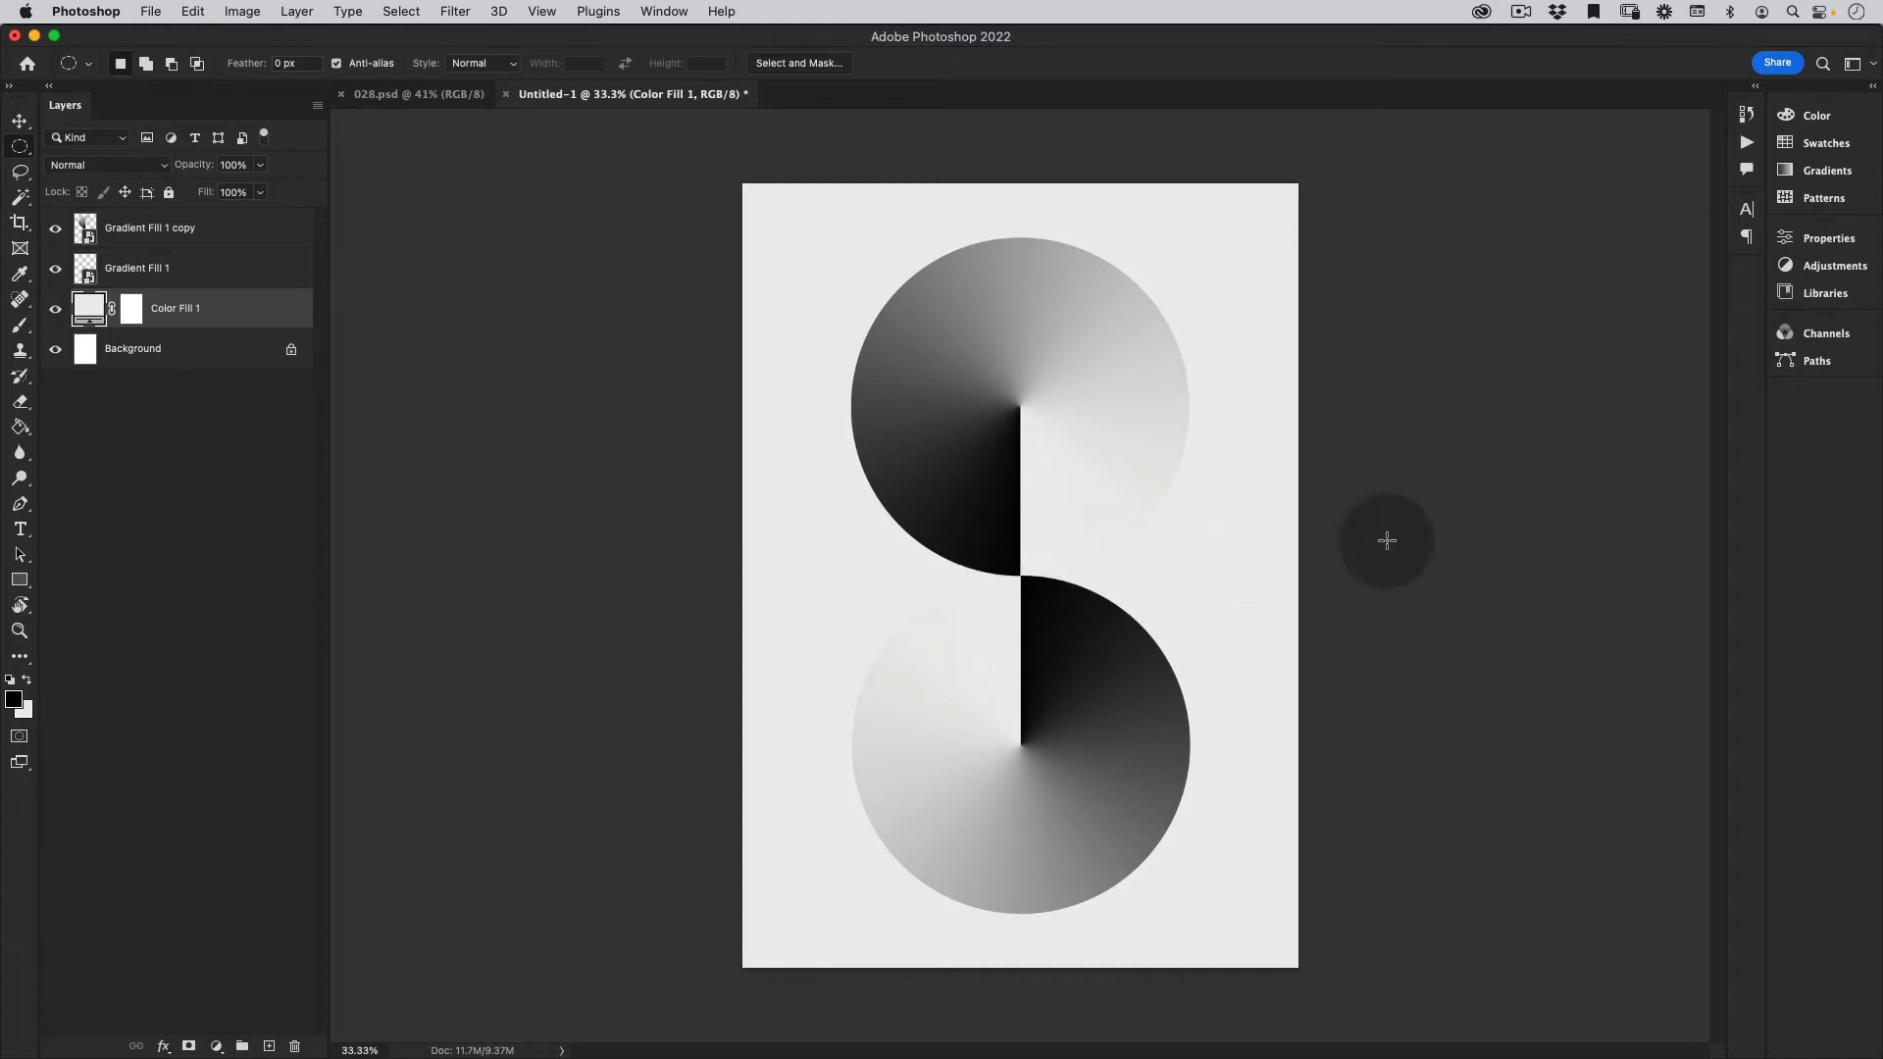
click(132, 348)
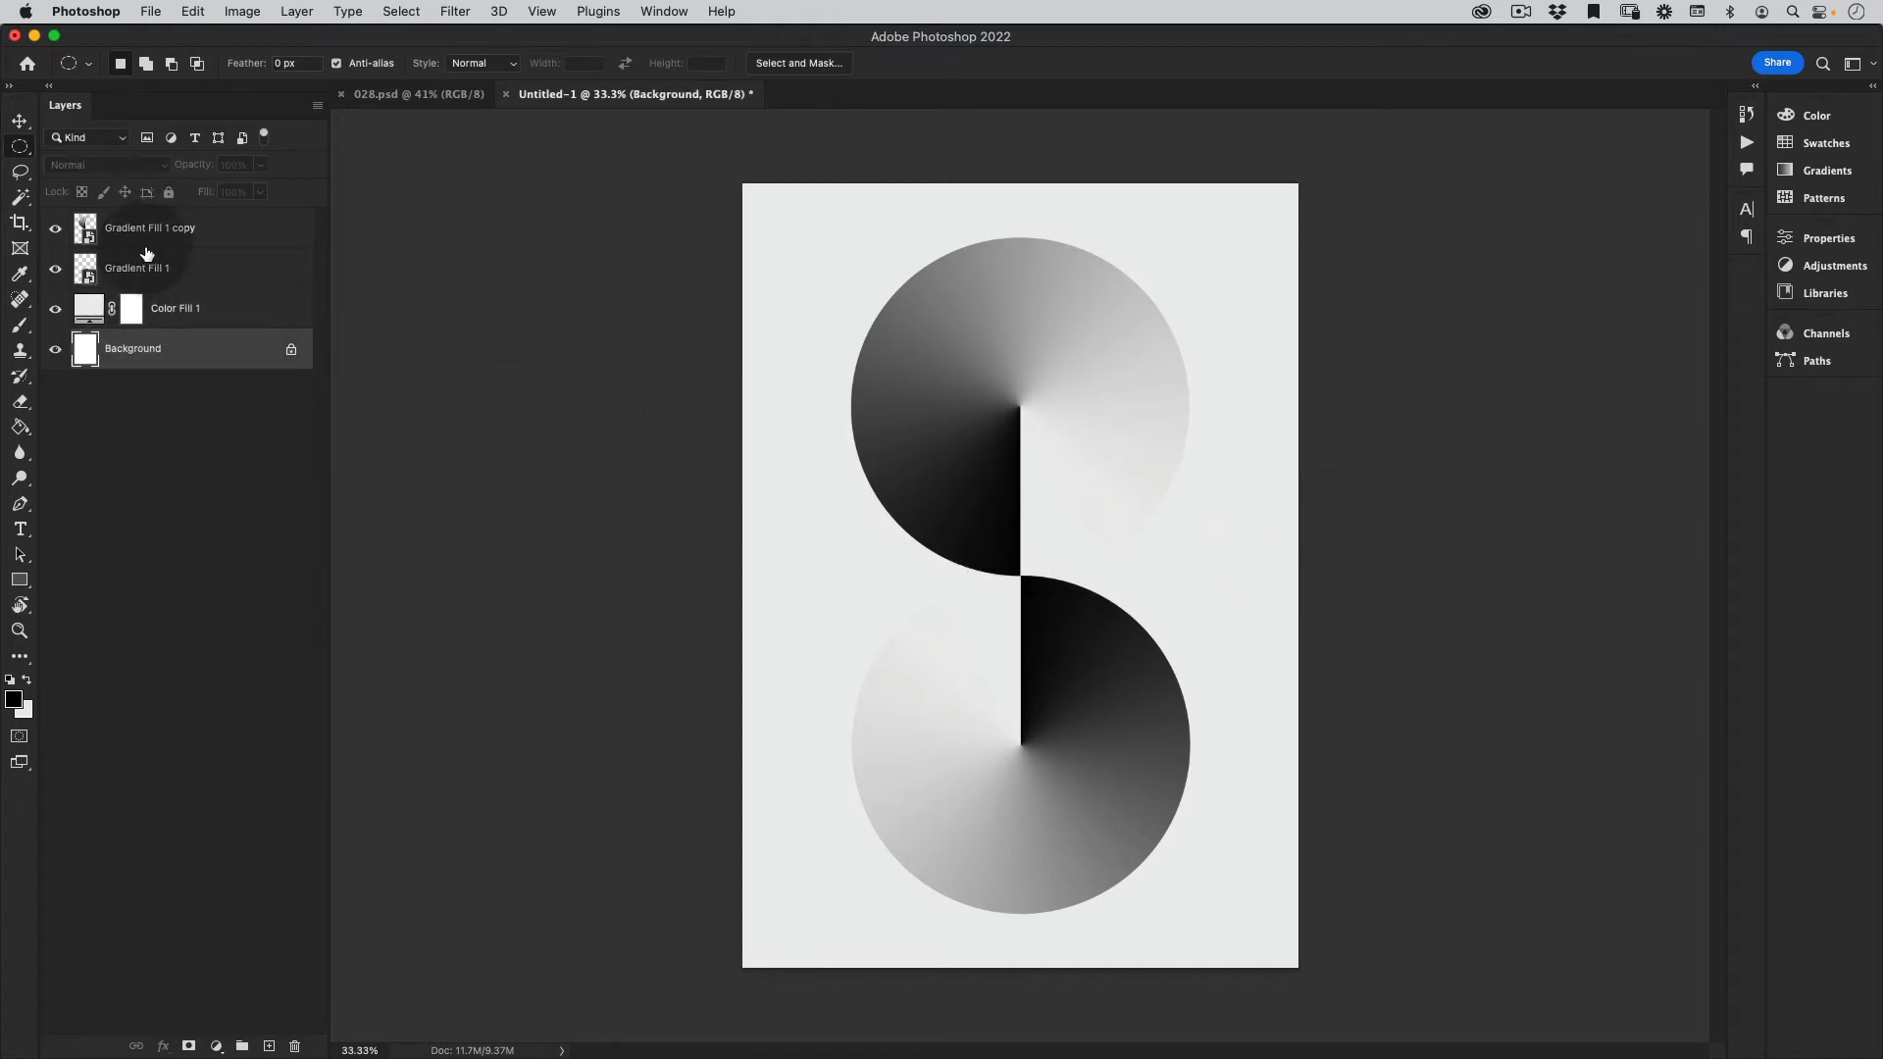
- Add a new empty layer above the top circle and fill it with black
click(150, 226)
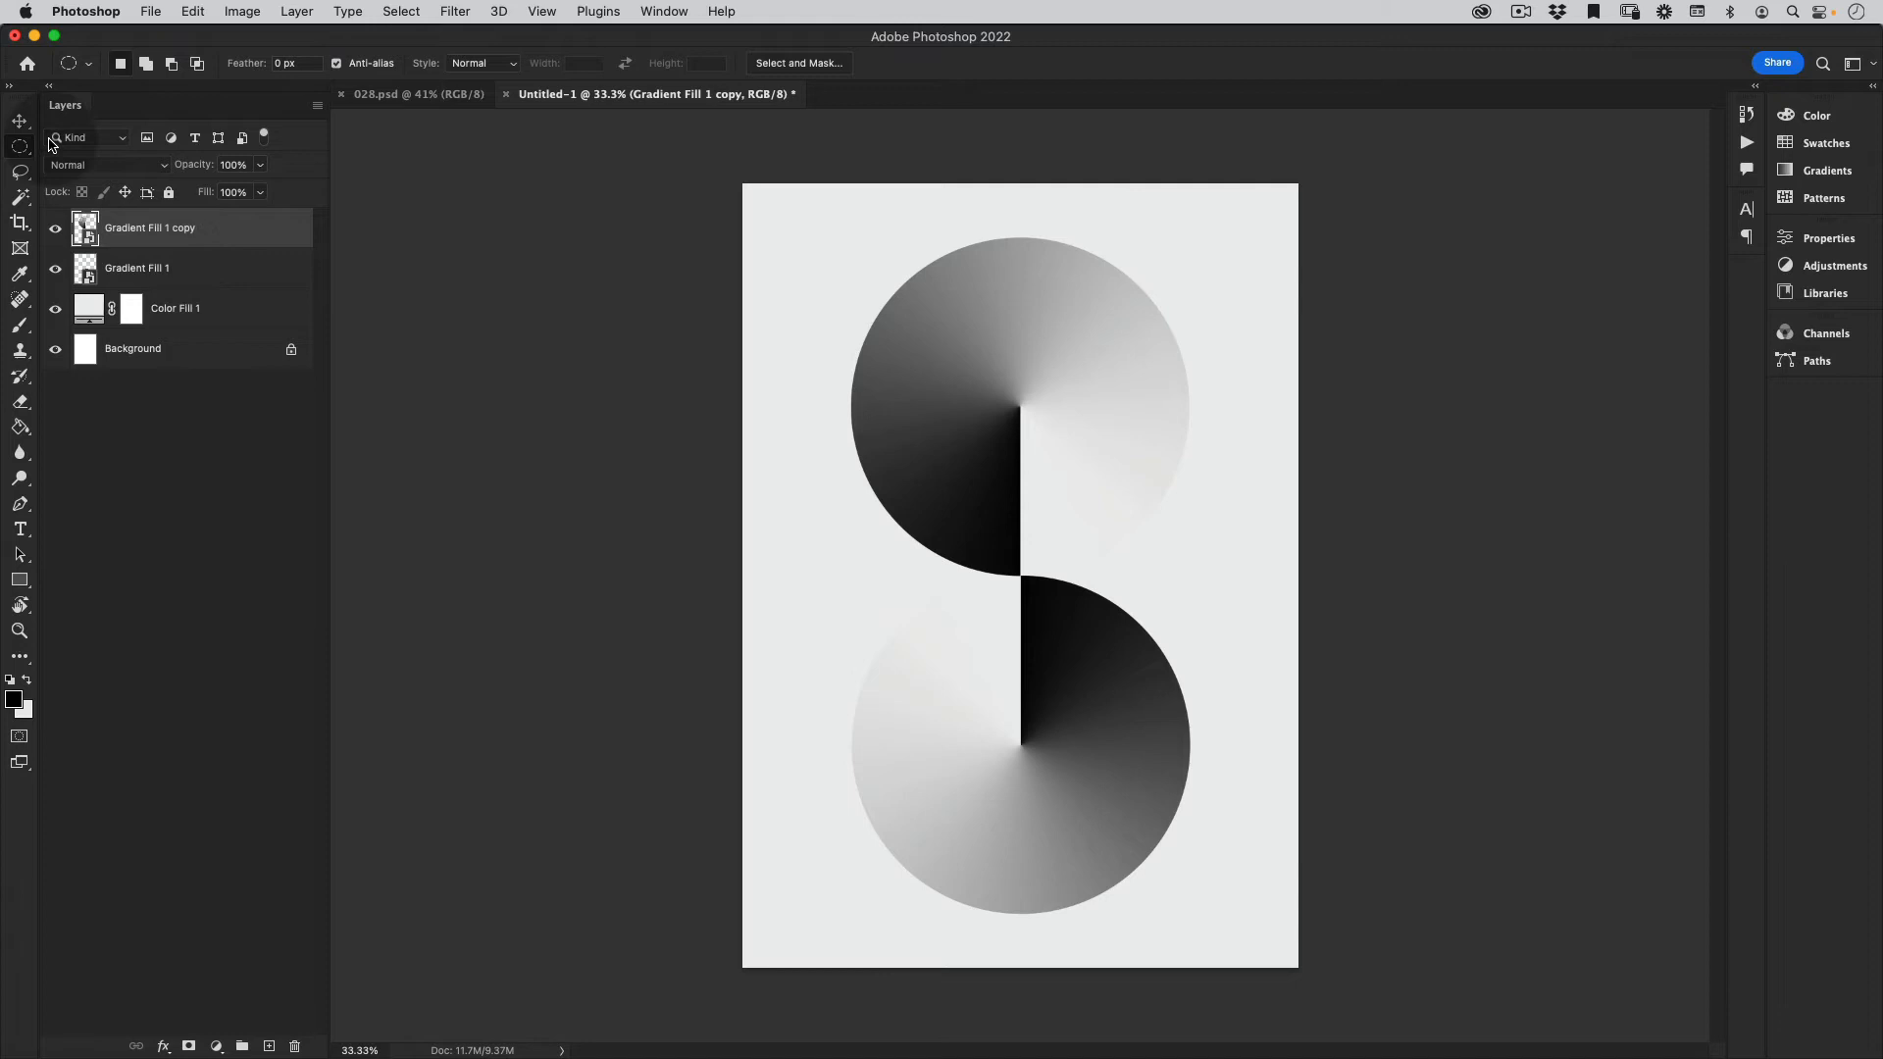
click(241, 1047)
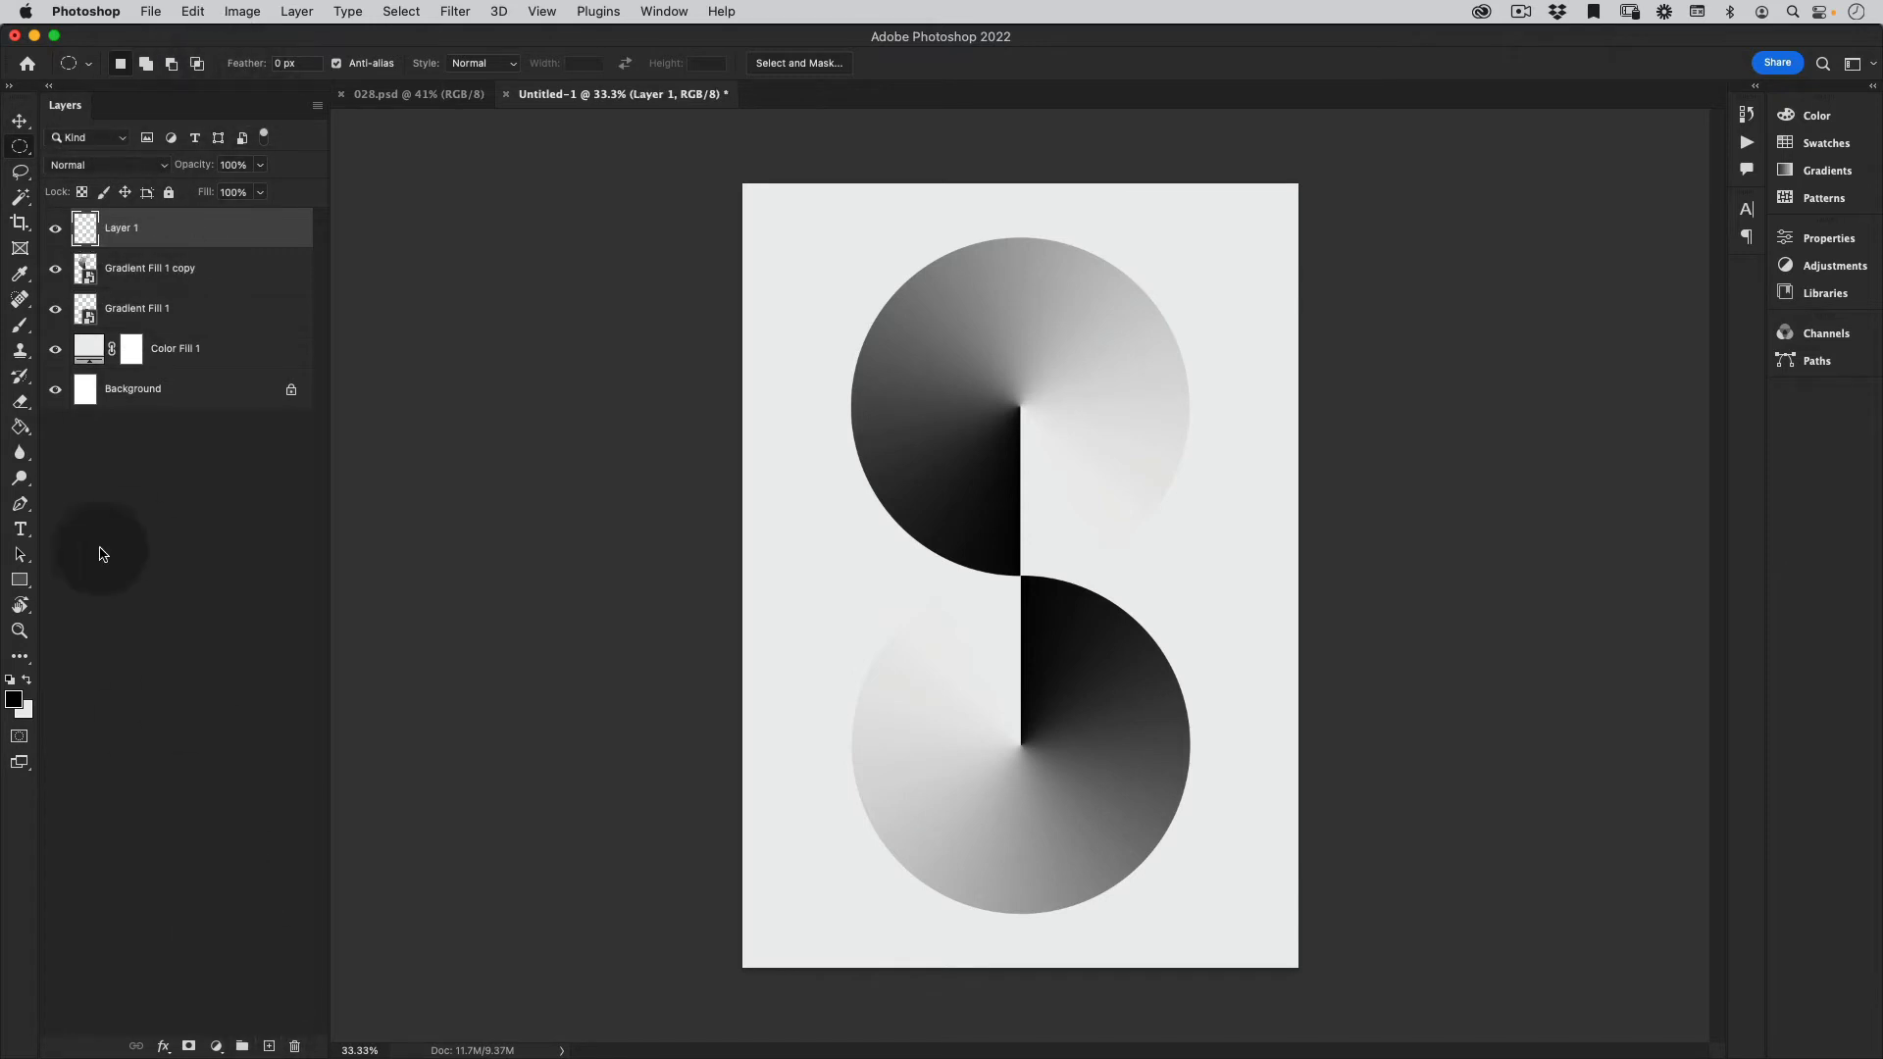
mouse_move(30, 462)
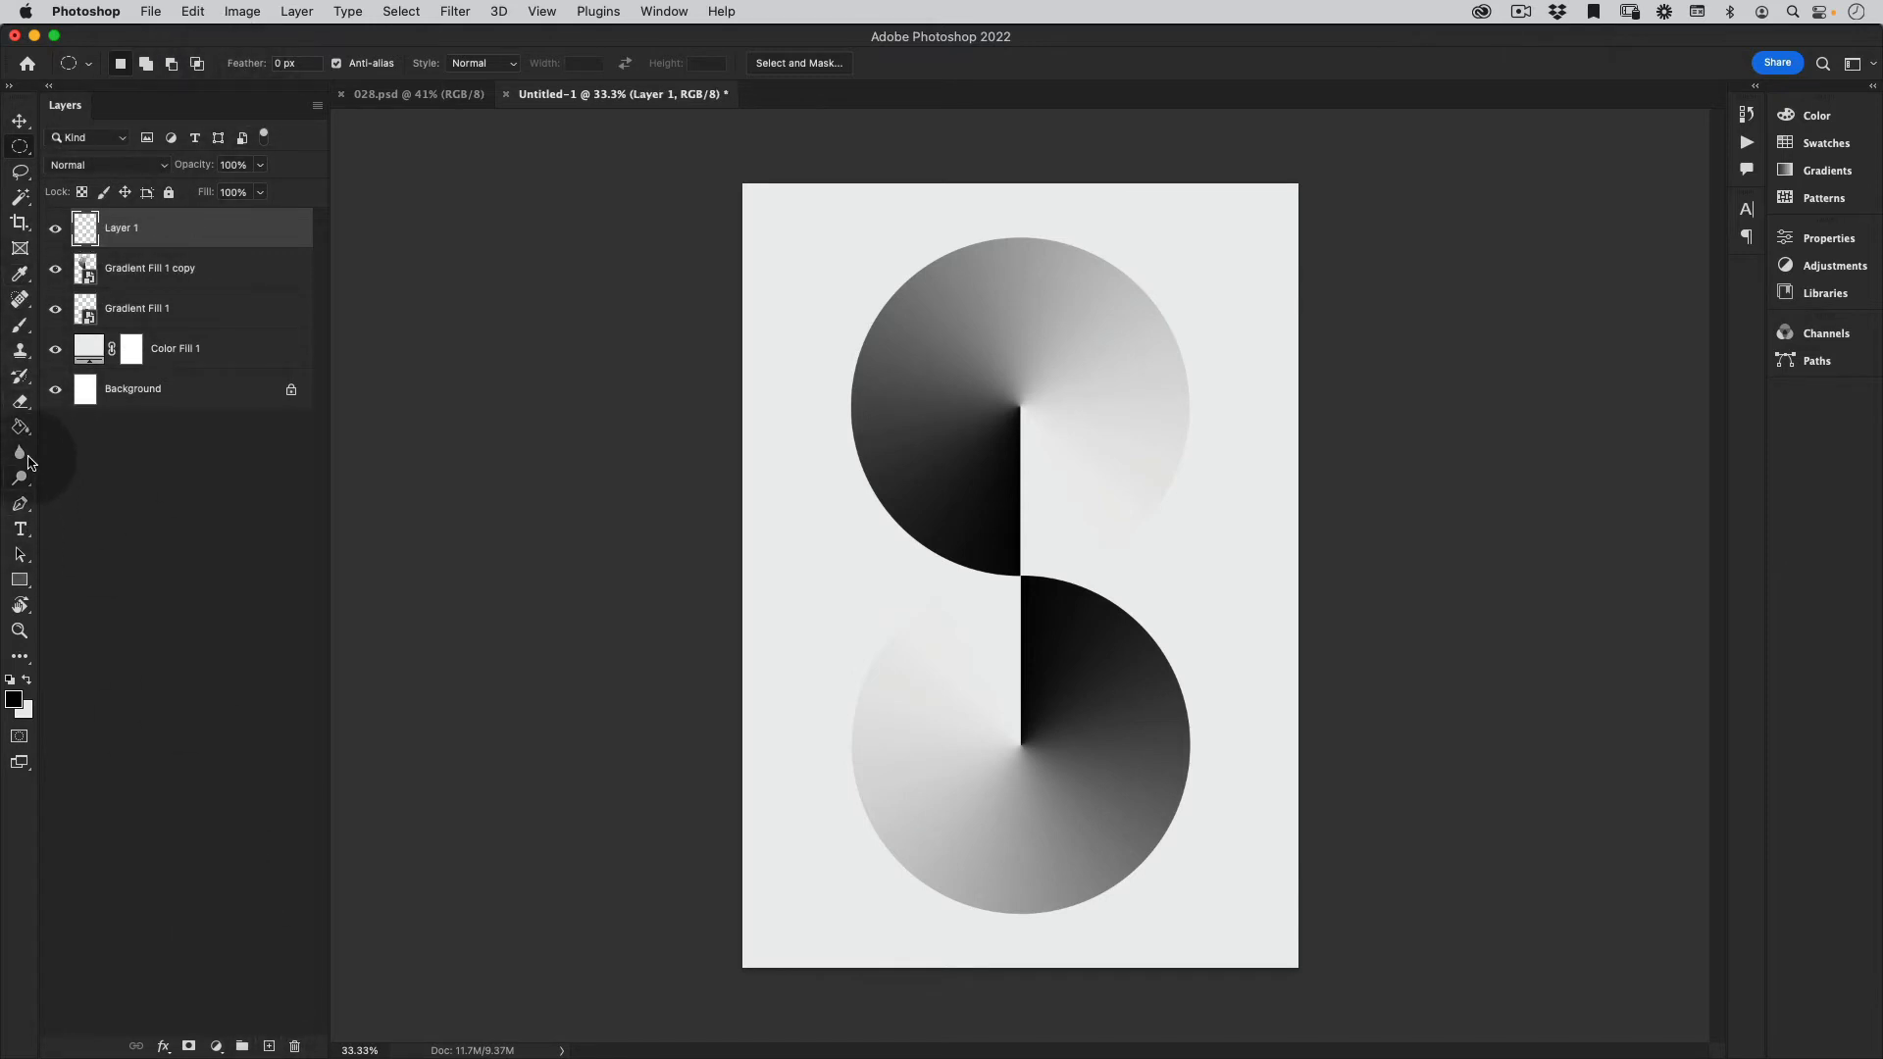
click(20, 427)
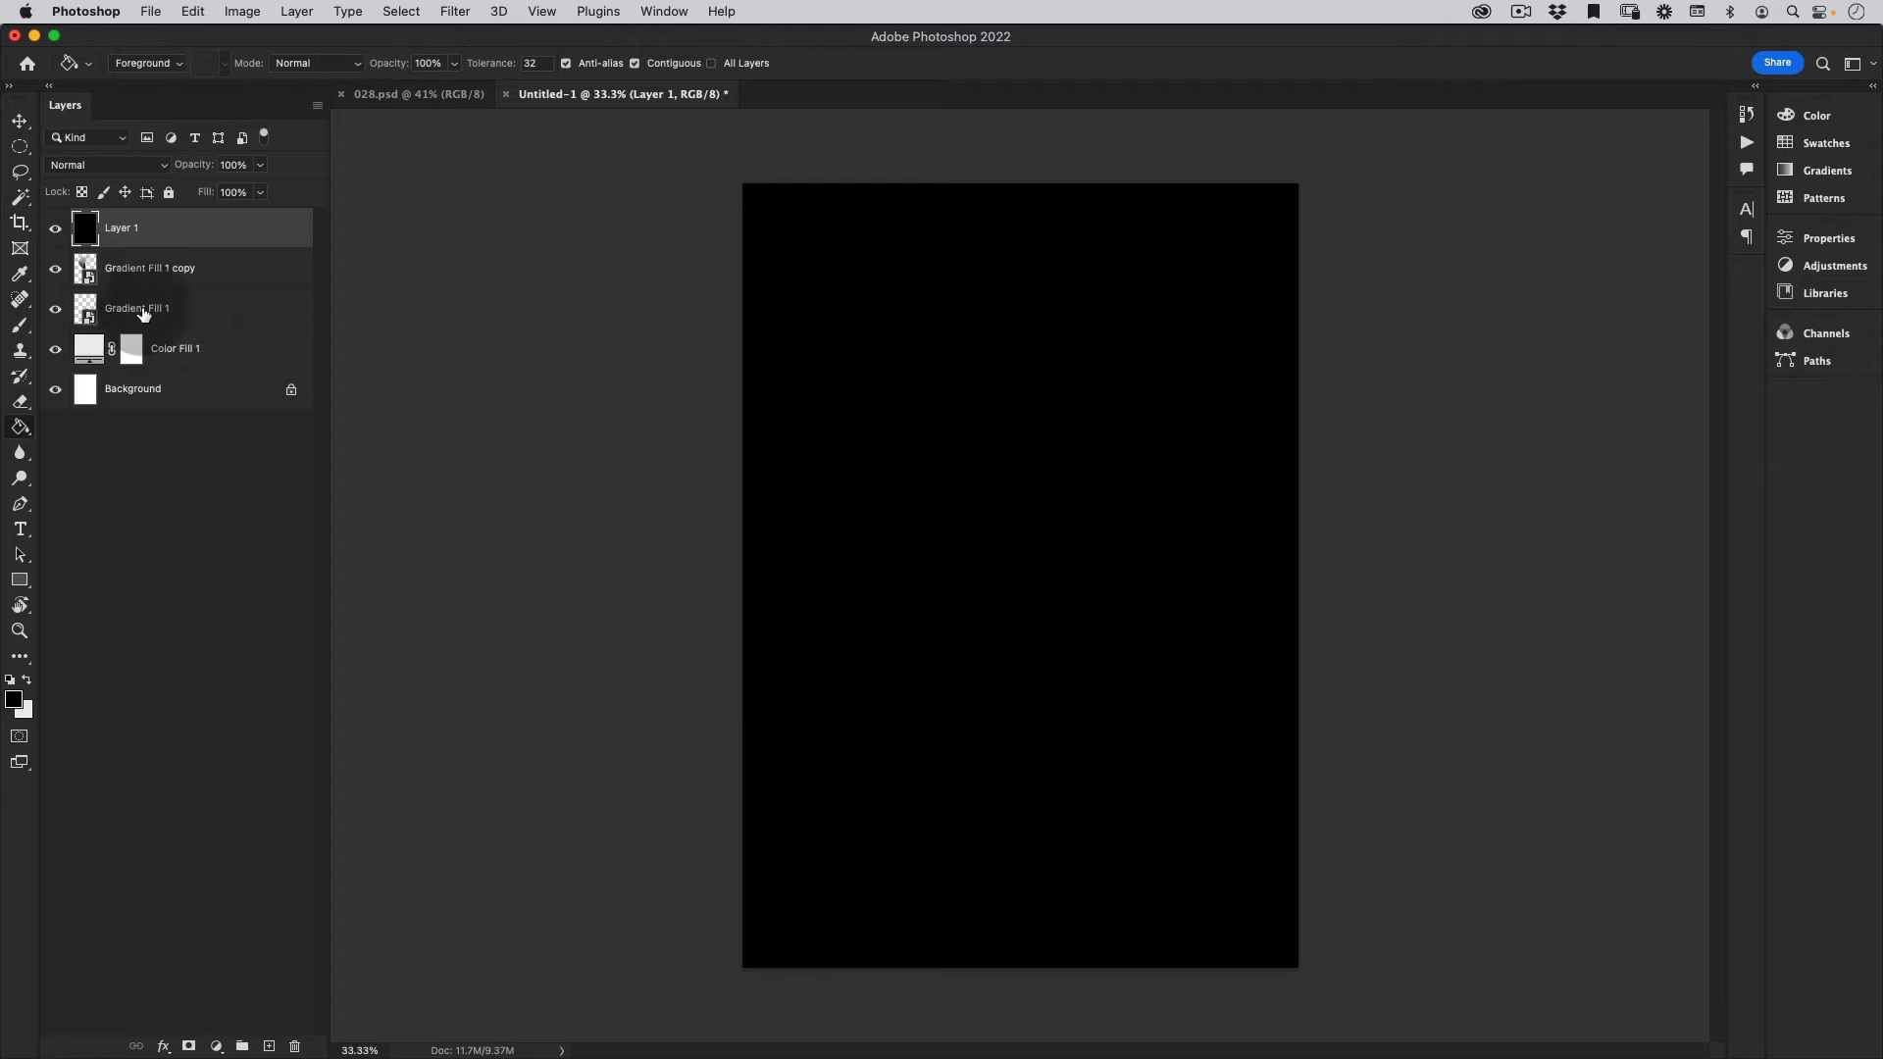
- Apply Add Noise (5%, Uniform, Monochromatic) and set the layer to Screen blend mode
click(455, 11)
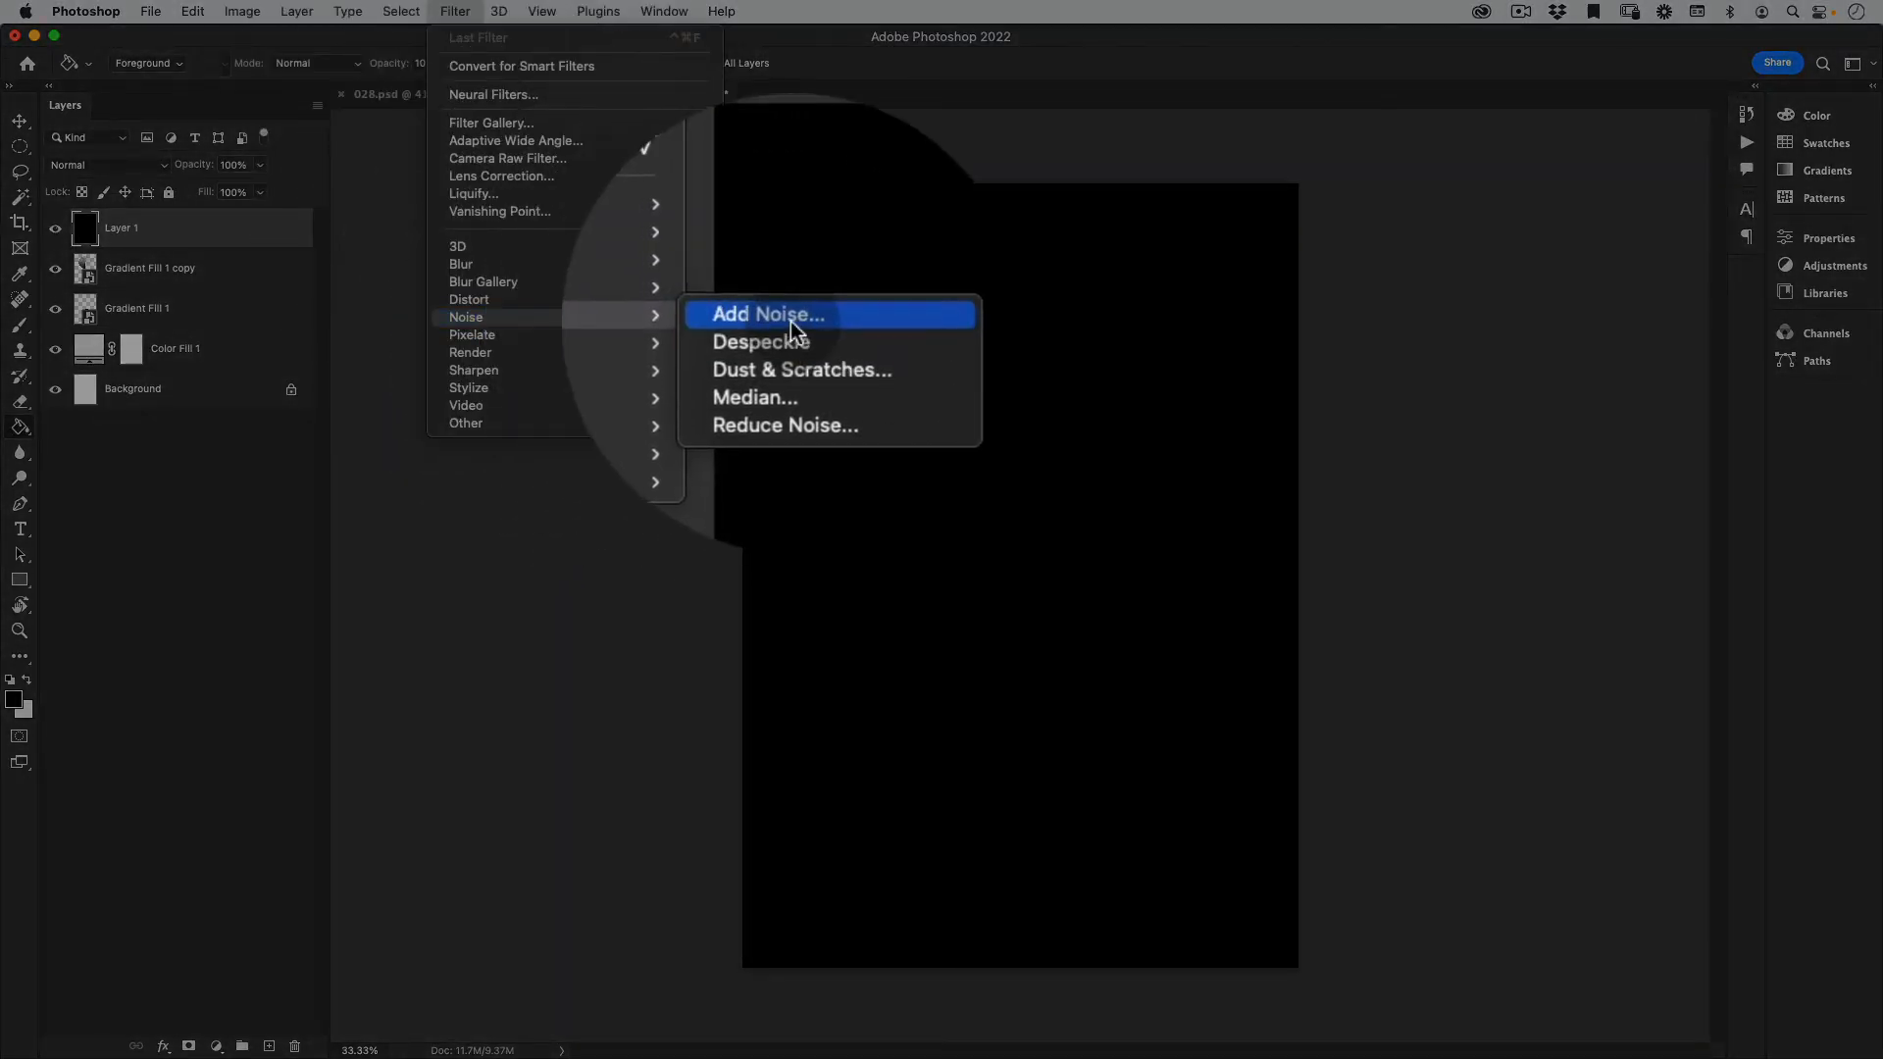
click(766, 315)
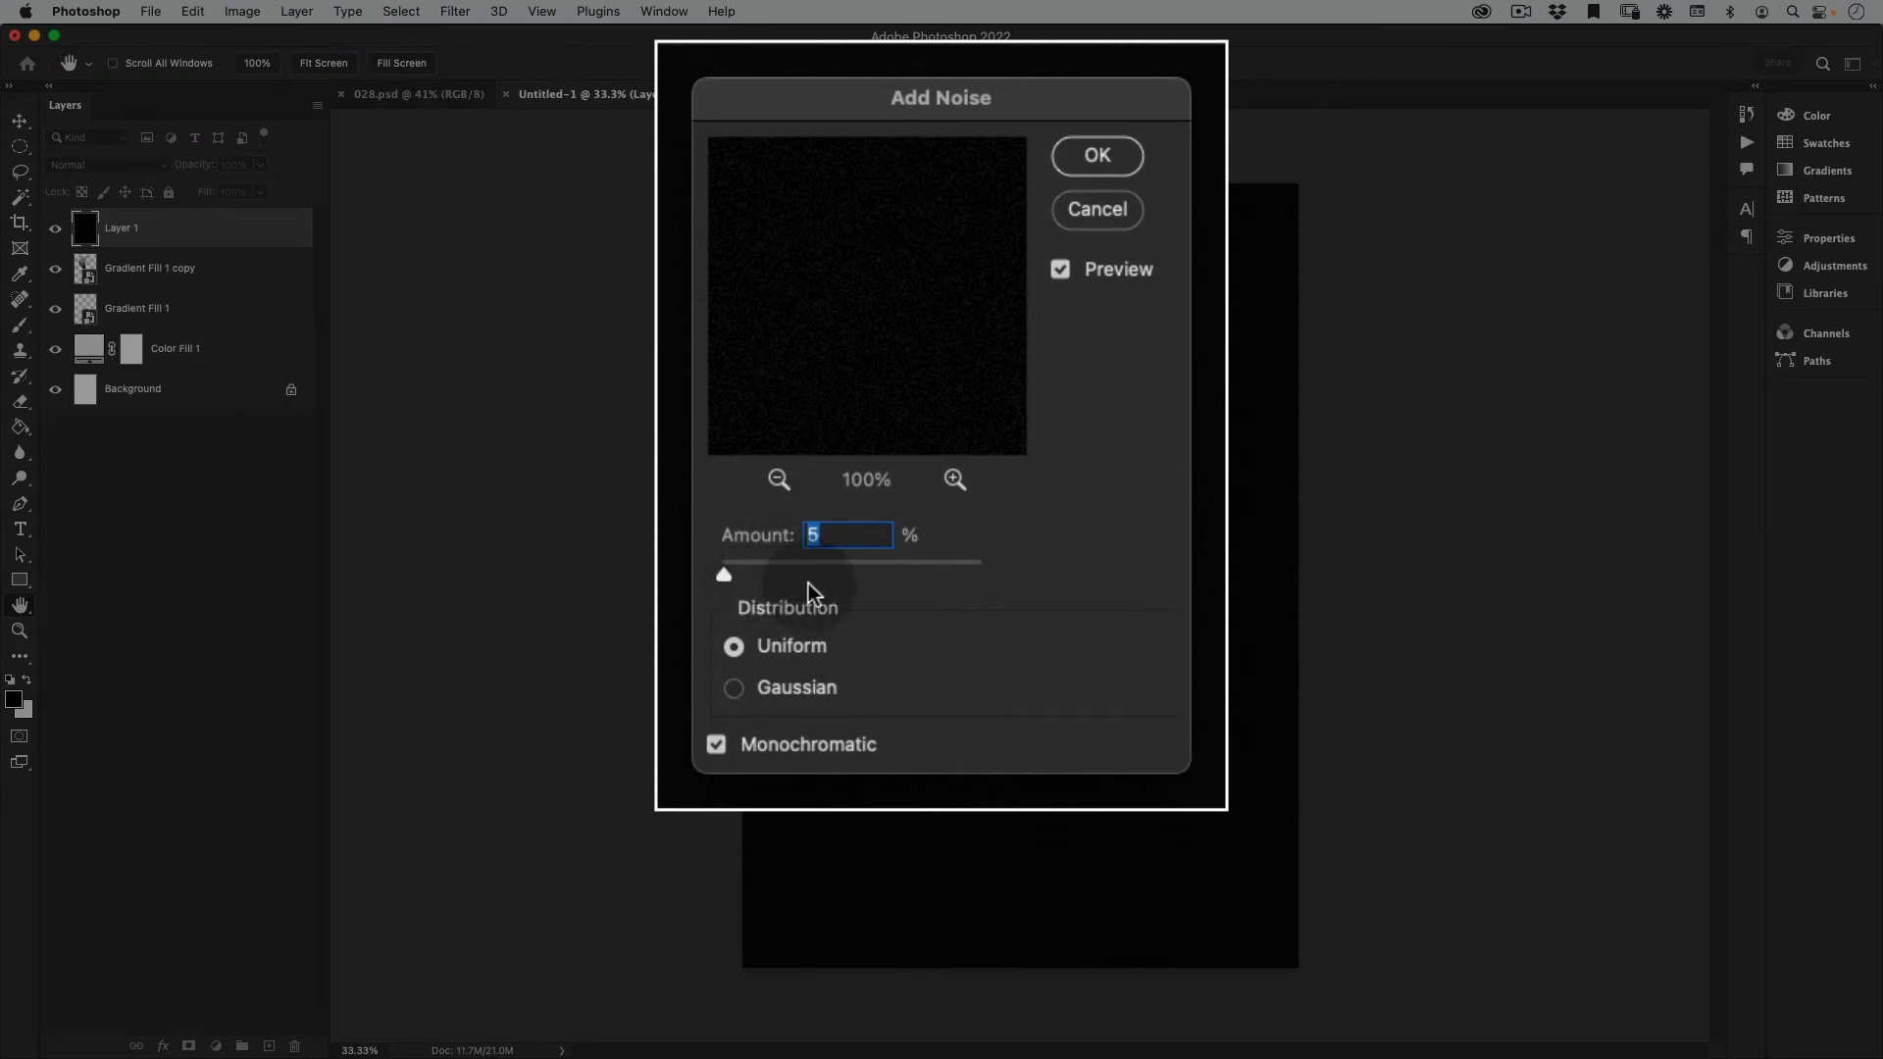
mouse_move(814, 750)
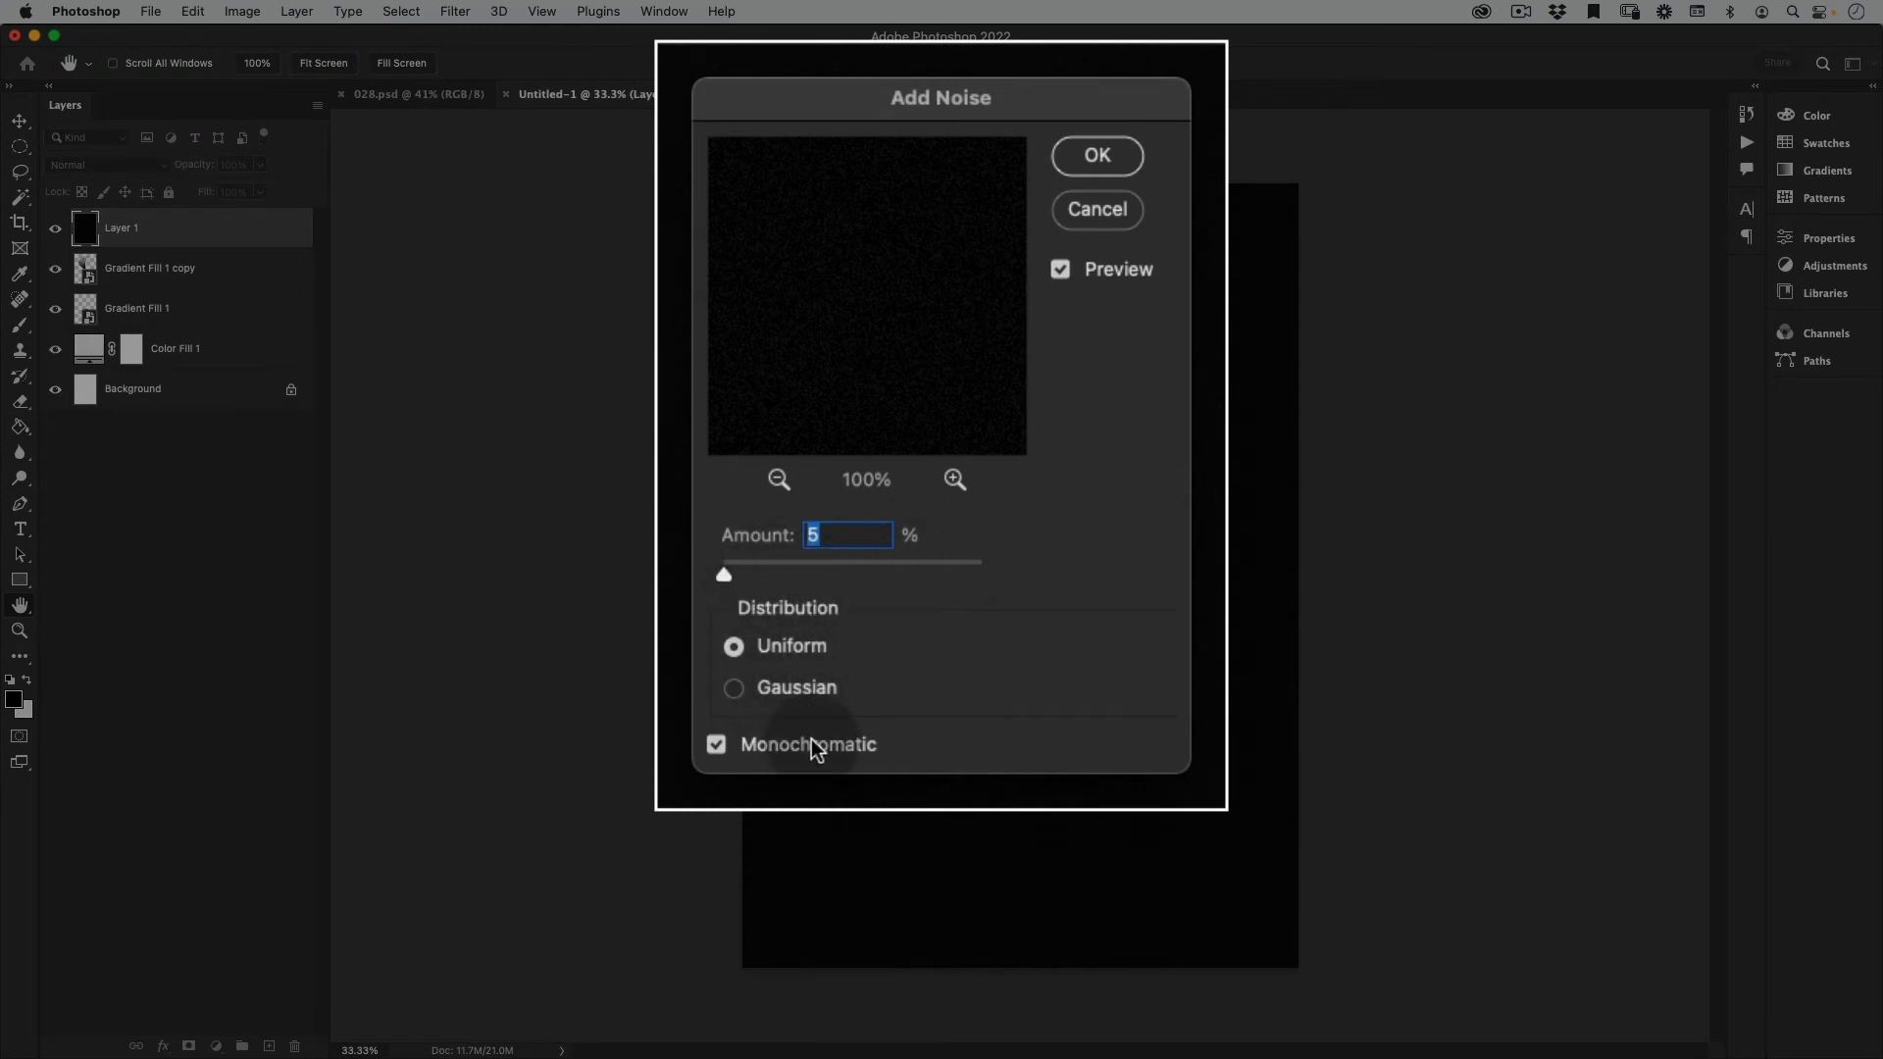
mouse_move(904, 441)
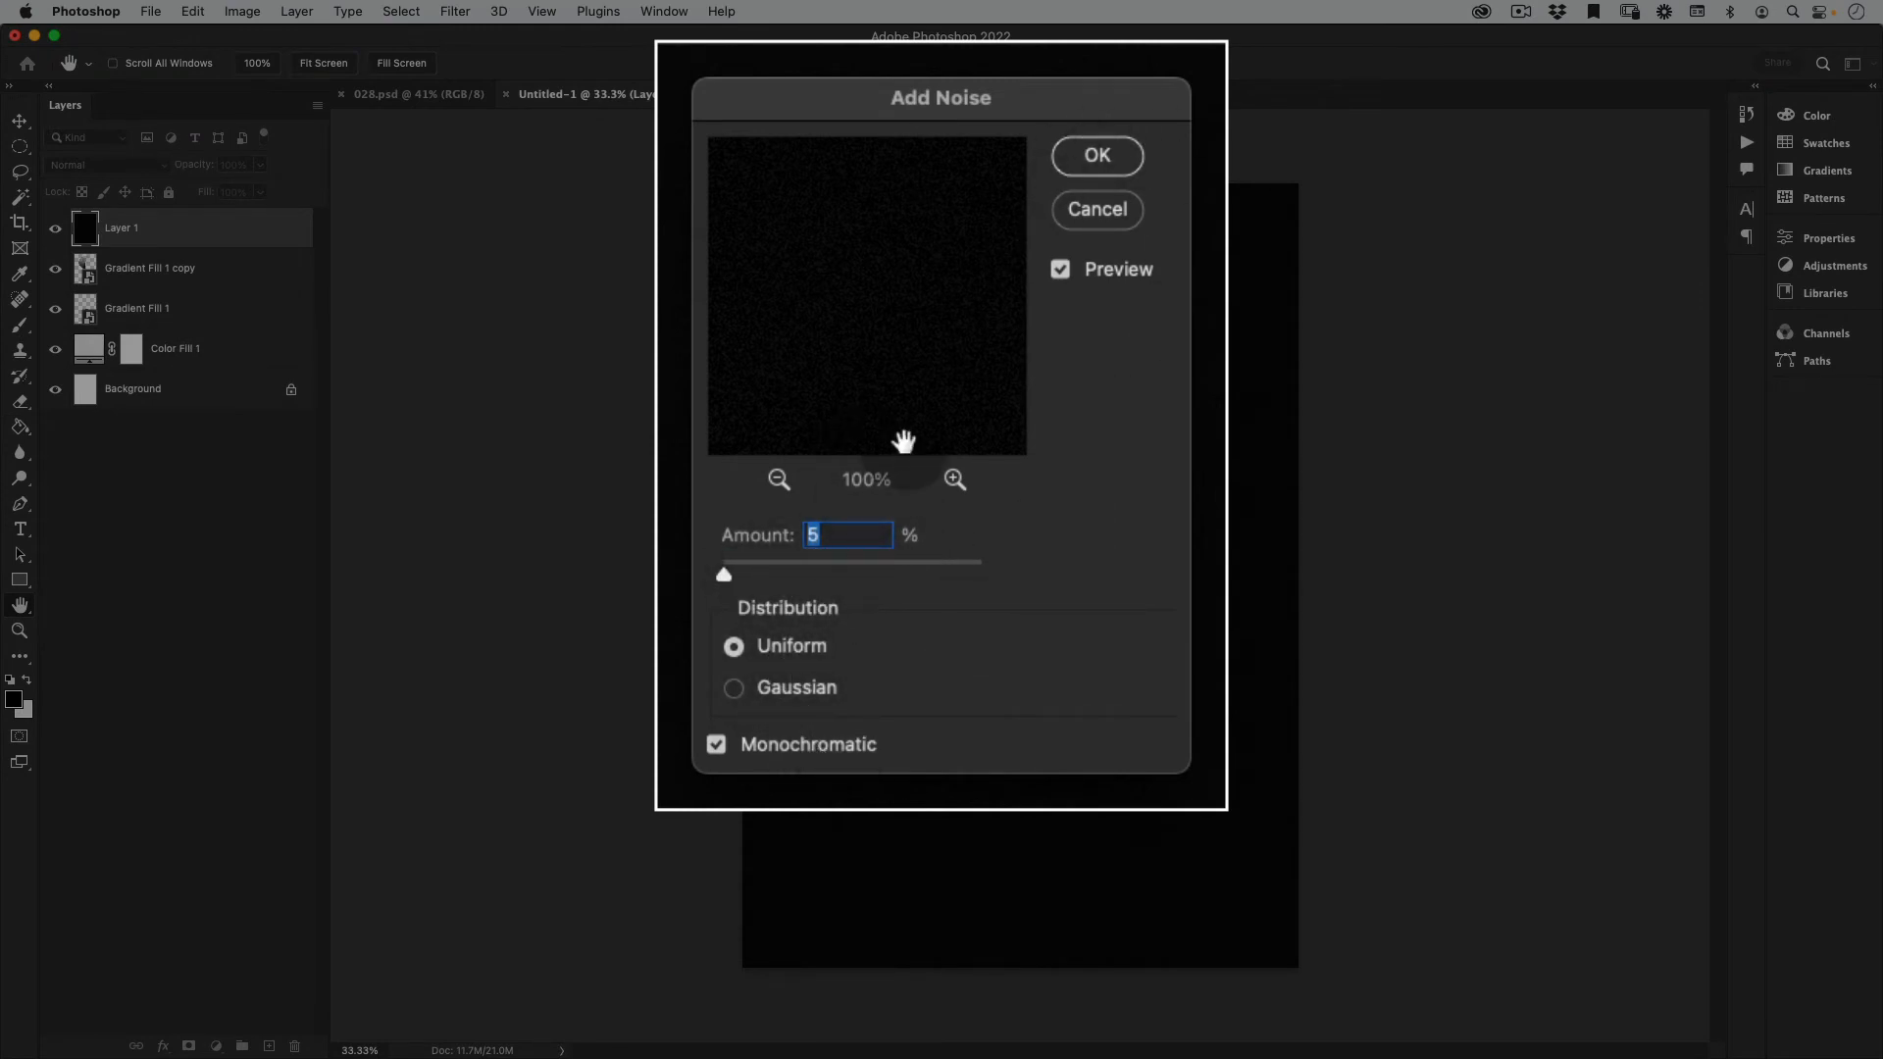
click(1094, 155)
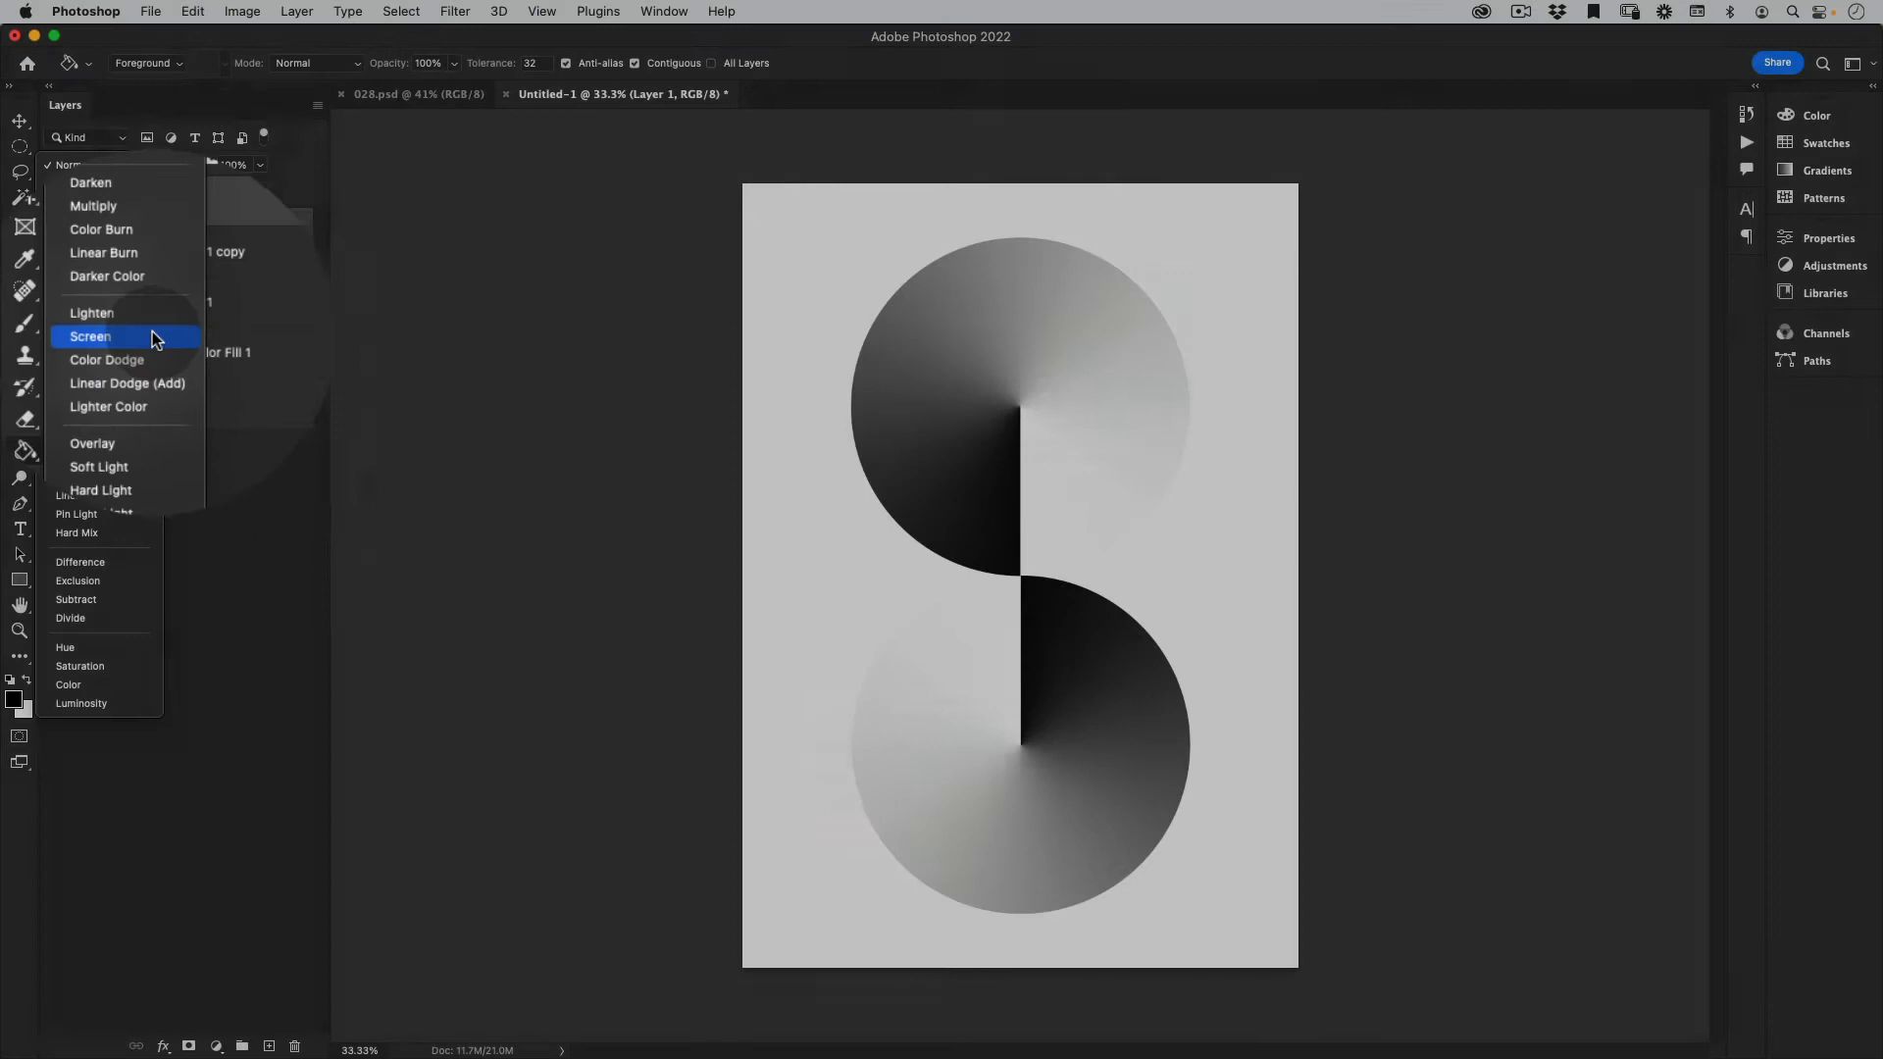
click(90, 336)
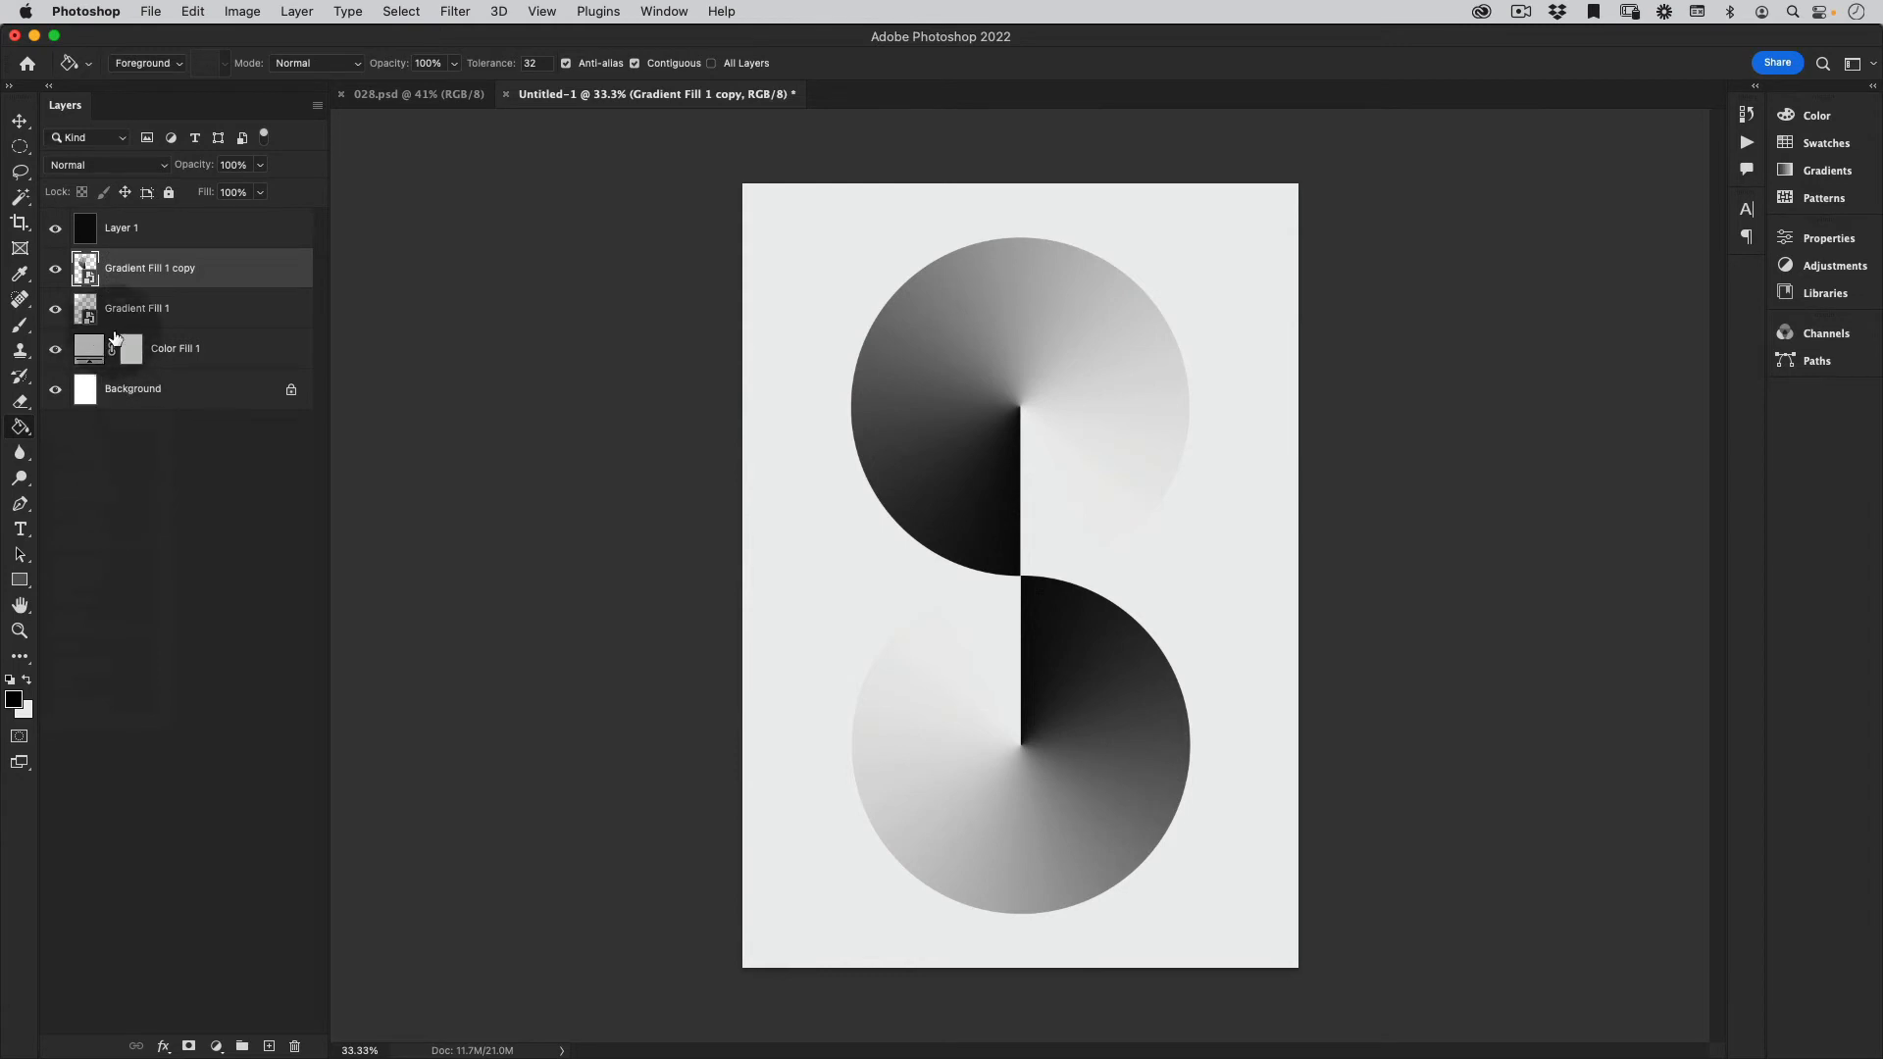
- Select a thin rectangle along the bottom and fill it with a black-to-transparent gradient layer
click(21, 229)
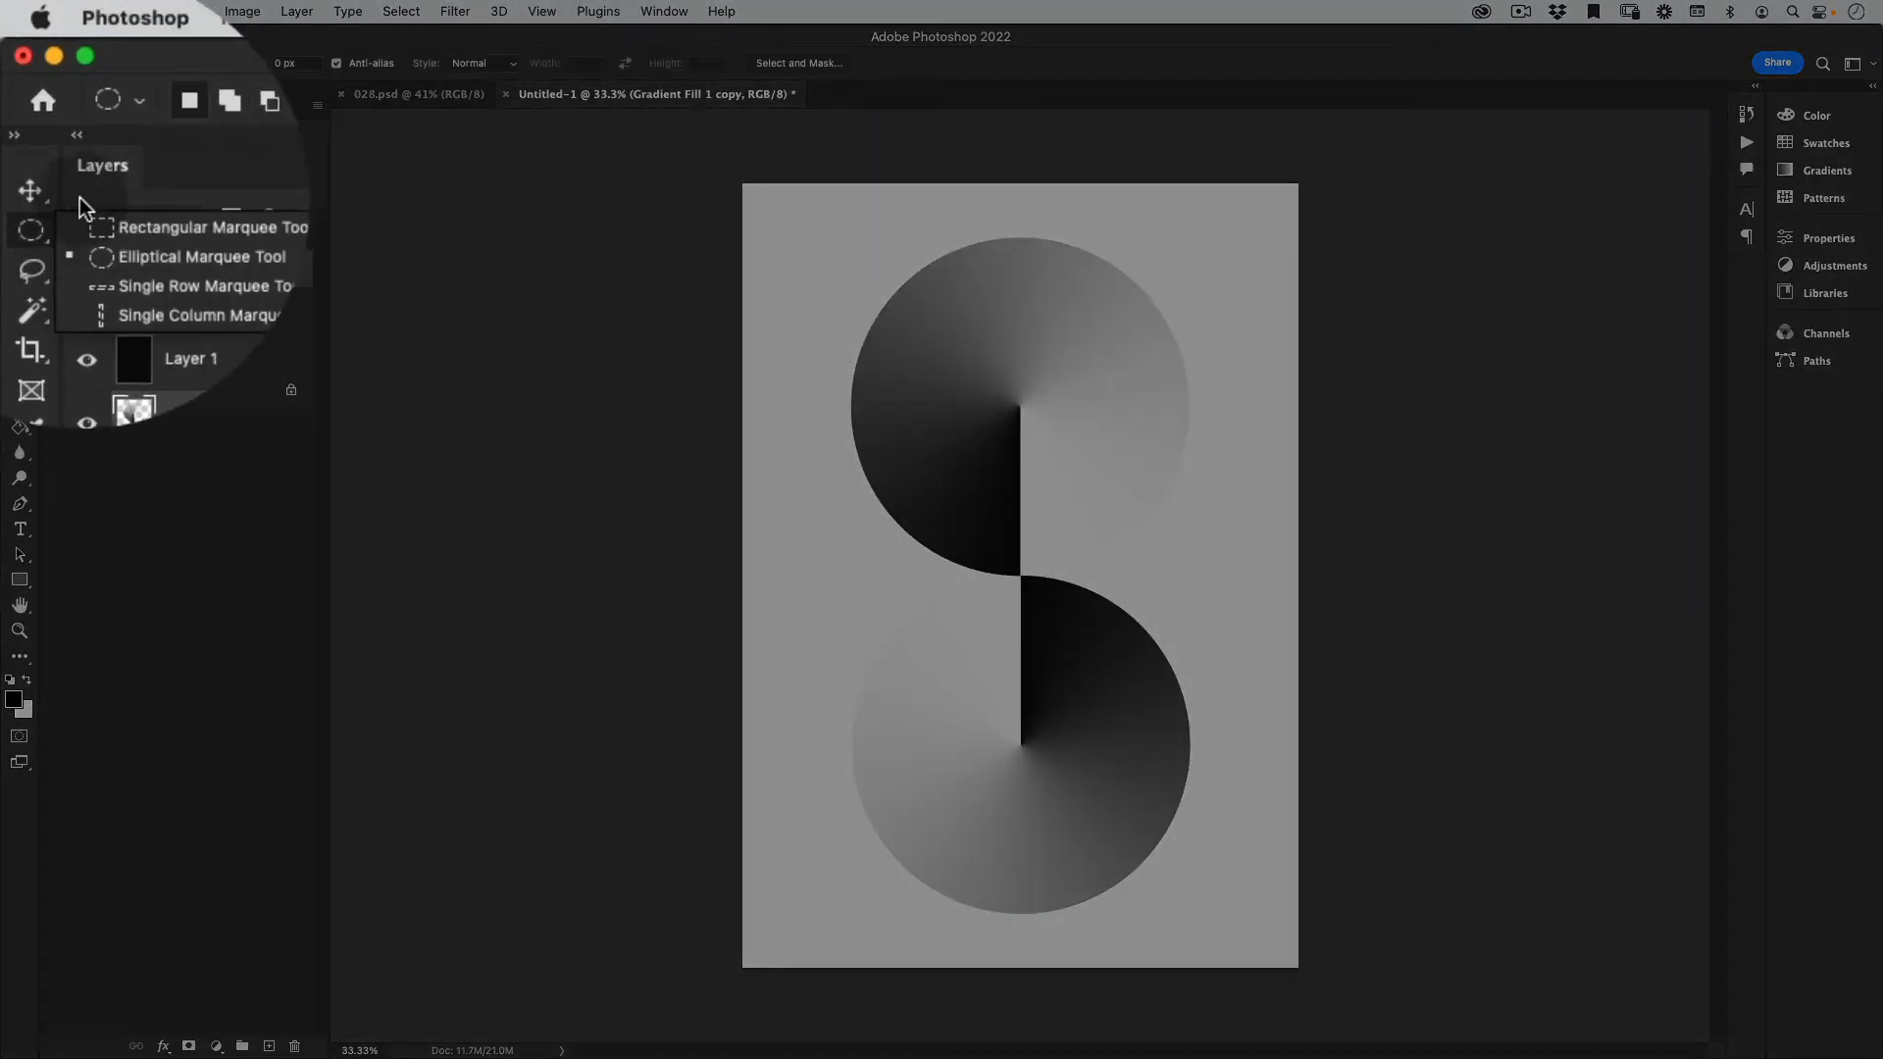
mouse_move(154, 226)
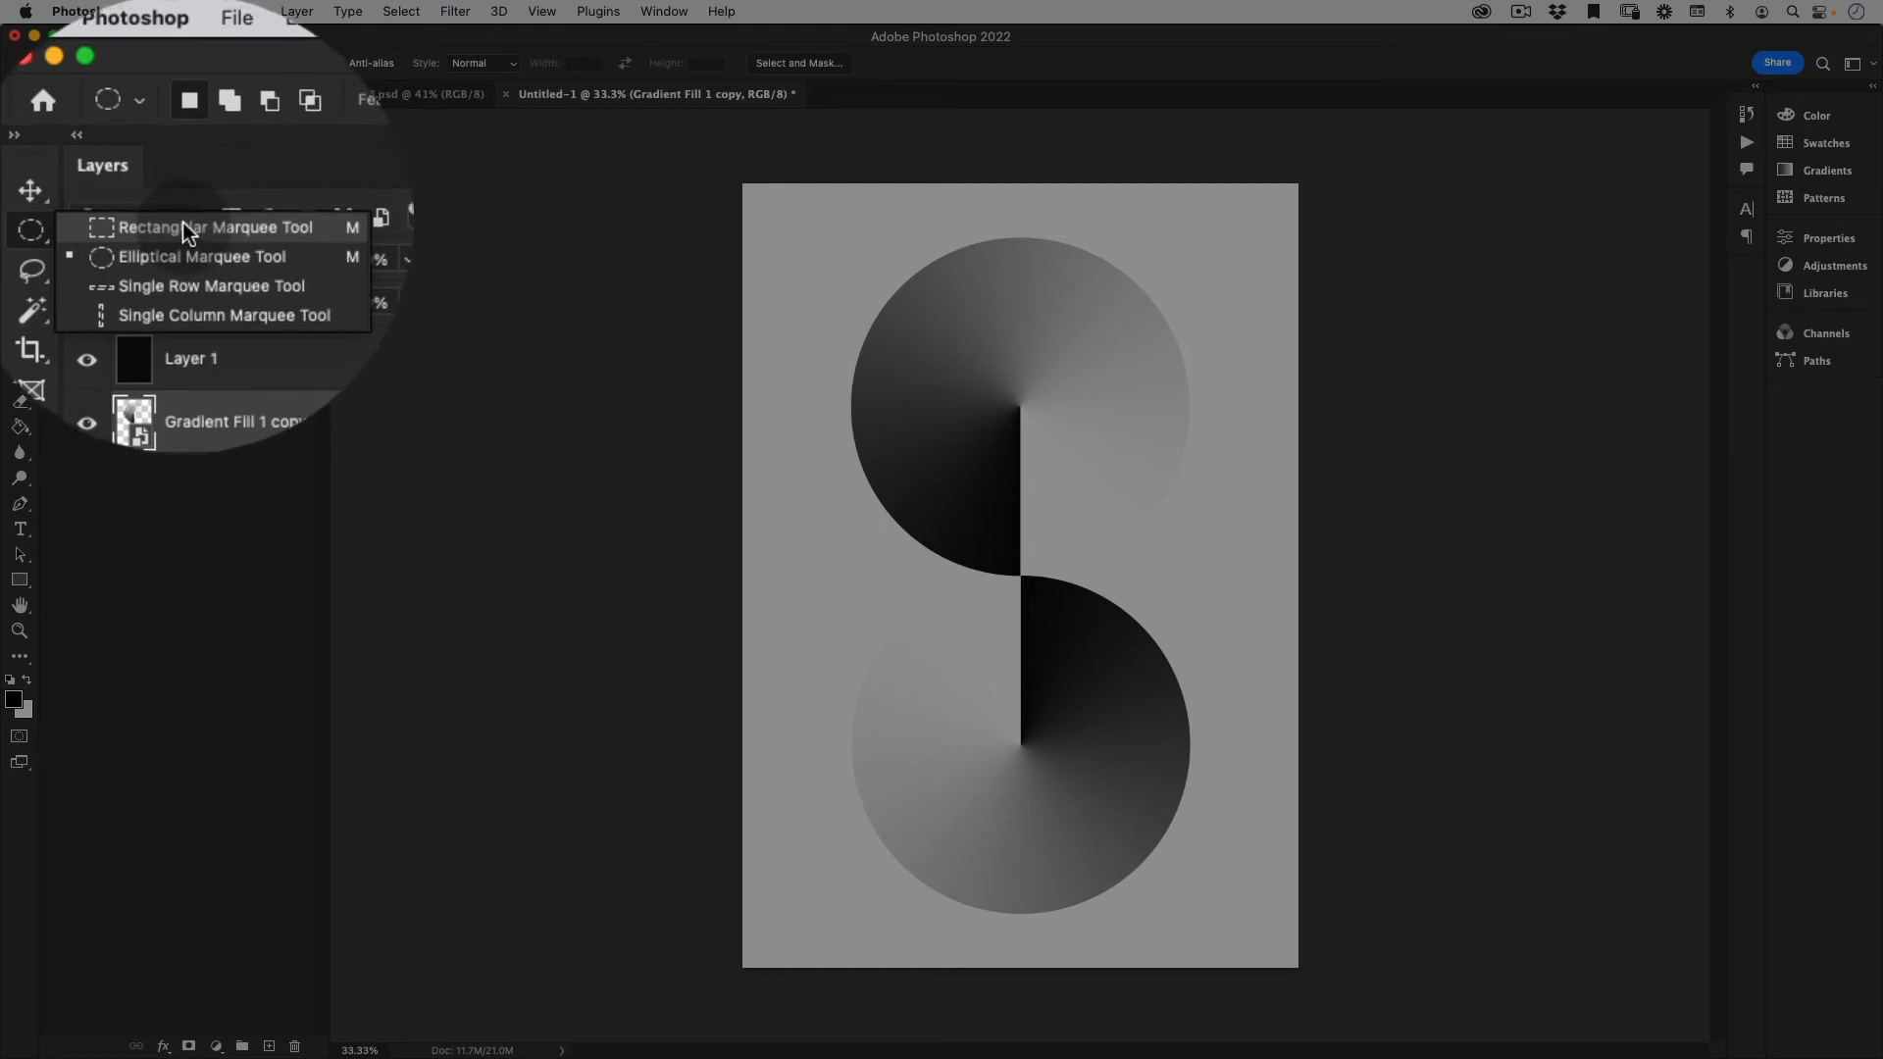
click(214, 226)
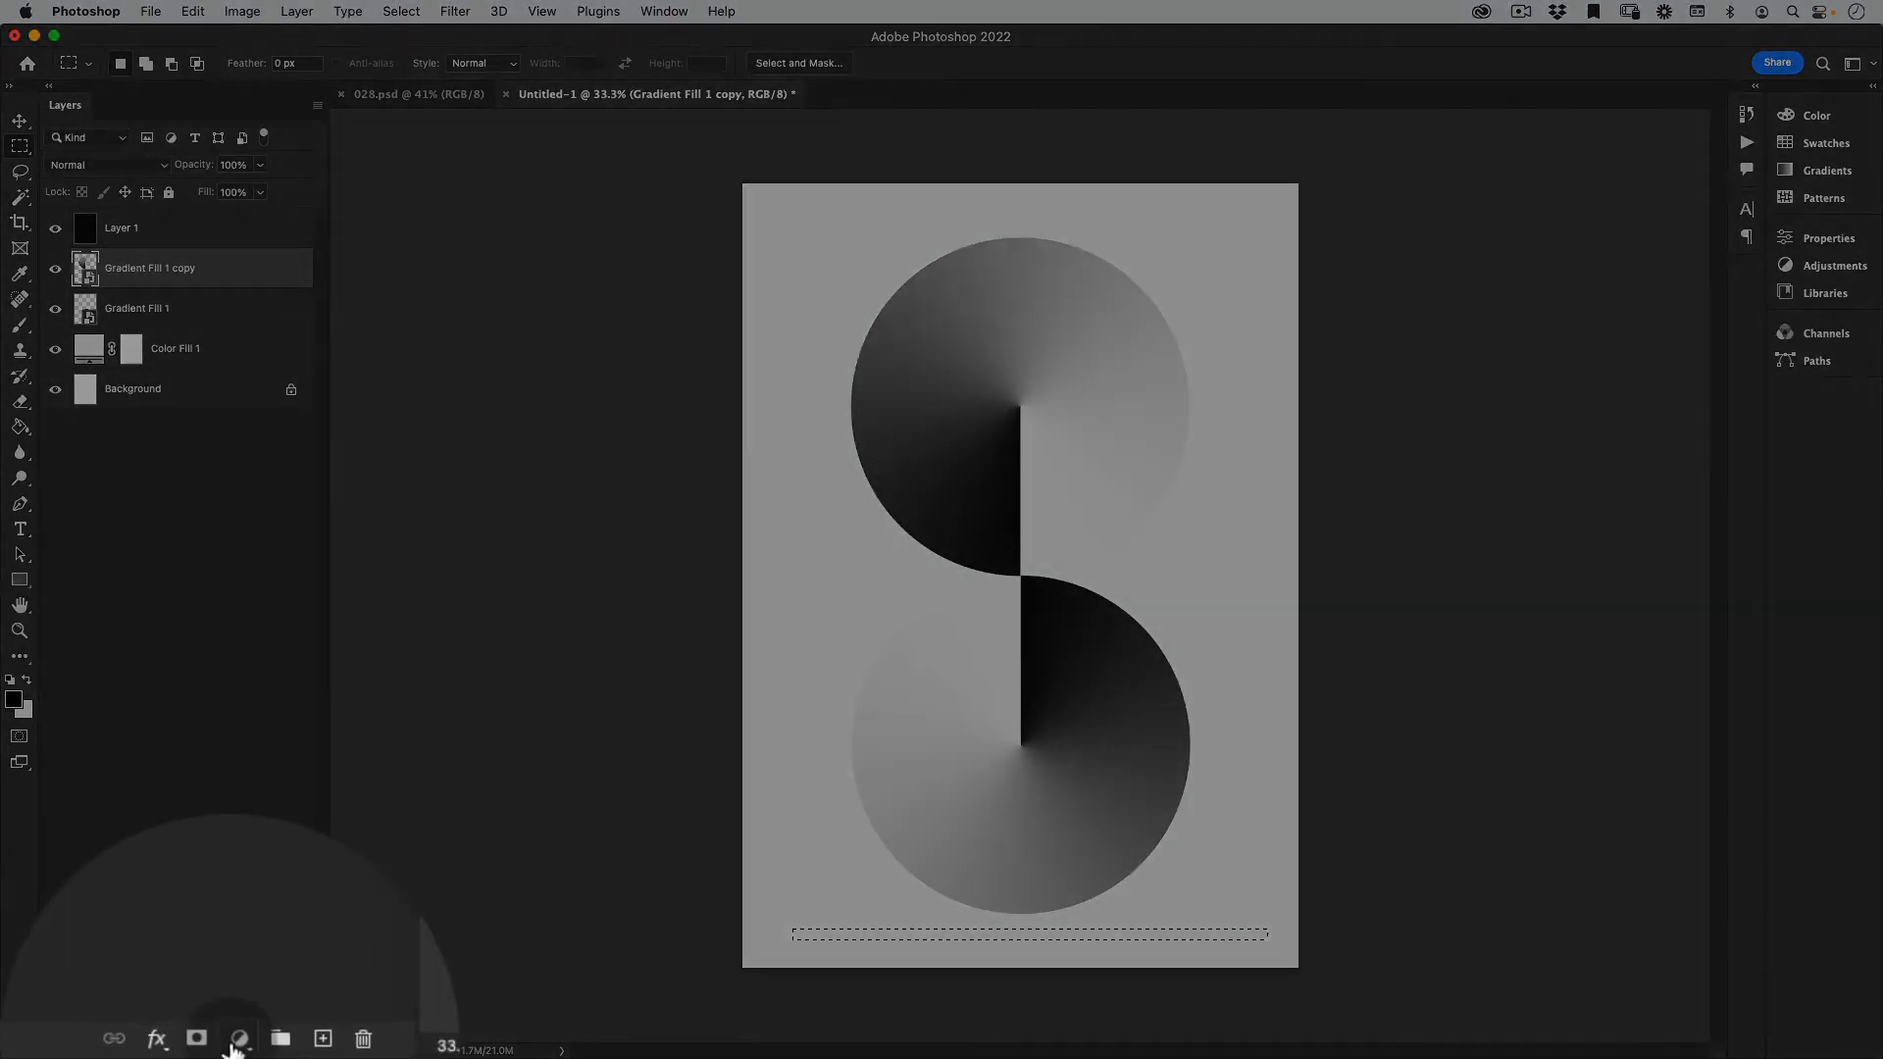
click(242, 1039)
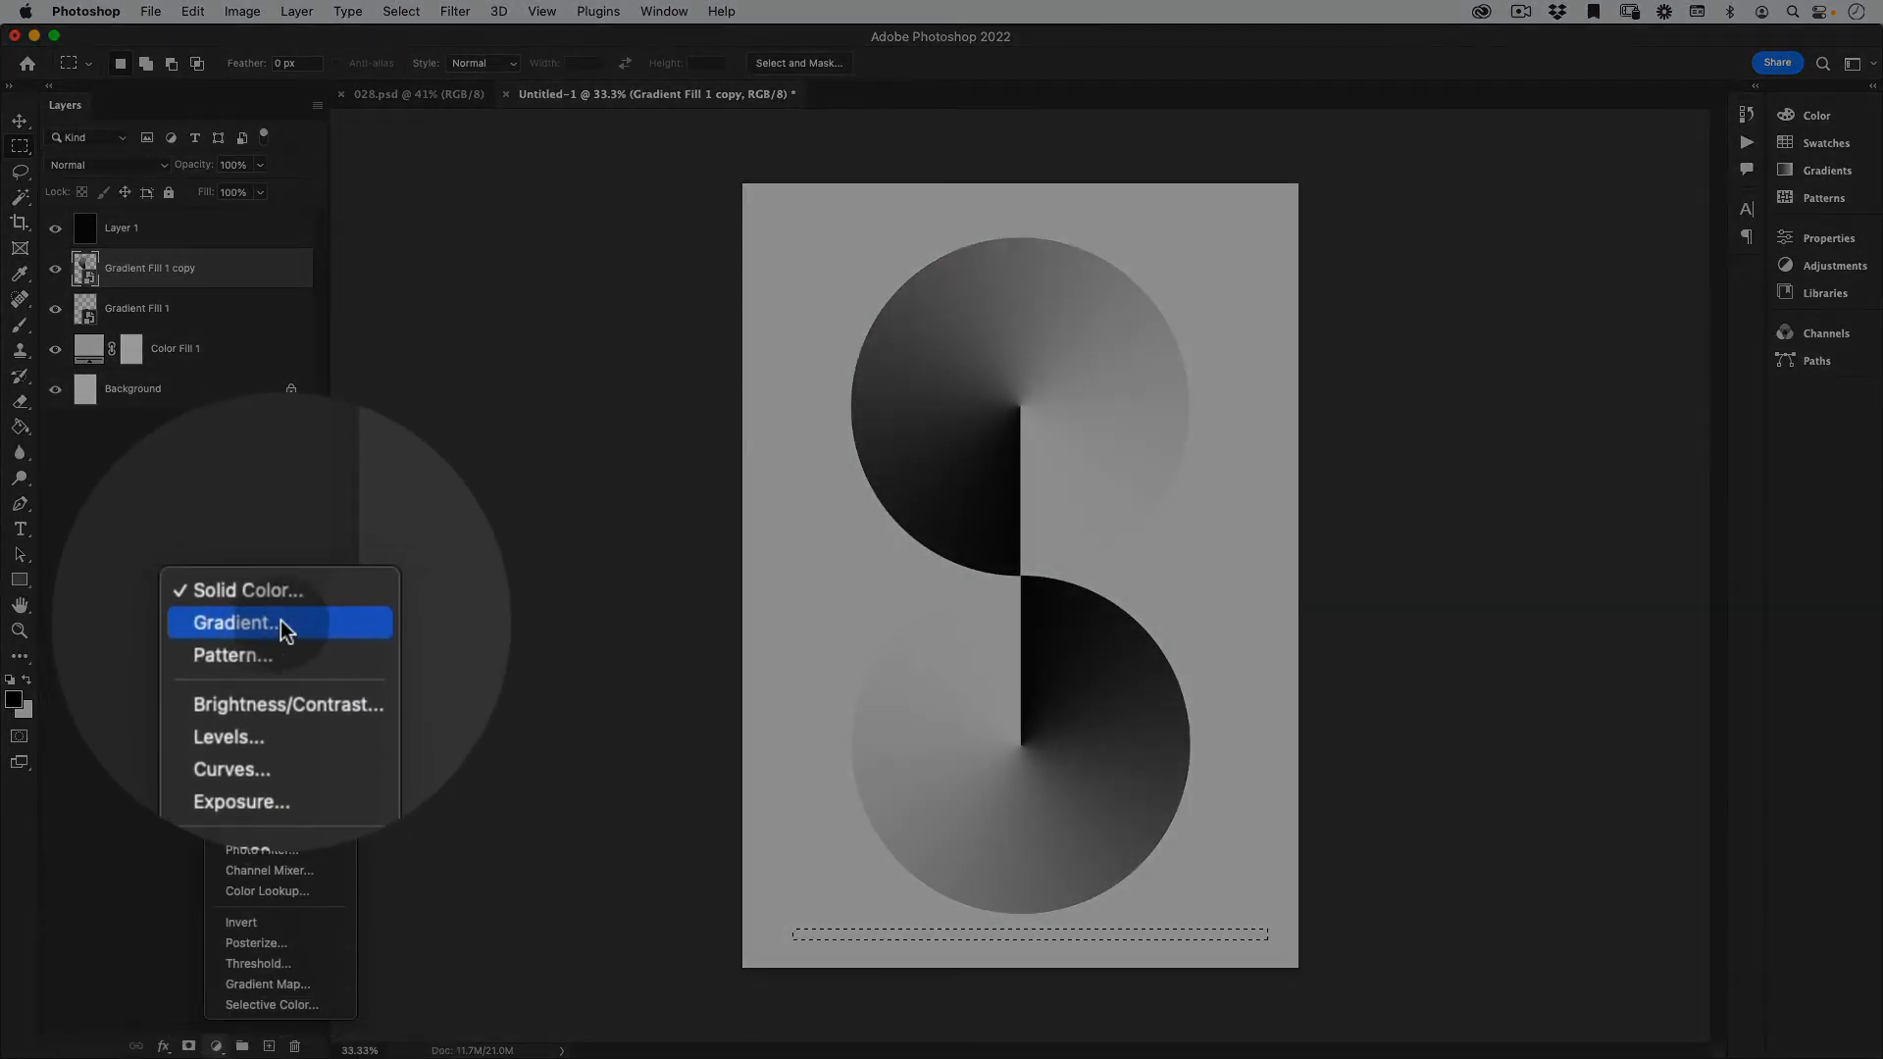
click(236, 622)
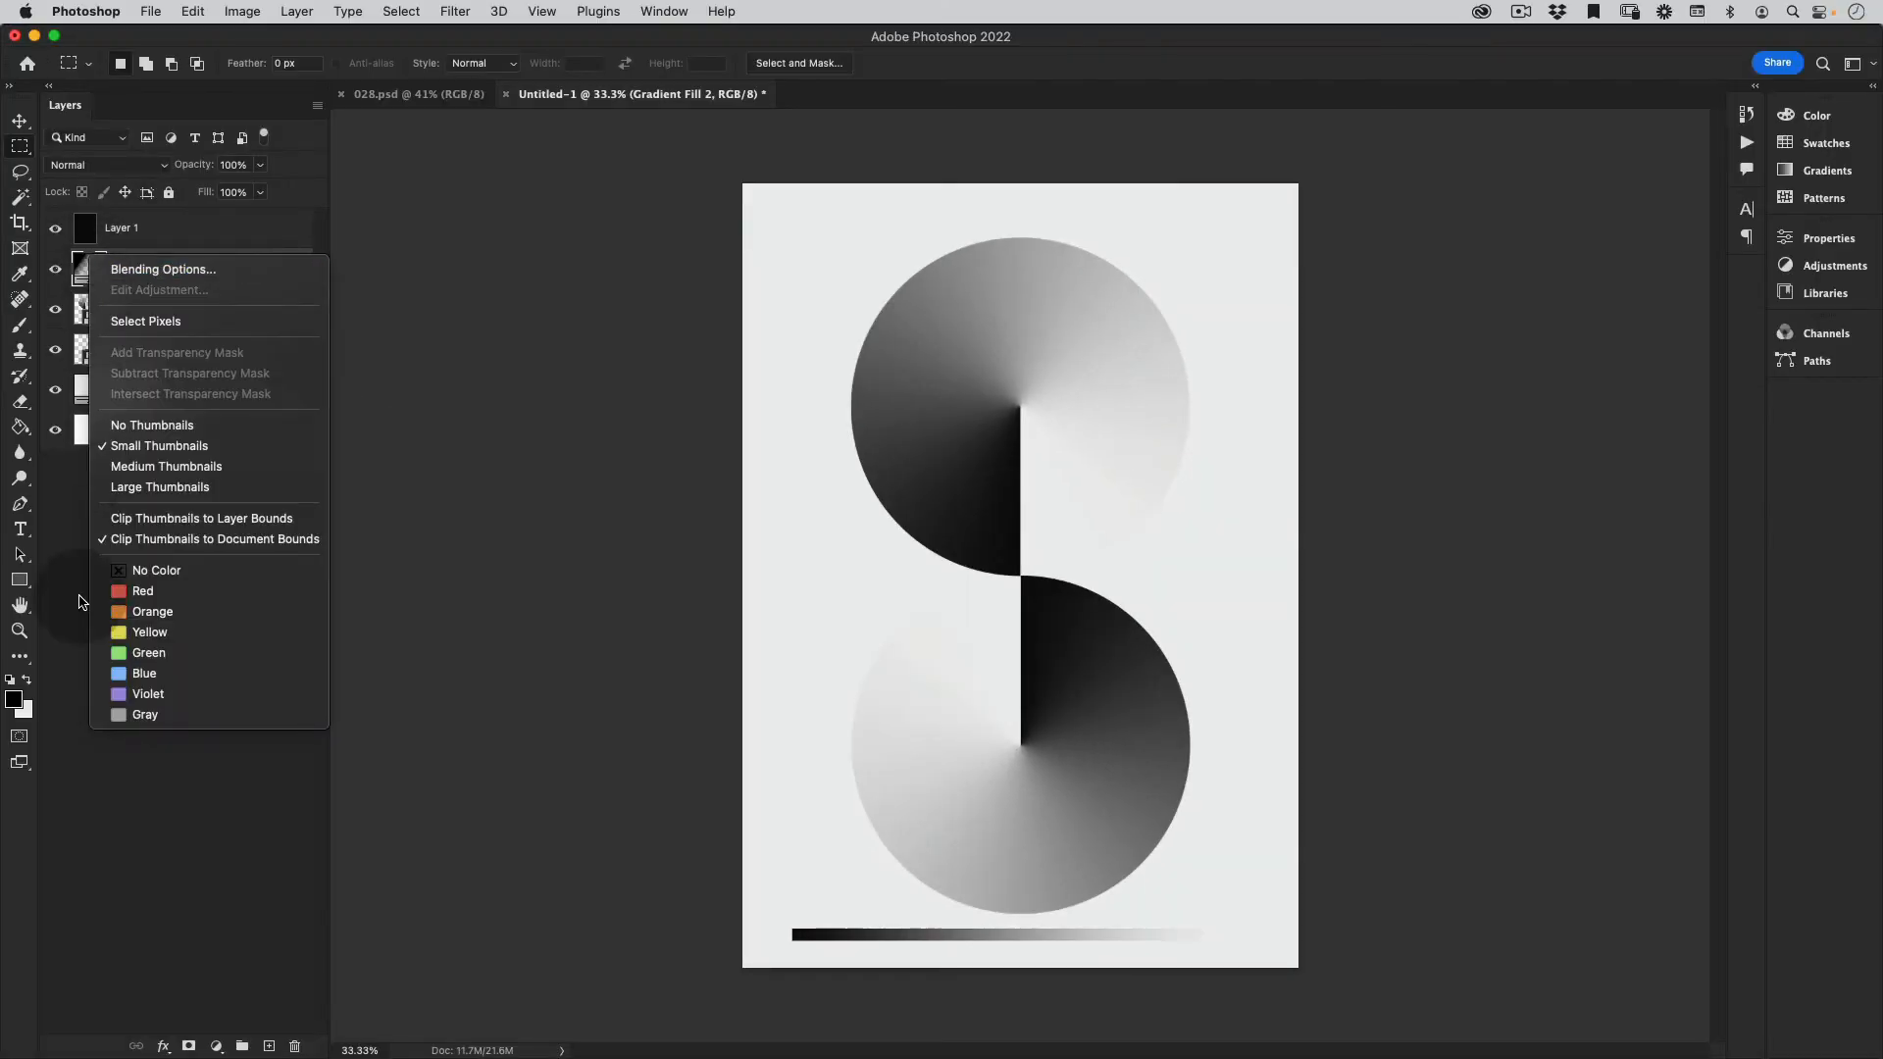
click(296, 10)
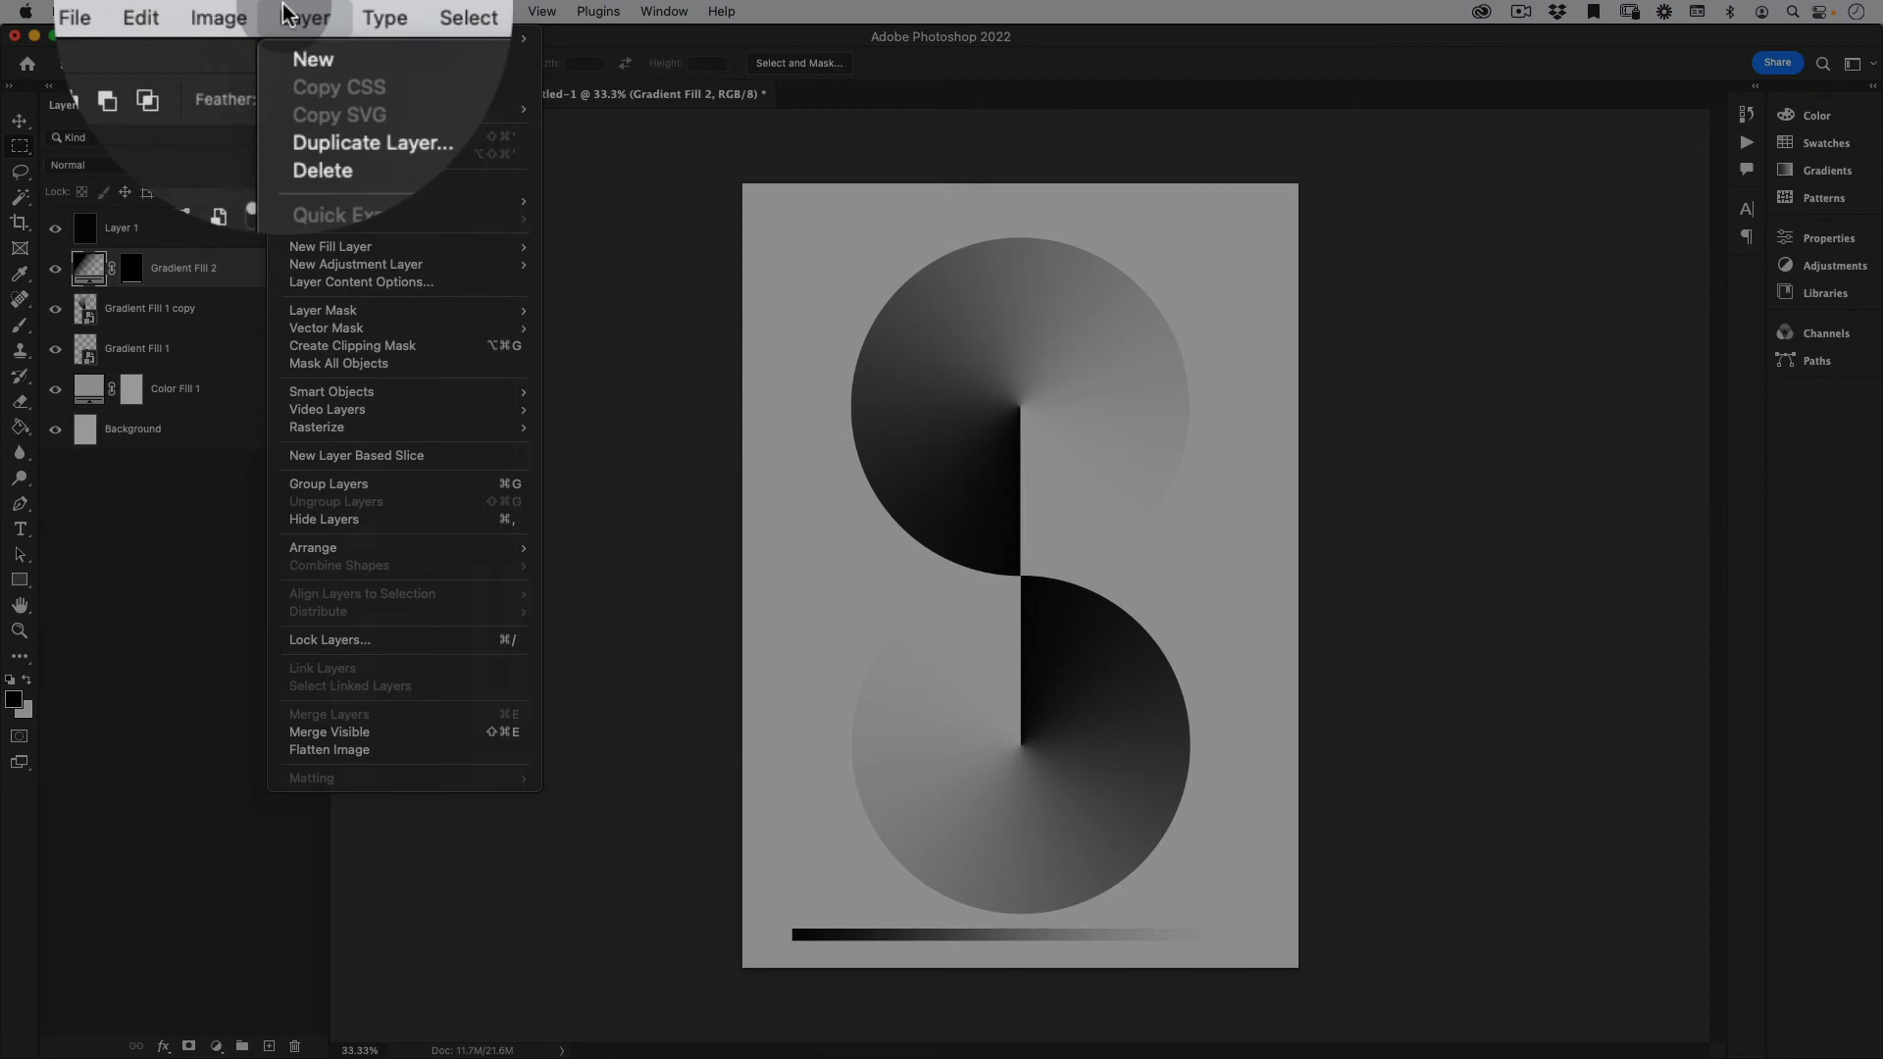
- Duplicate the Gradient Fill 2 bar and move the copy up to the top edge
click(370, 142)
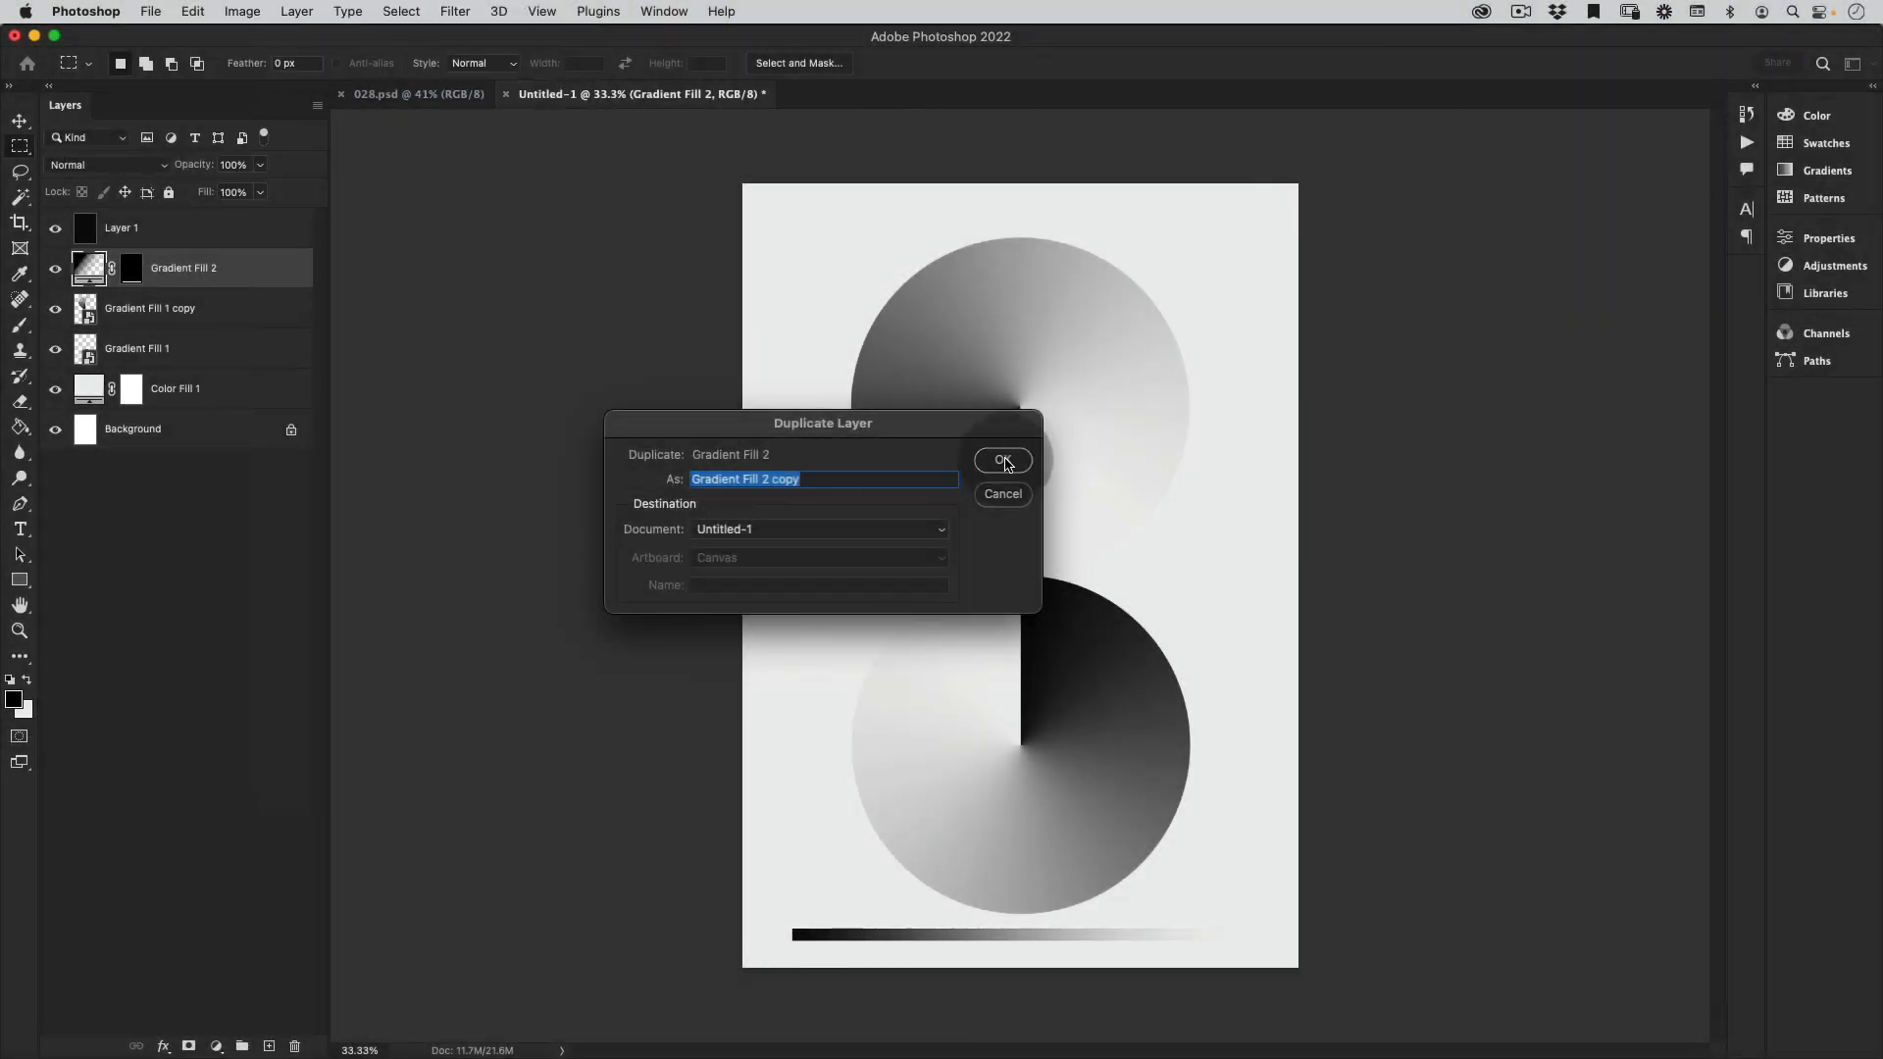
click(1002, 460)
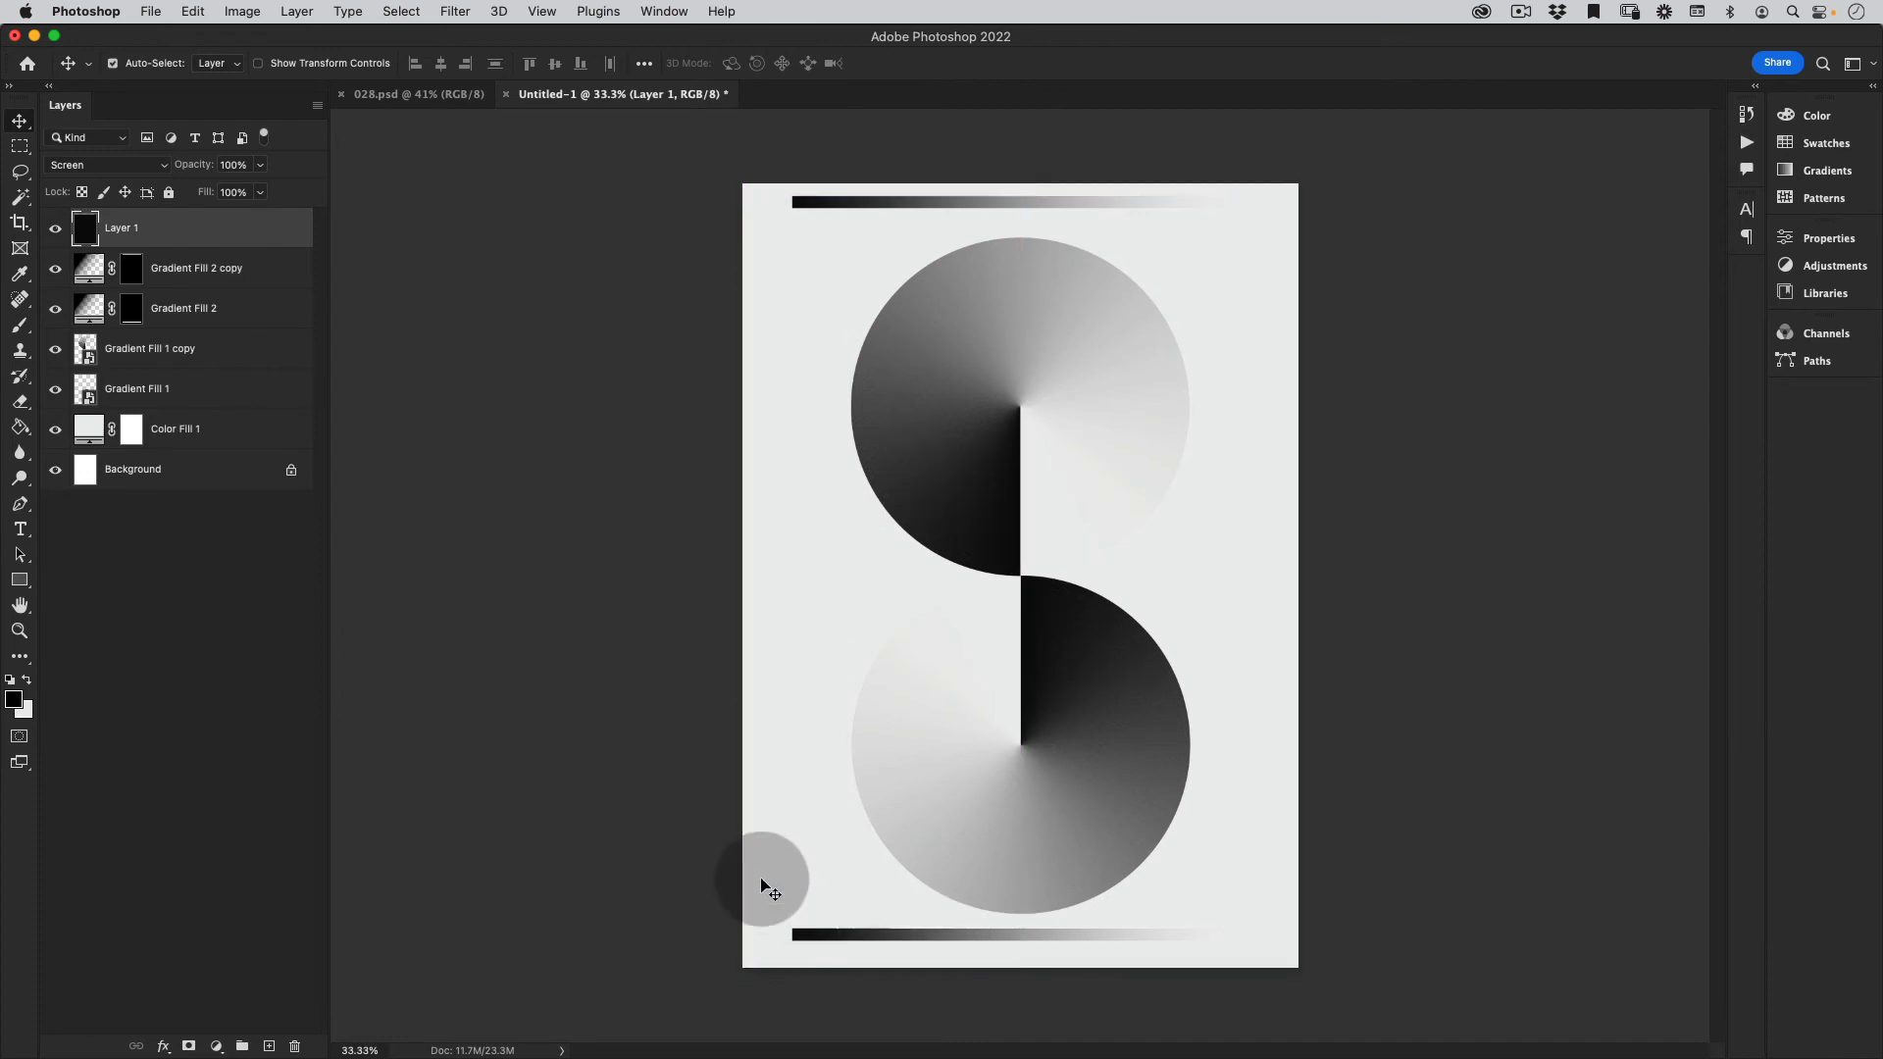
key(cmd+t)
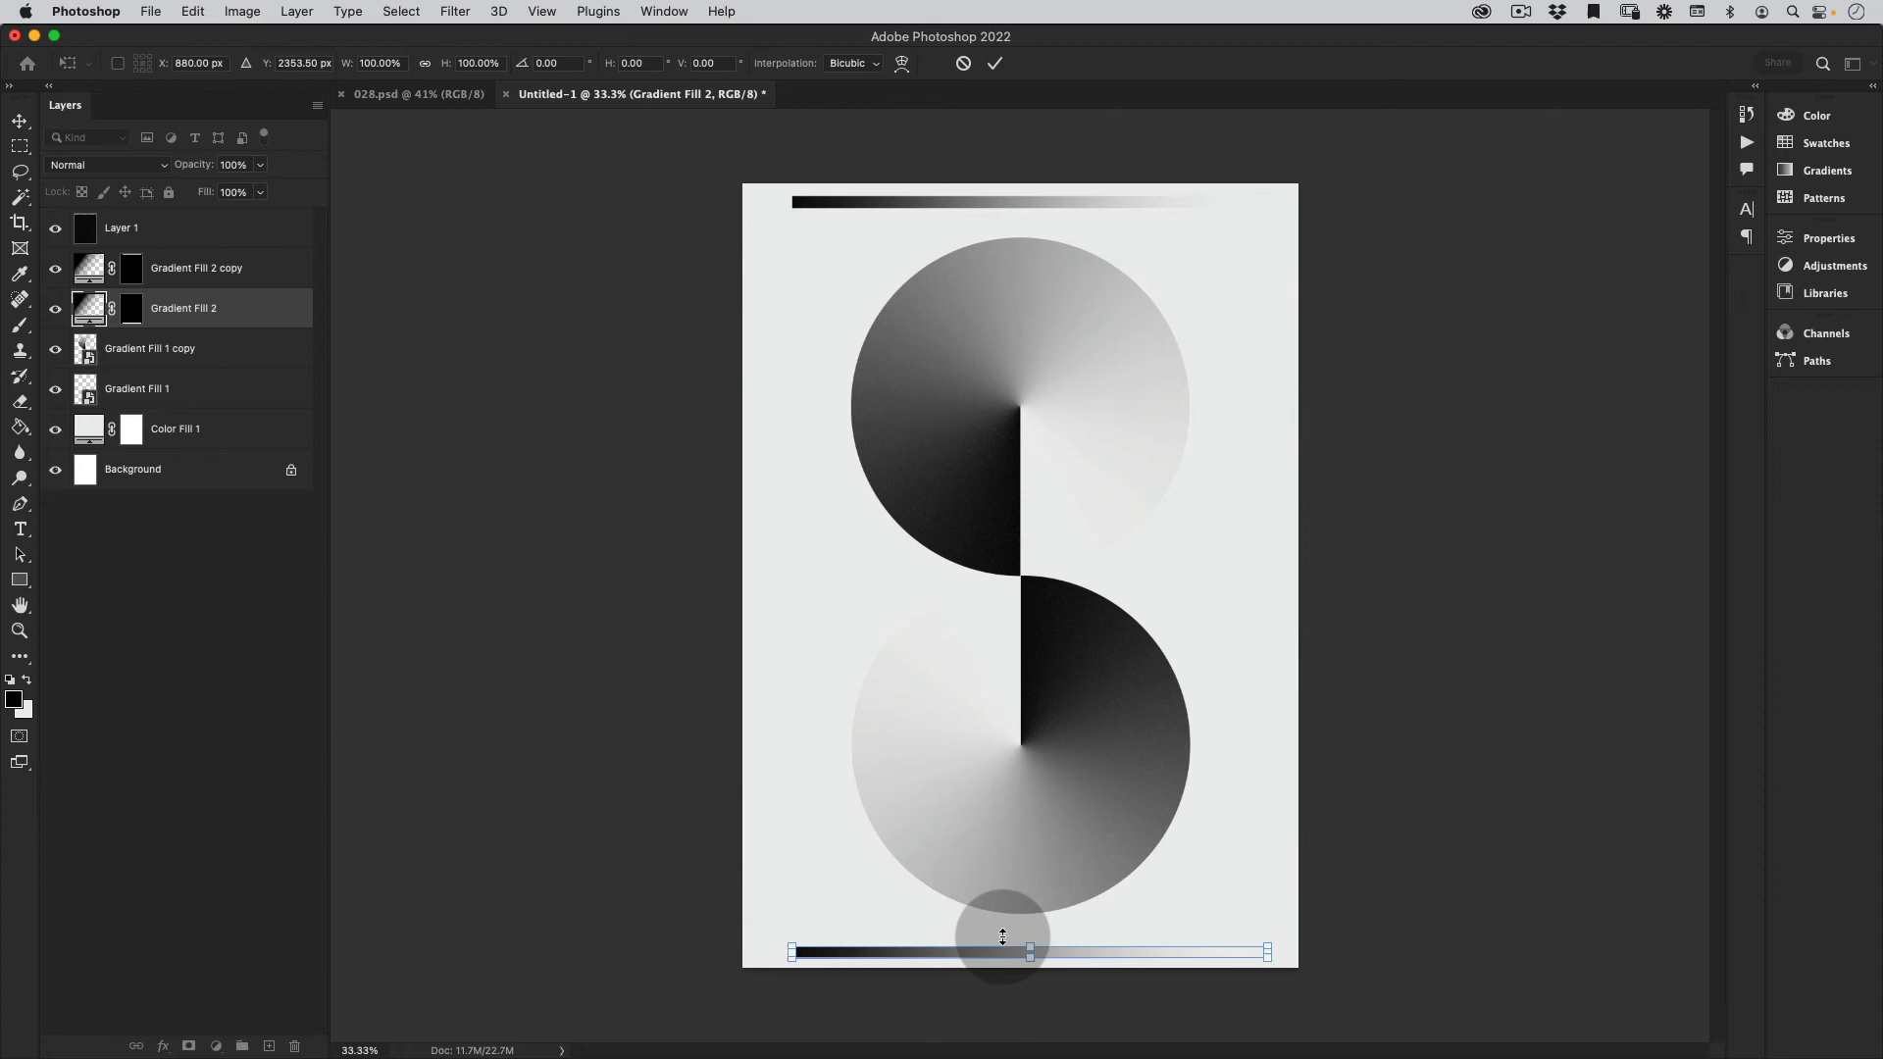
click(123, 229)
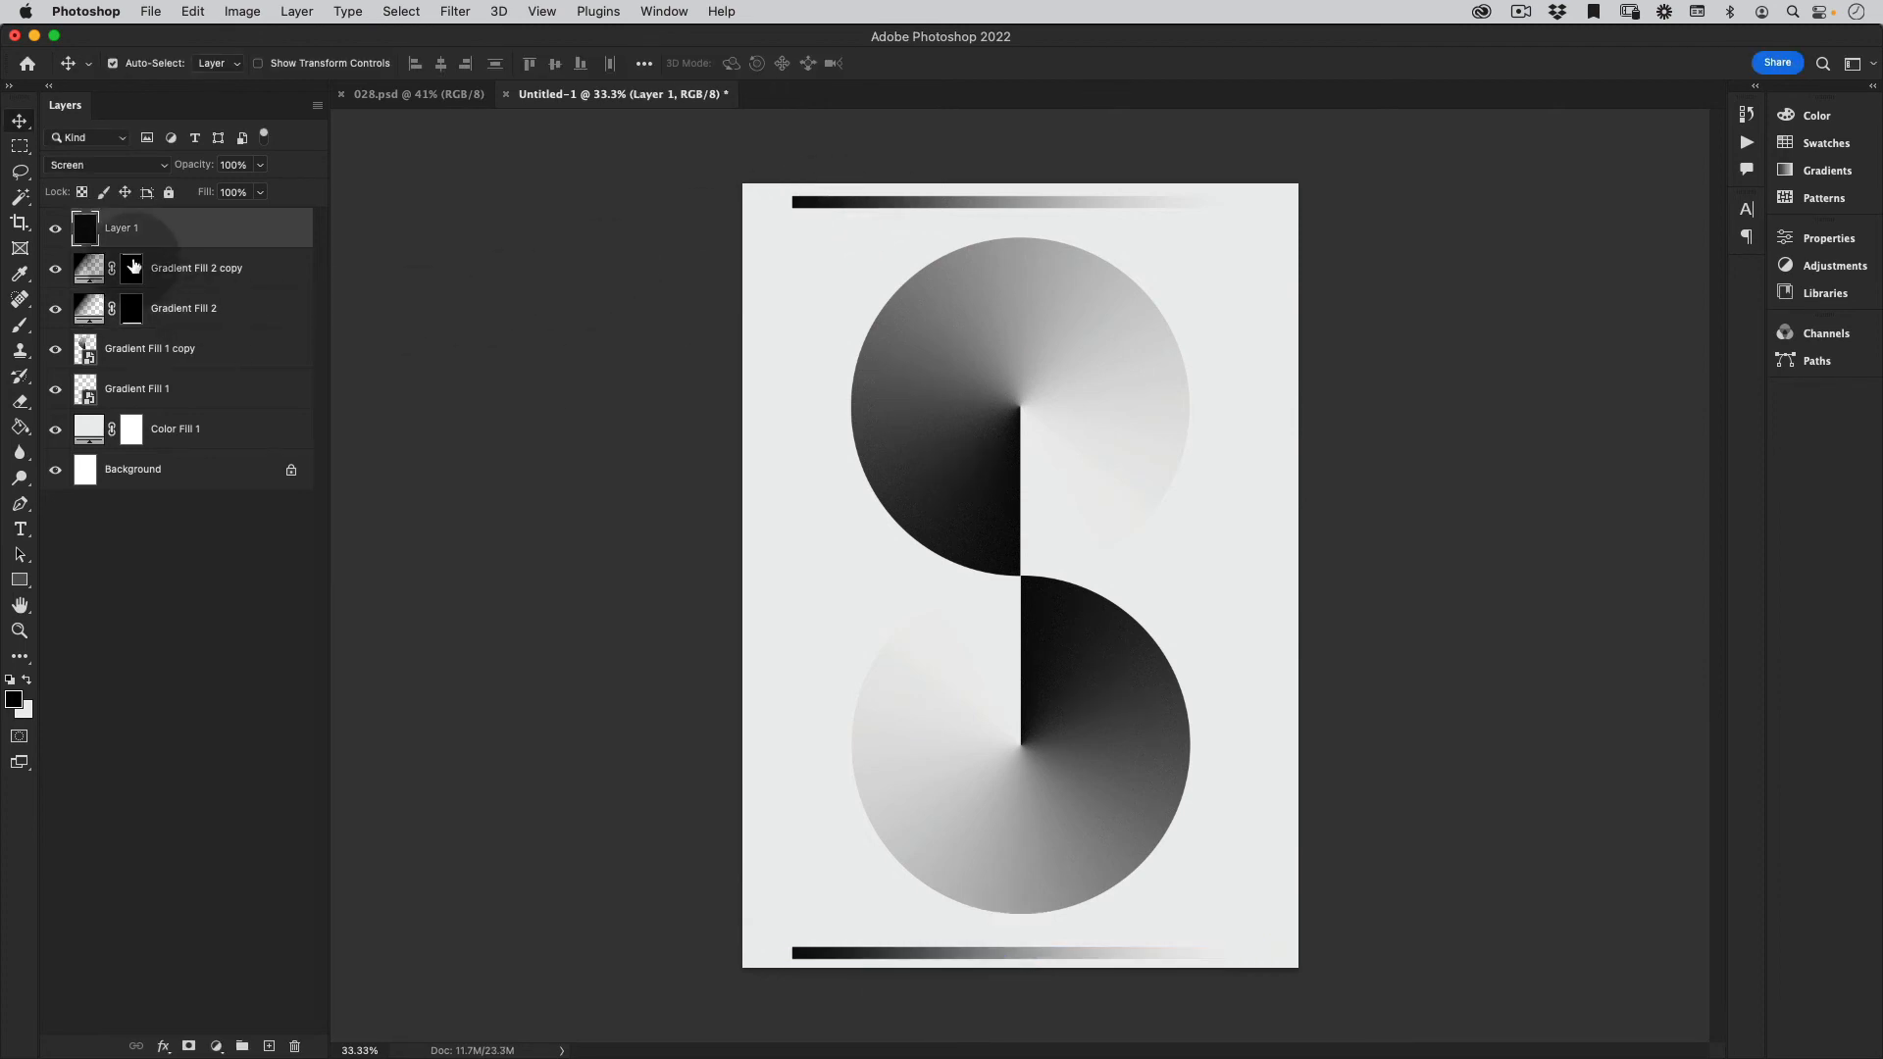
- Set the top bar's gradient angle to 180 so it fades the opposite way
key(cmd+t)
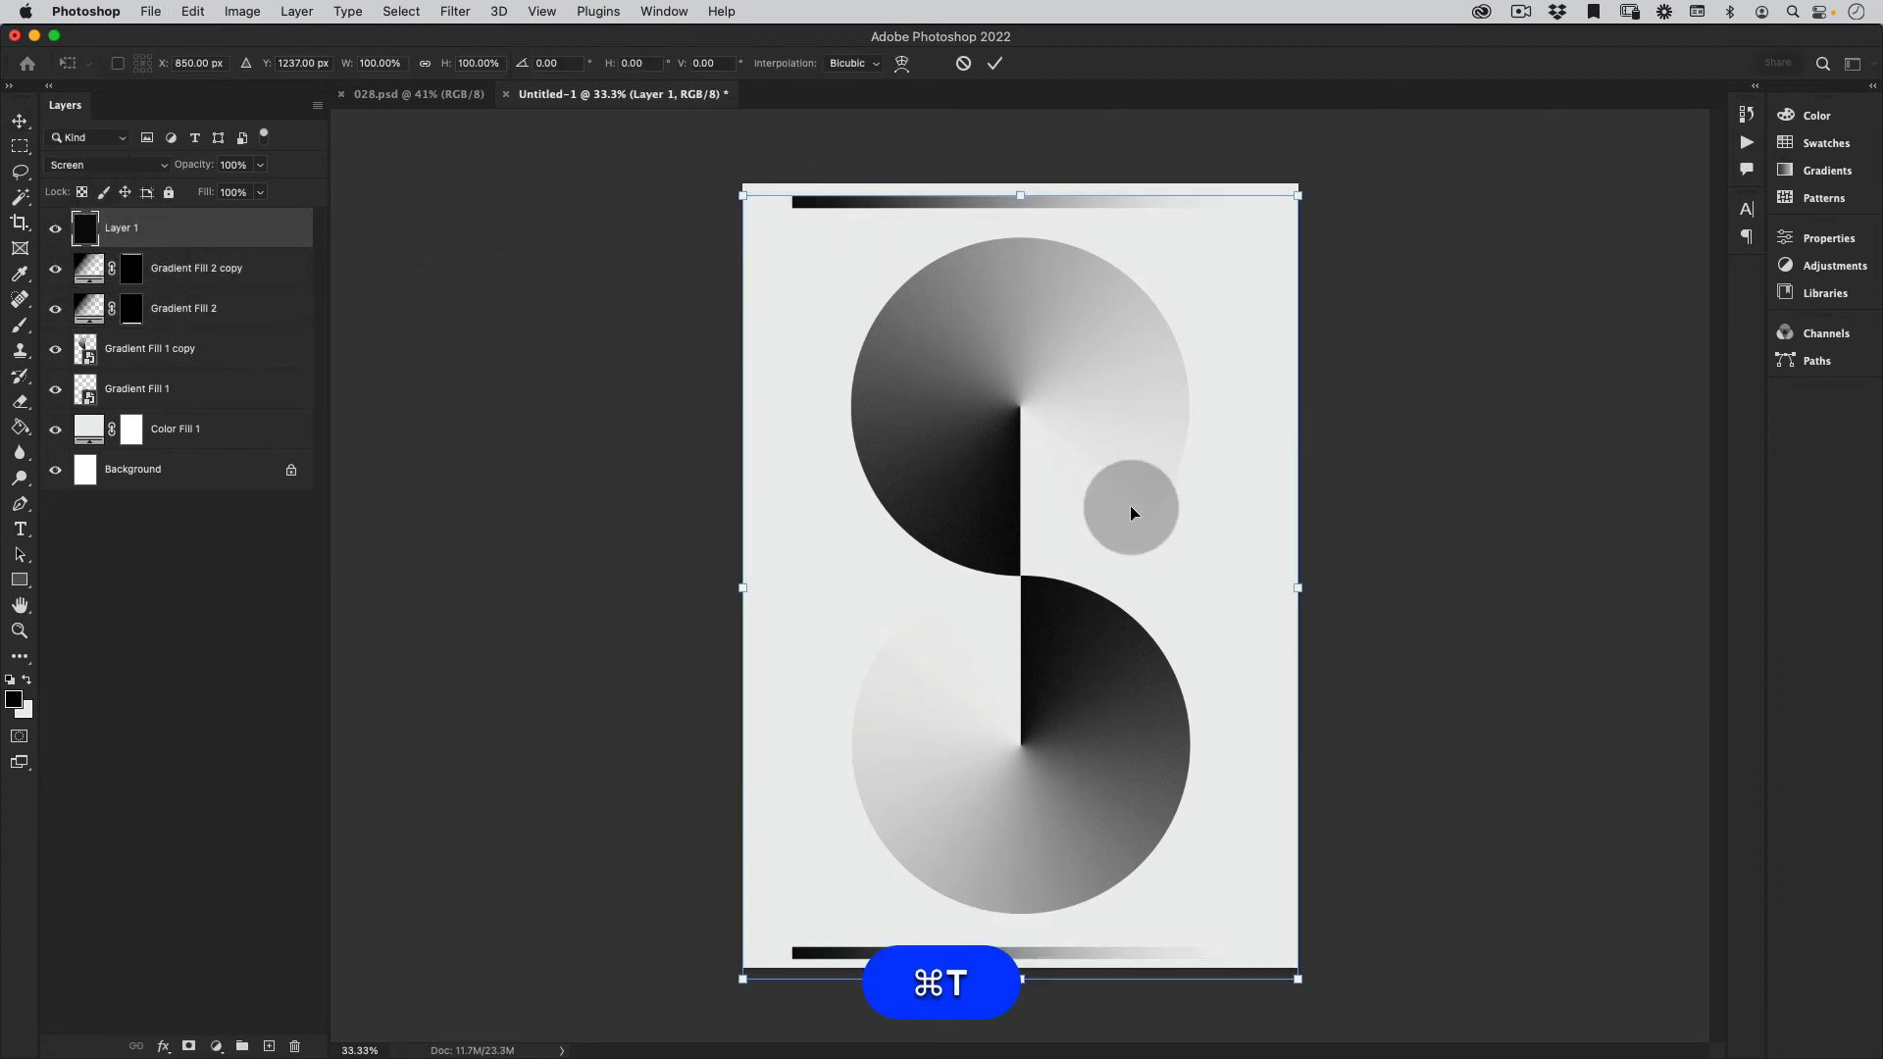
key(Return)
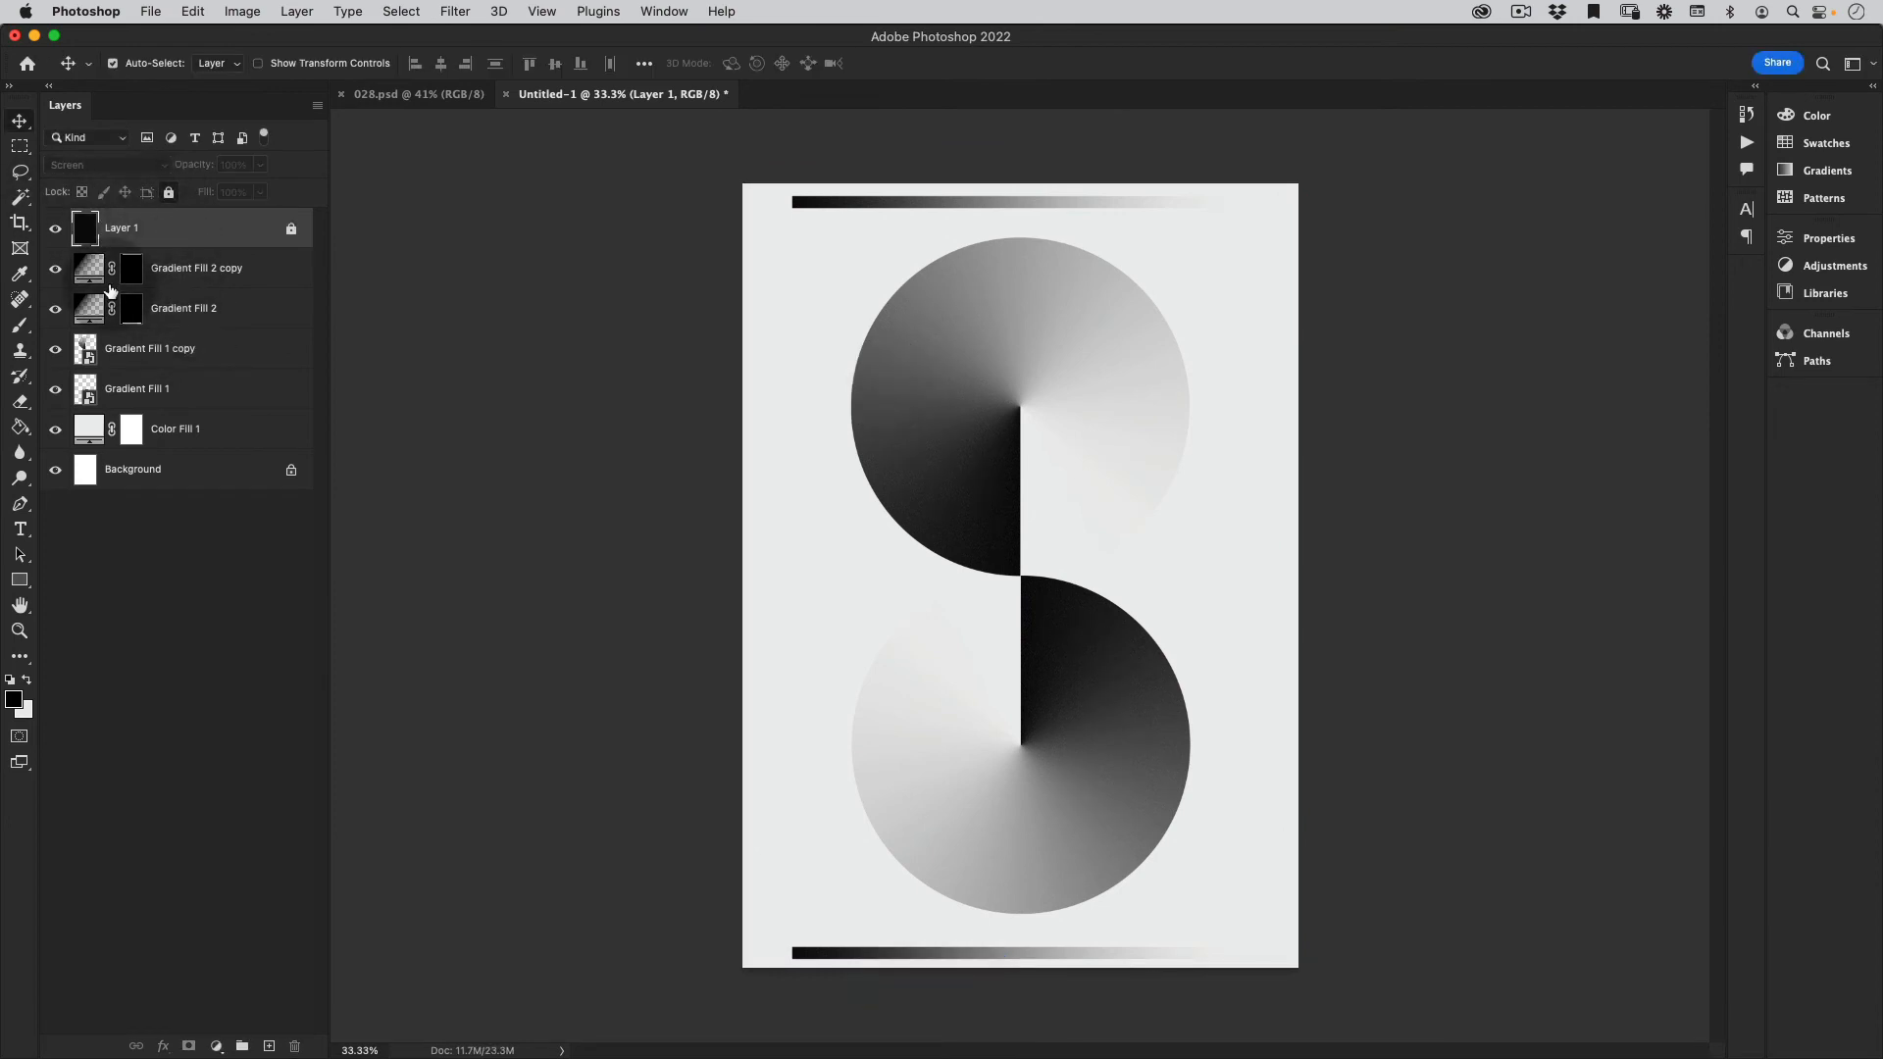
double_click(88, 267)
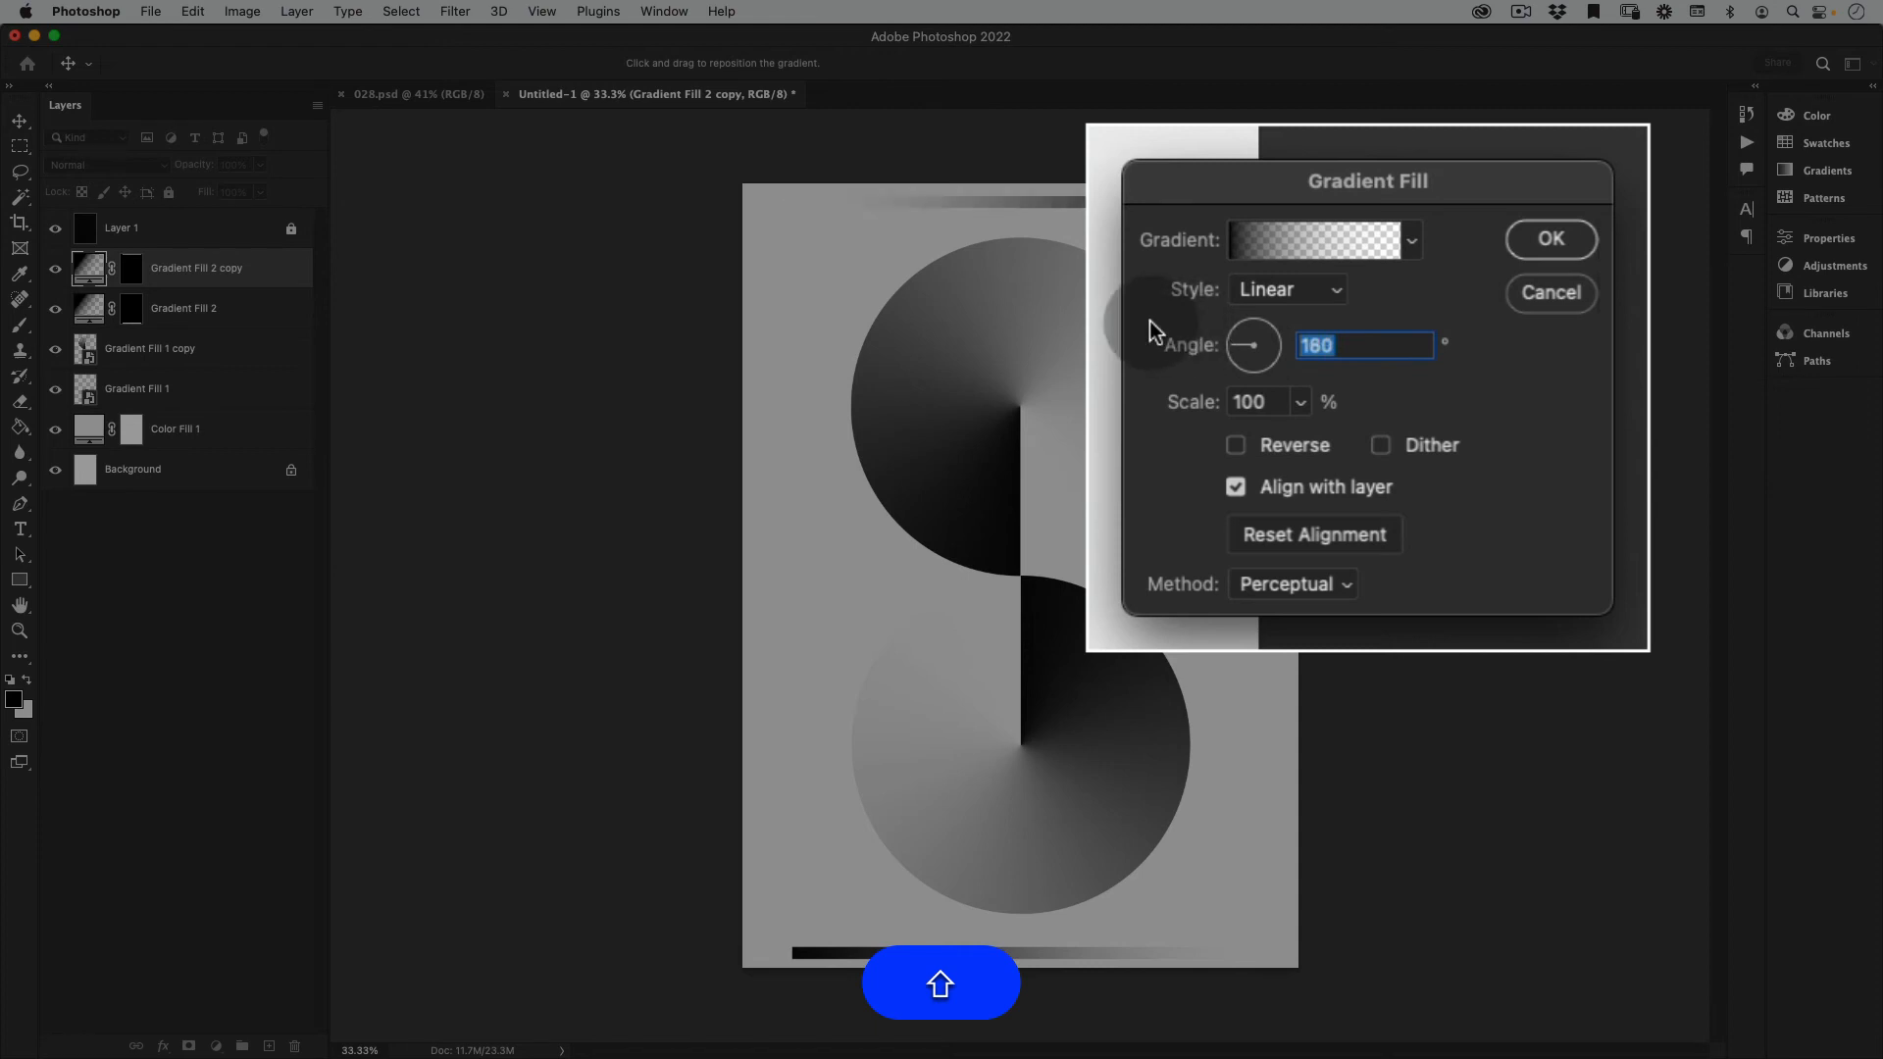
click(1550, 239)
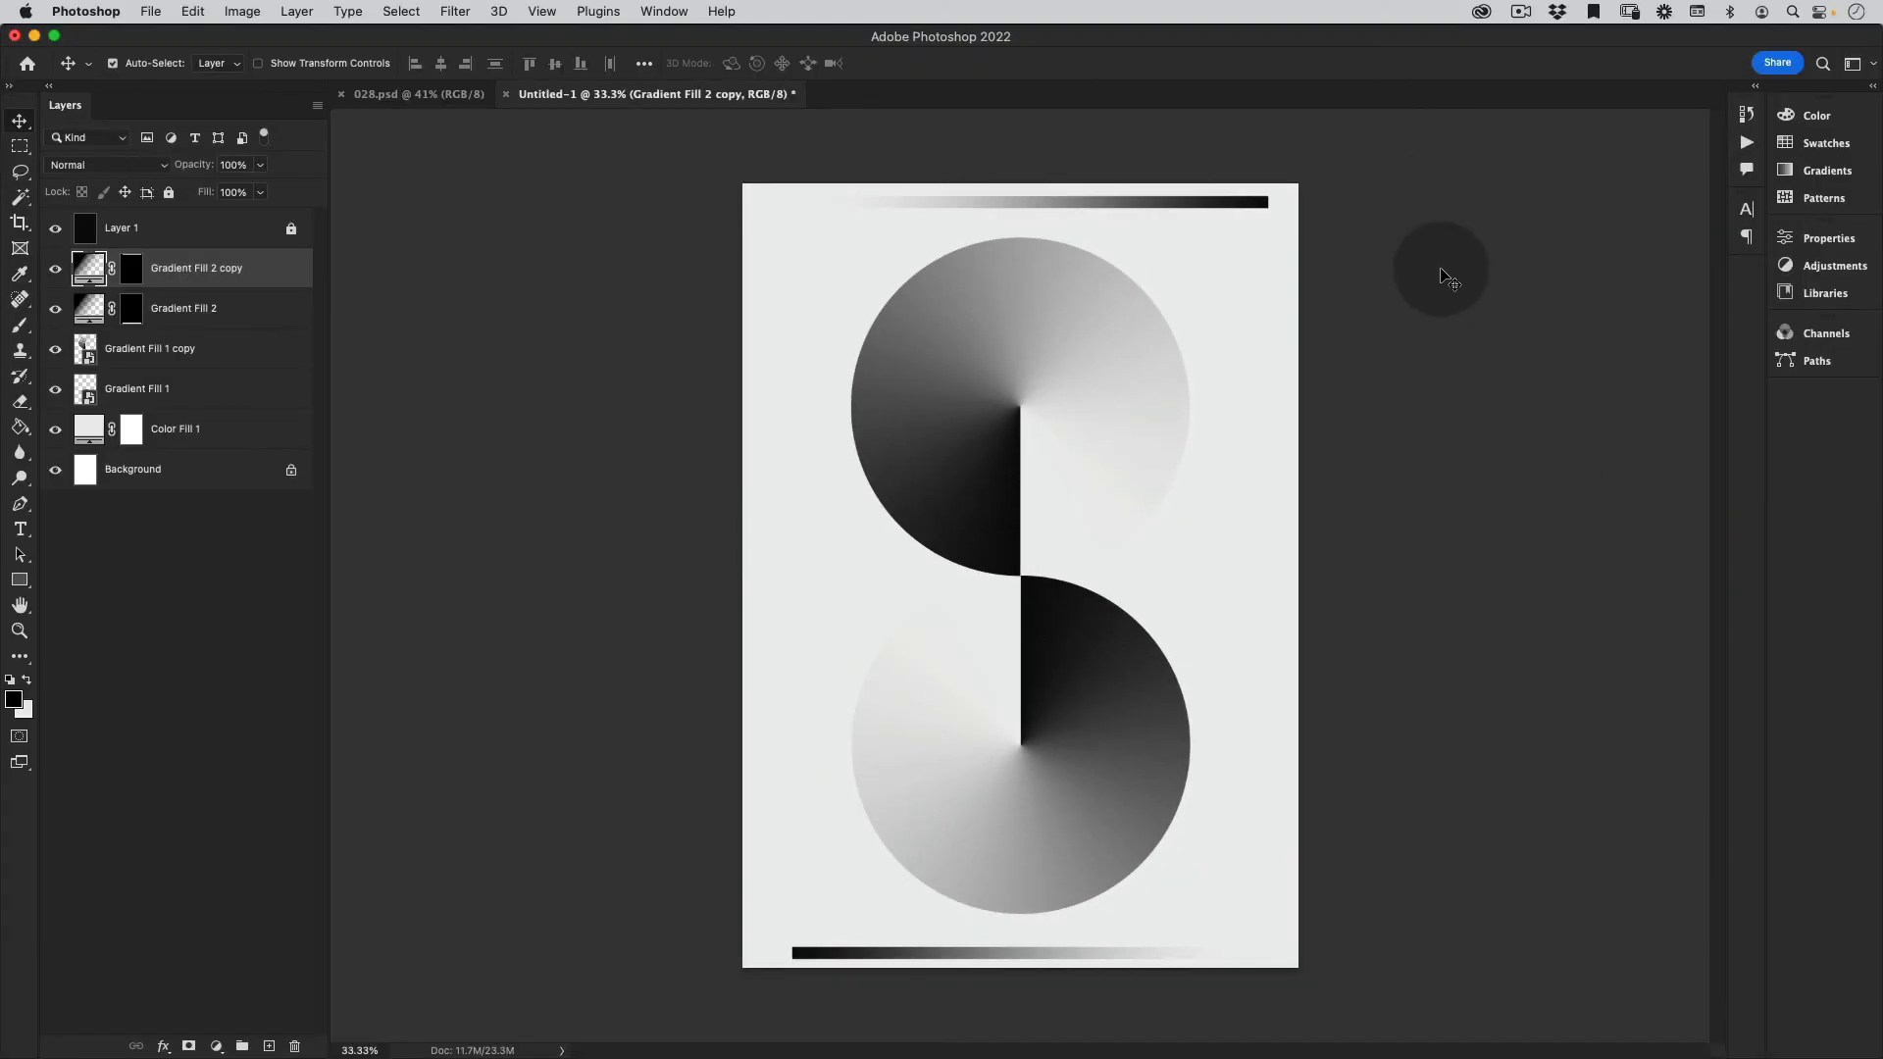
key(v)
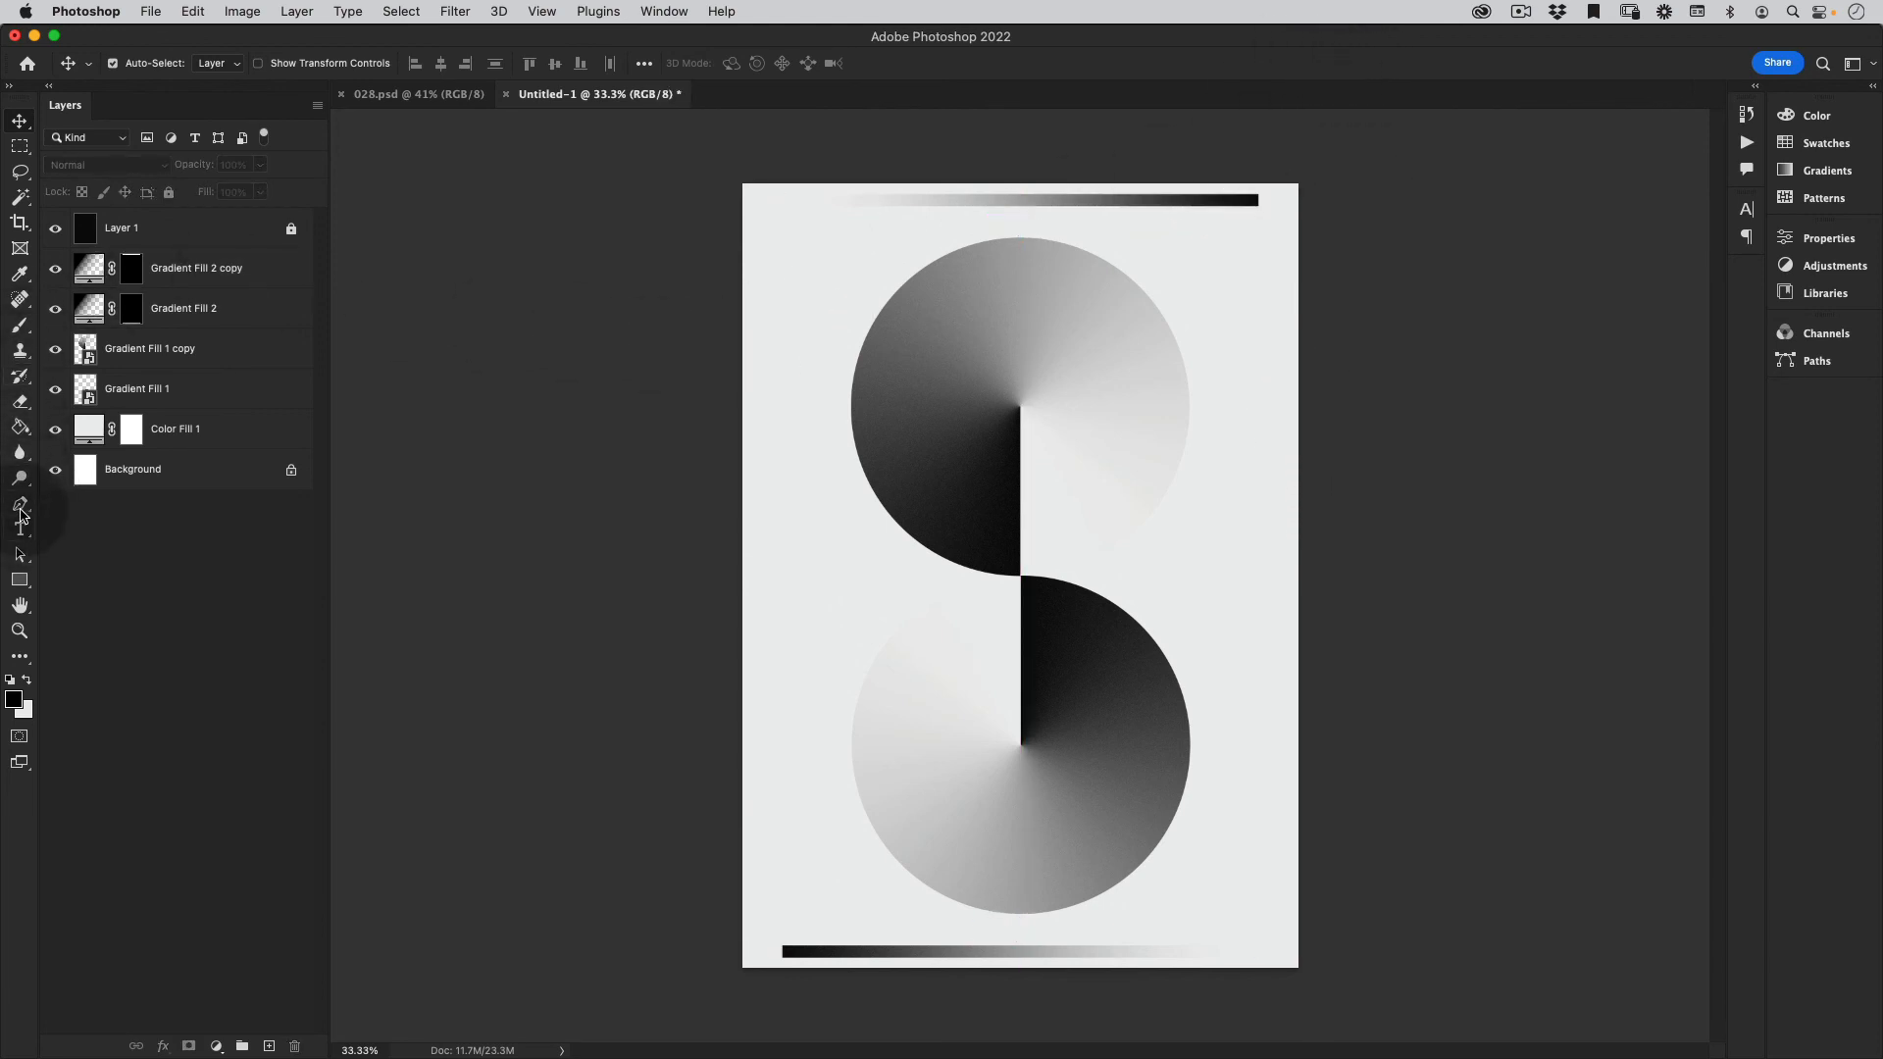
- Tile both documents, drag 028.psd's rotated Info text layers onto the poster, and preview full screen
click(418, 94)
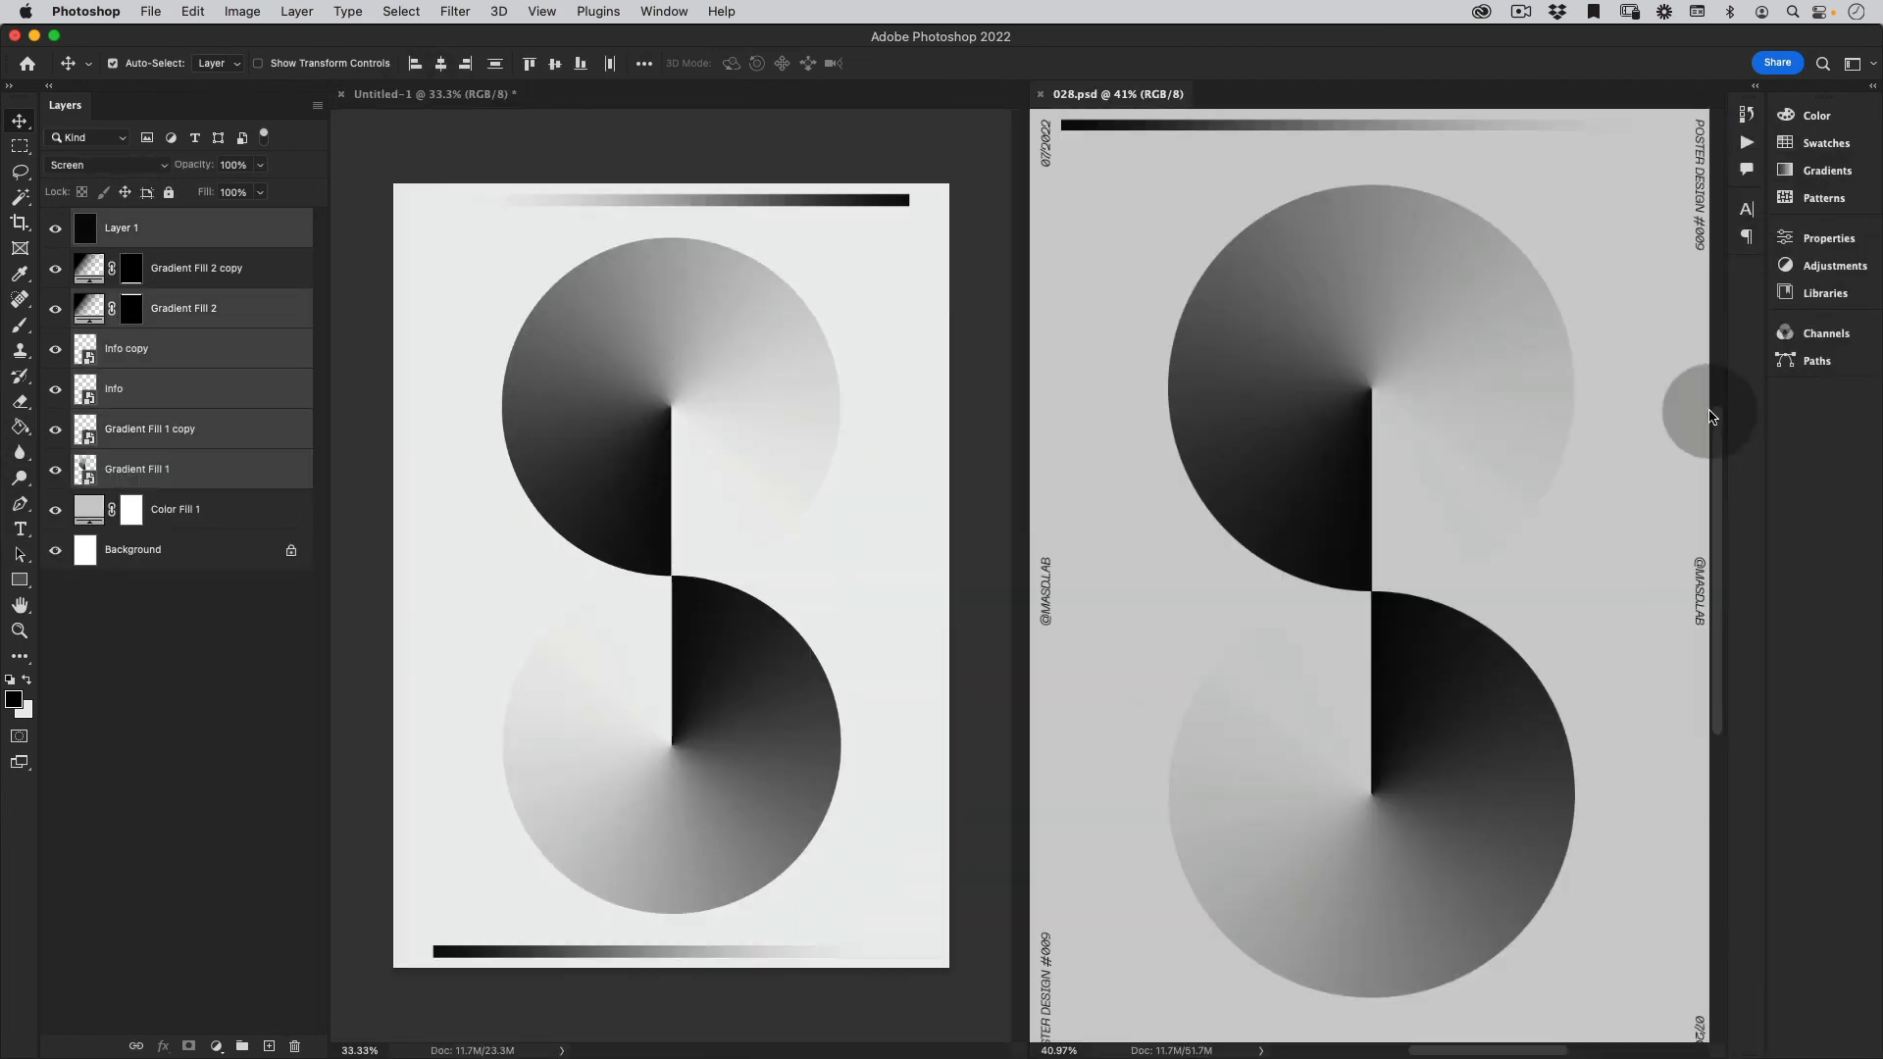
key(z)
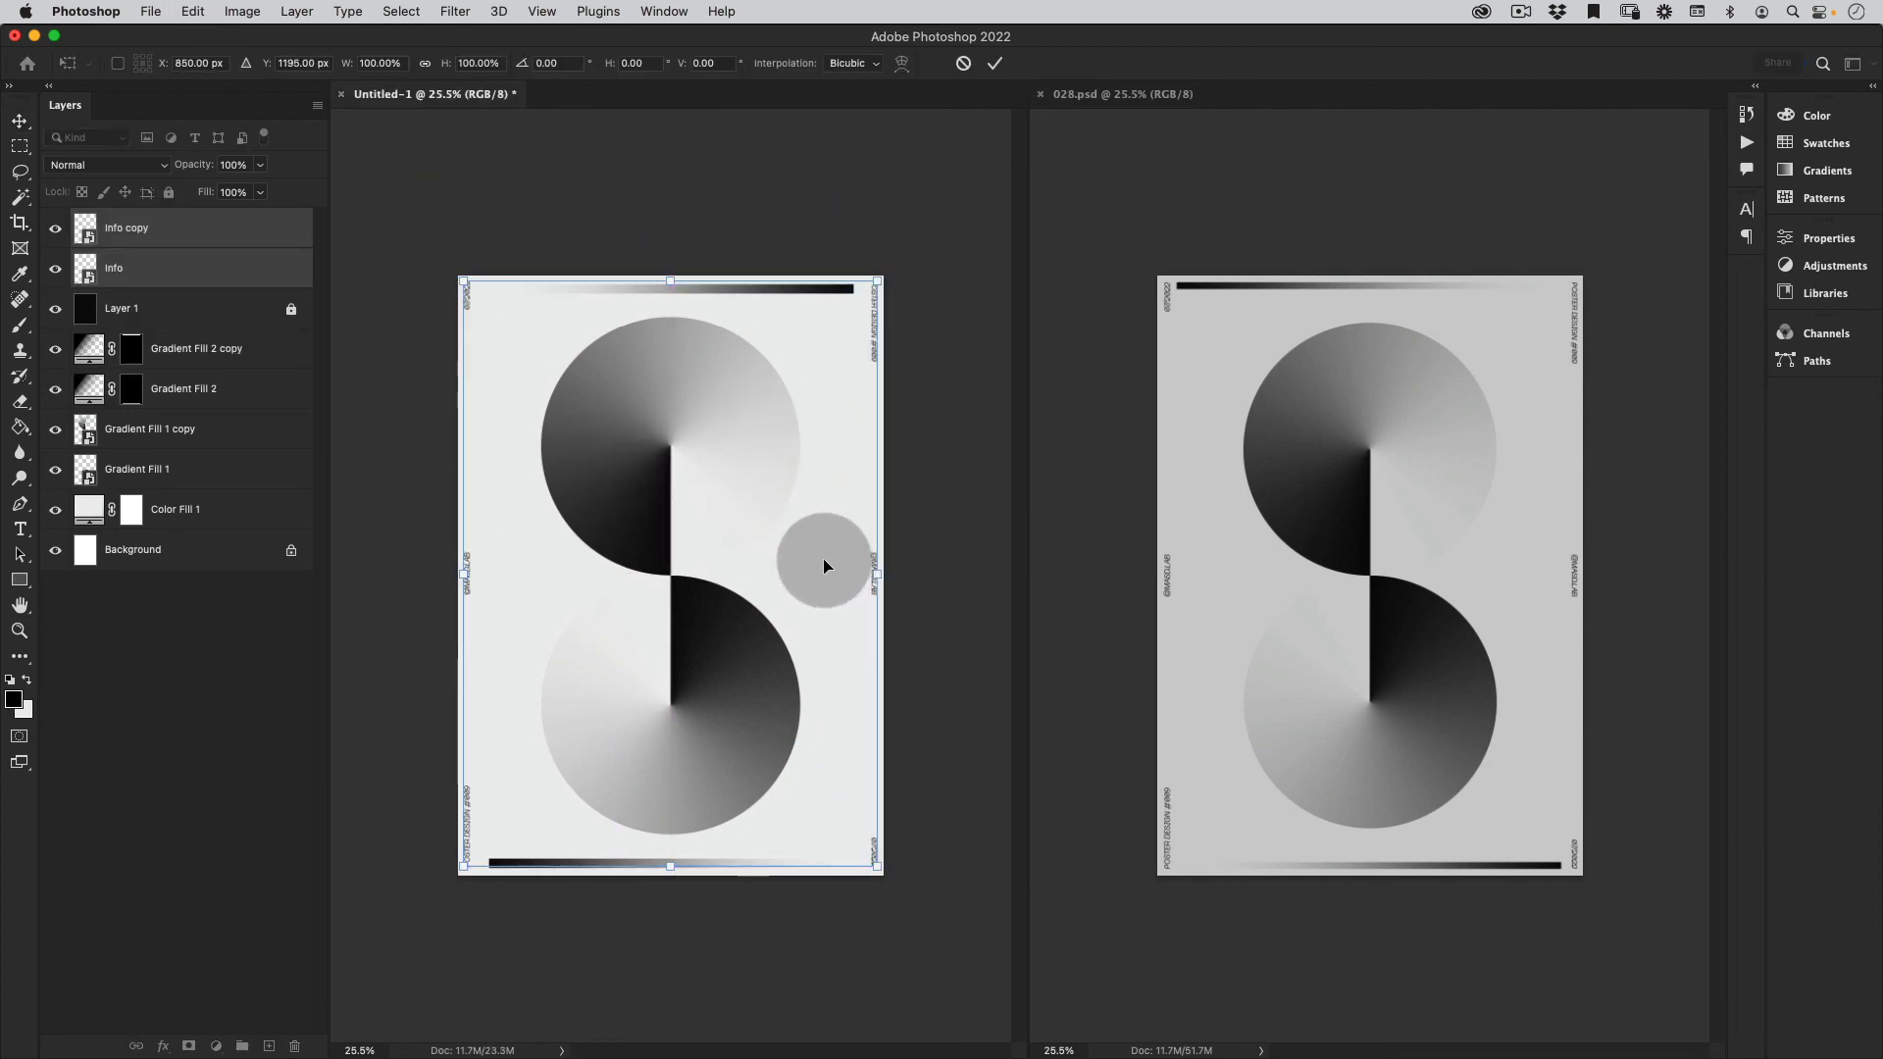
key(f)
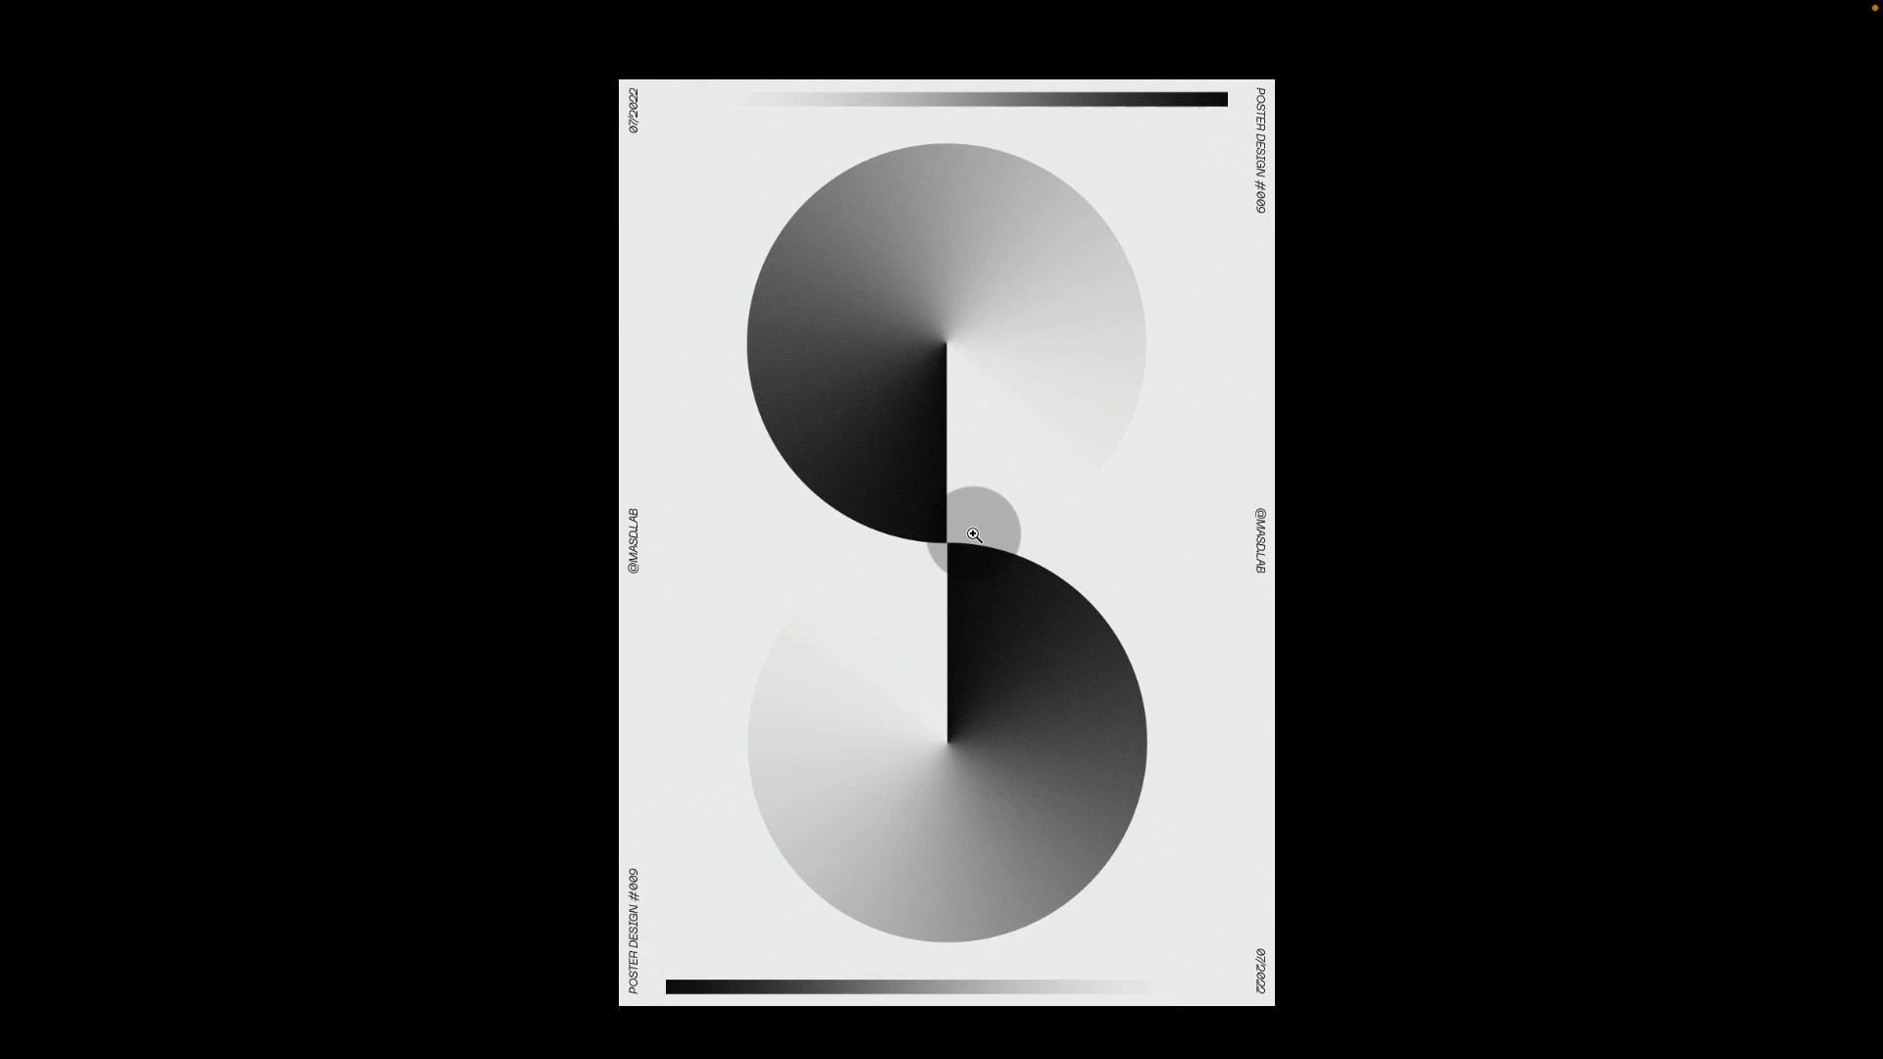